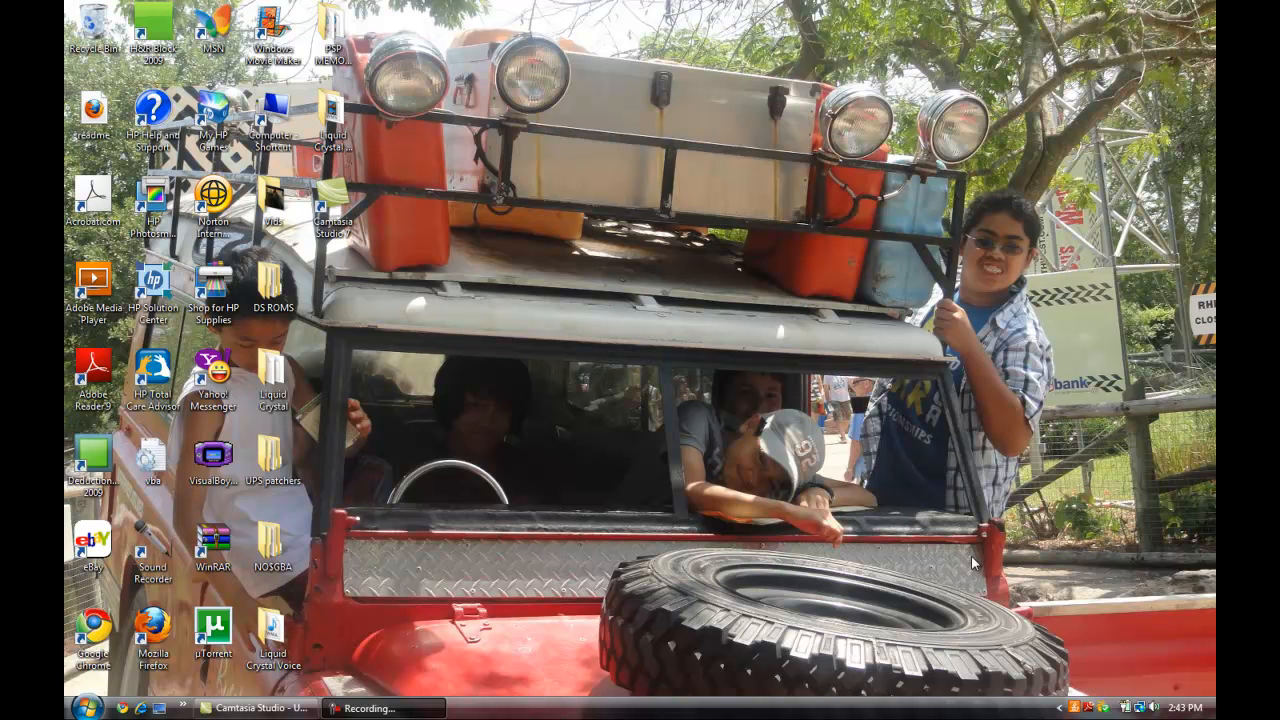
mouse_move(955, 563)
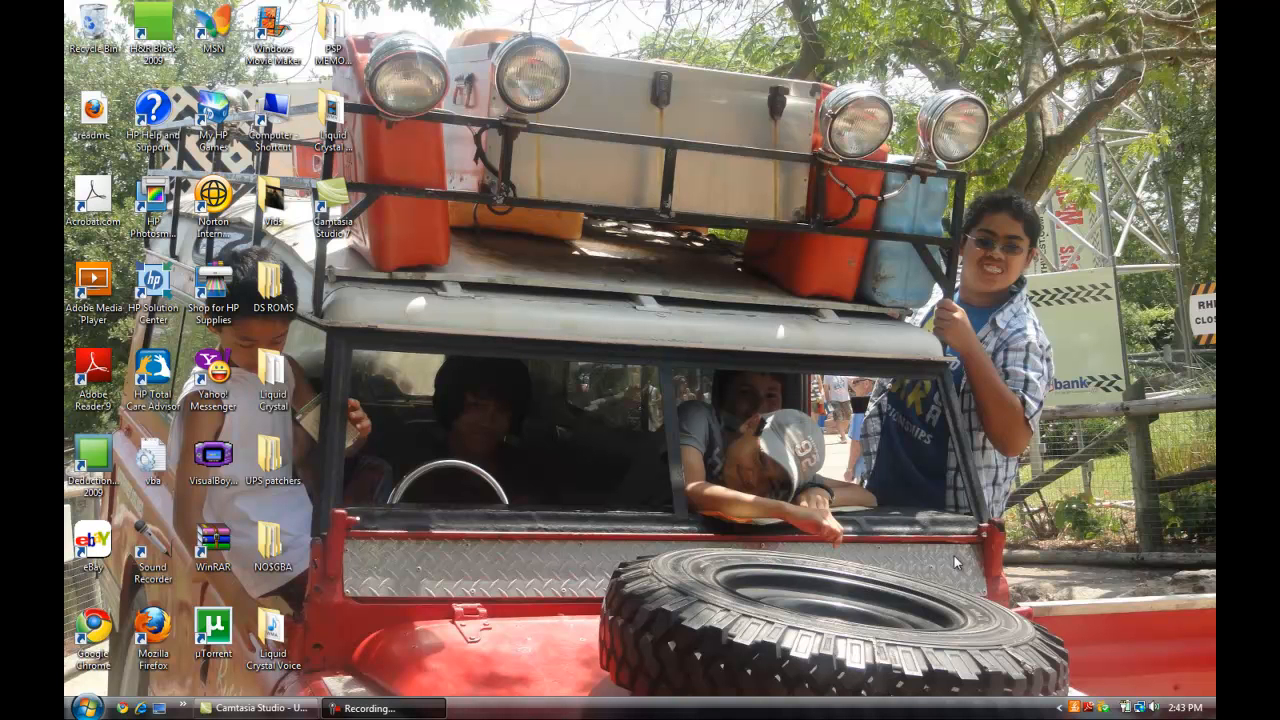
mouse_move(443, 152)
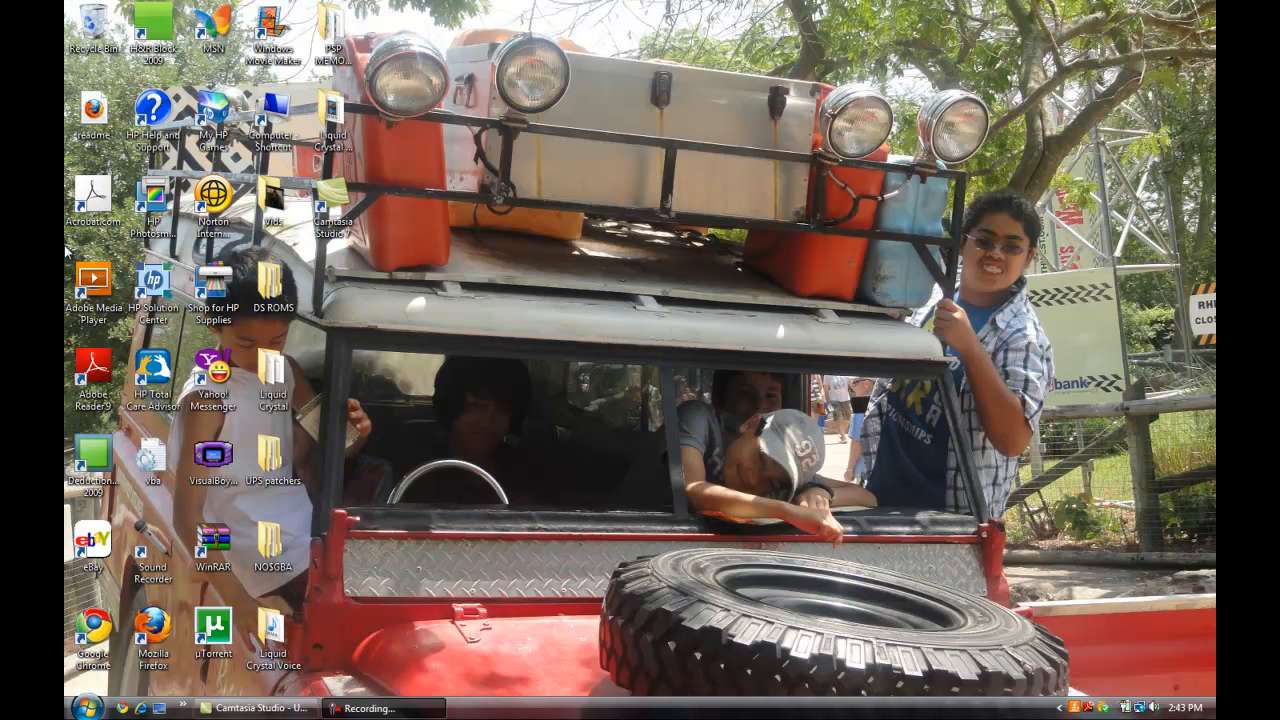
mouse_move(78, 668)
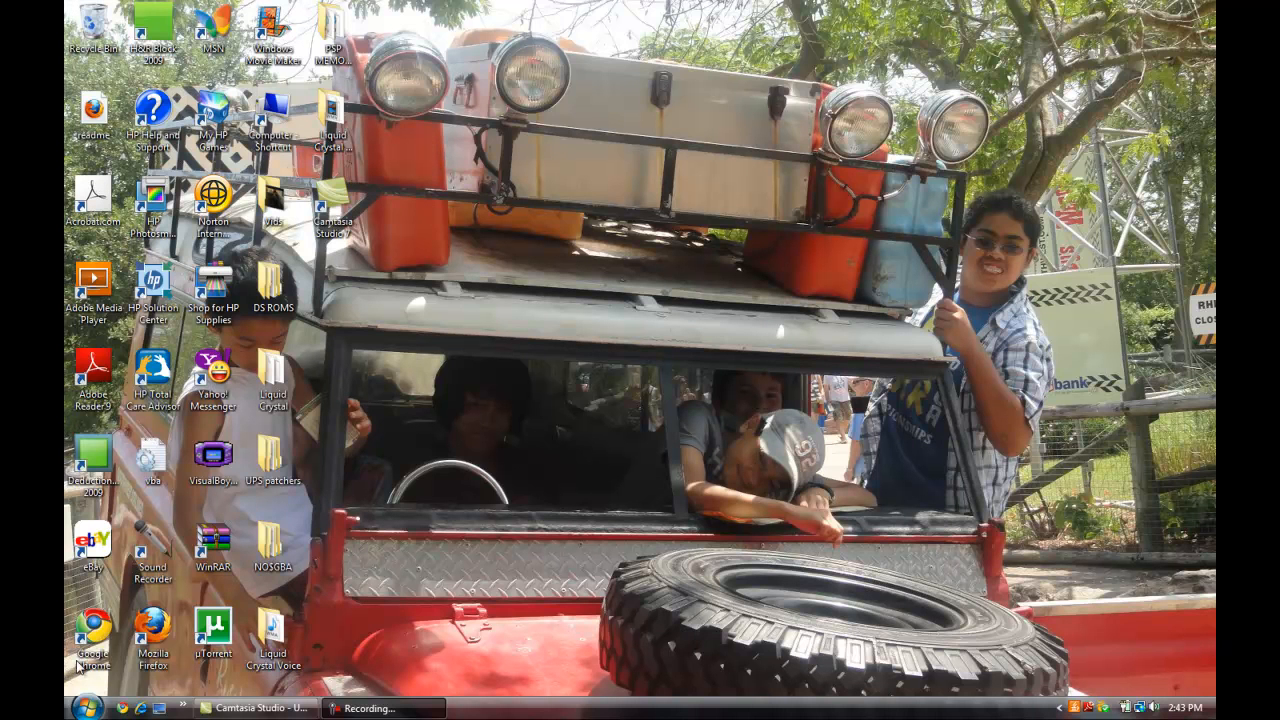
mouse_move(330, 322)
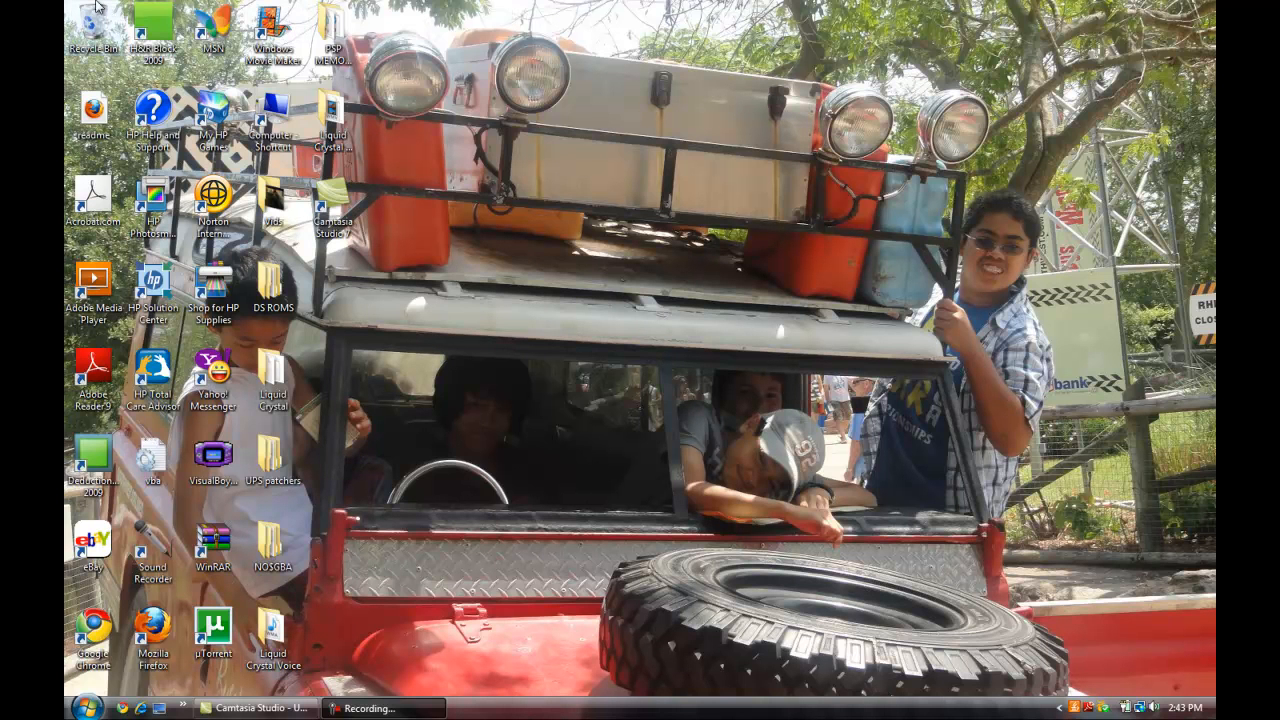
mouse_move(170, 687)
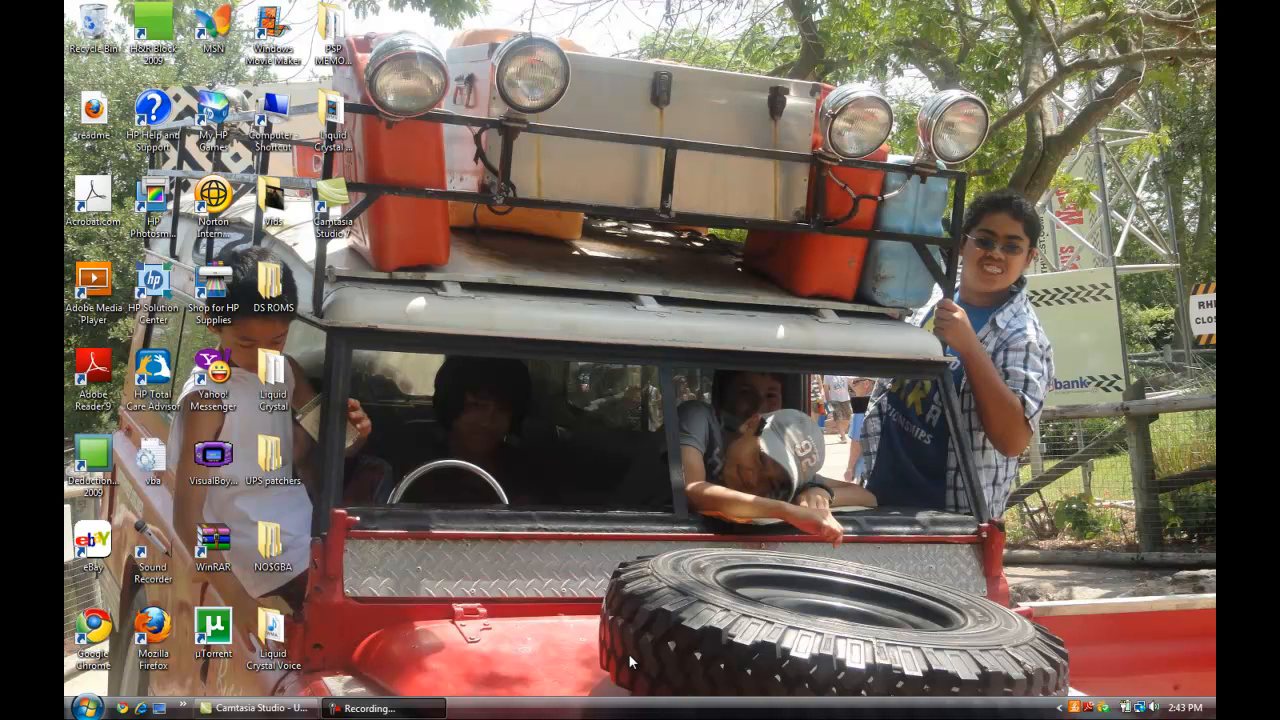
mouse_move(153, 630)
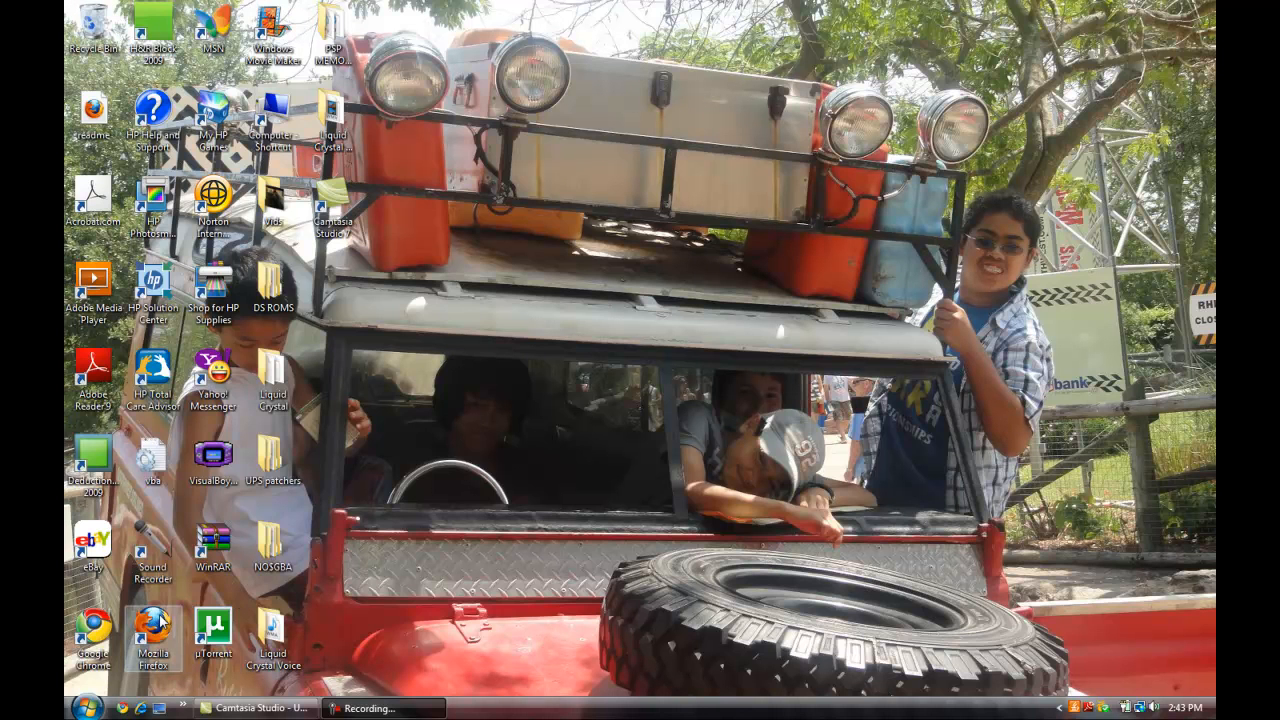
mouse_move(363, 598)
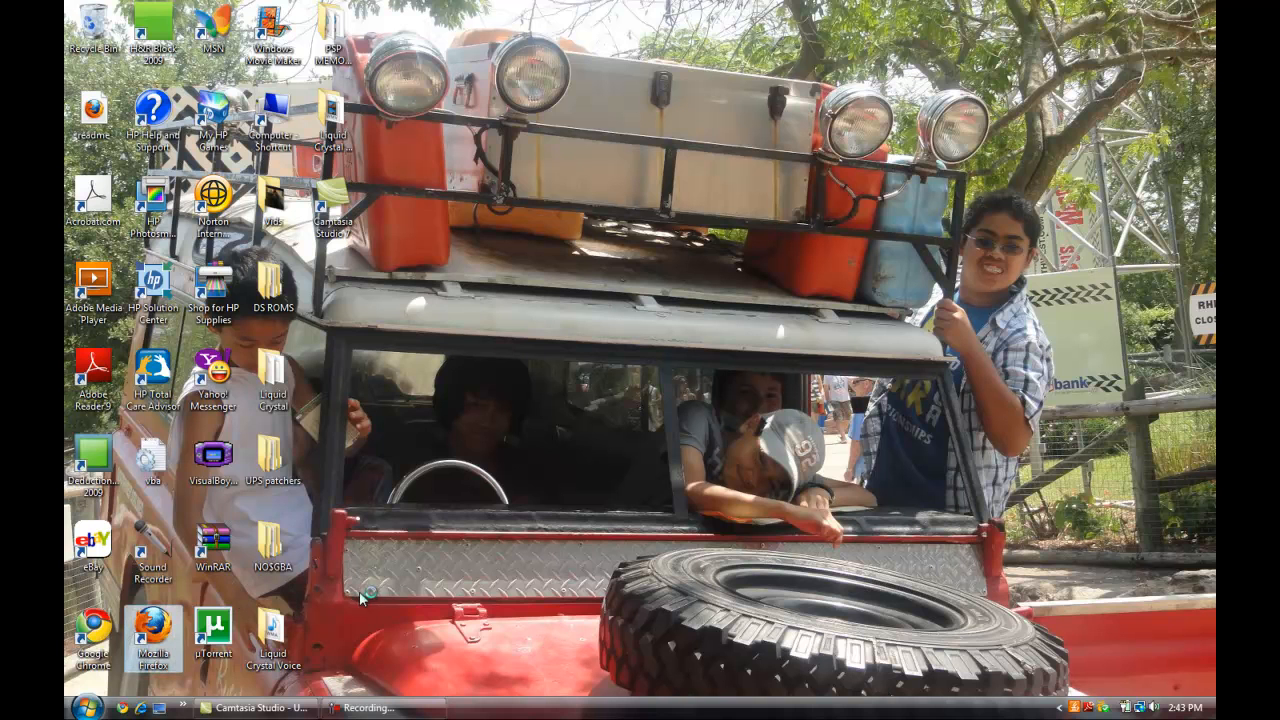
Launch Firefox and search for Shoddy Battle by typing 'shoddt'
click(152, 635)
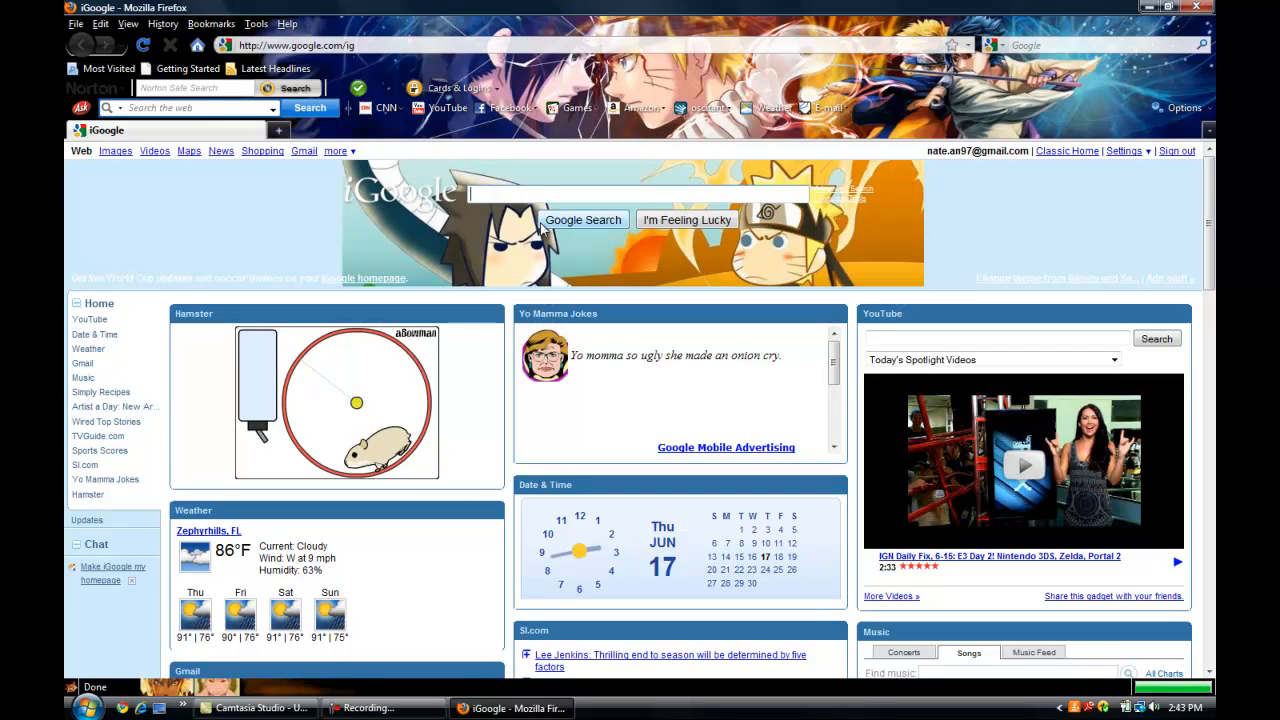
click(1179, 313)
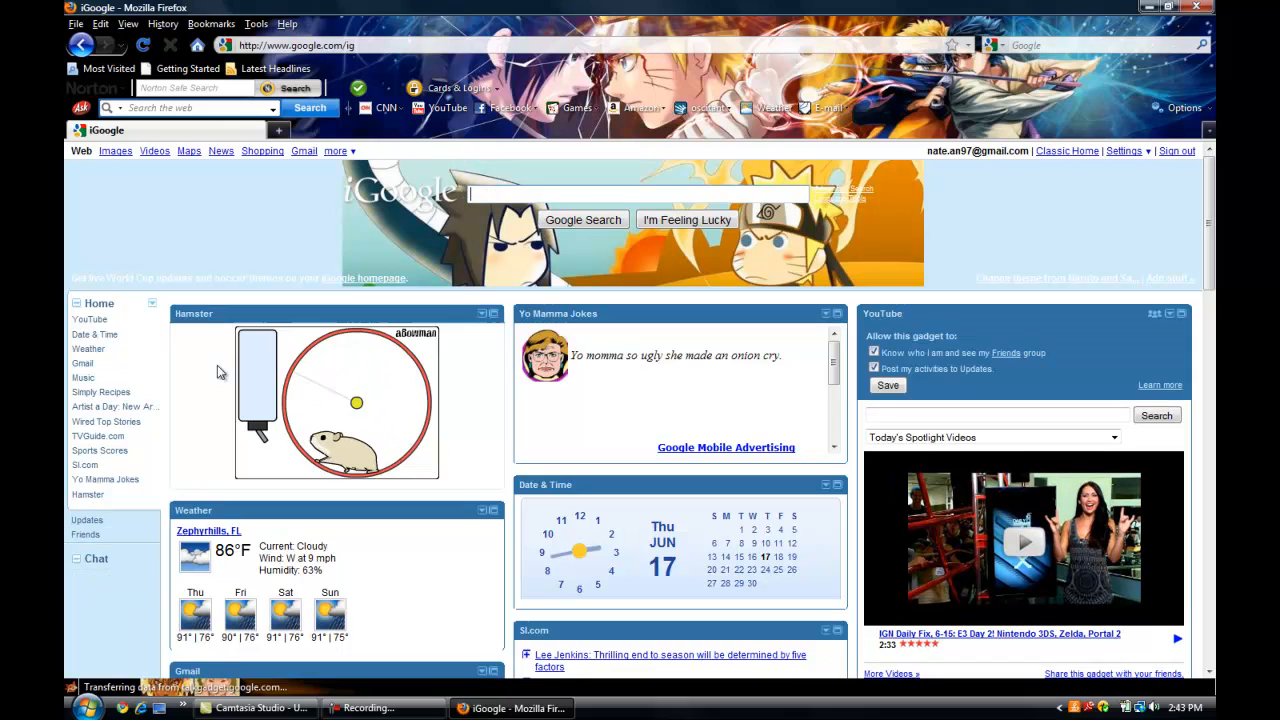
click(96, 558)
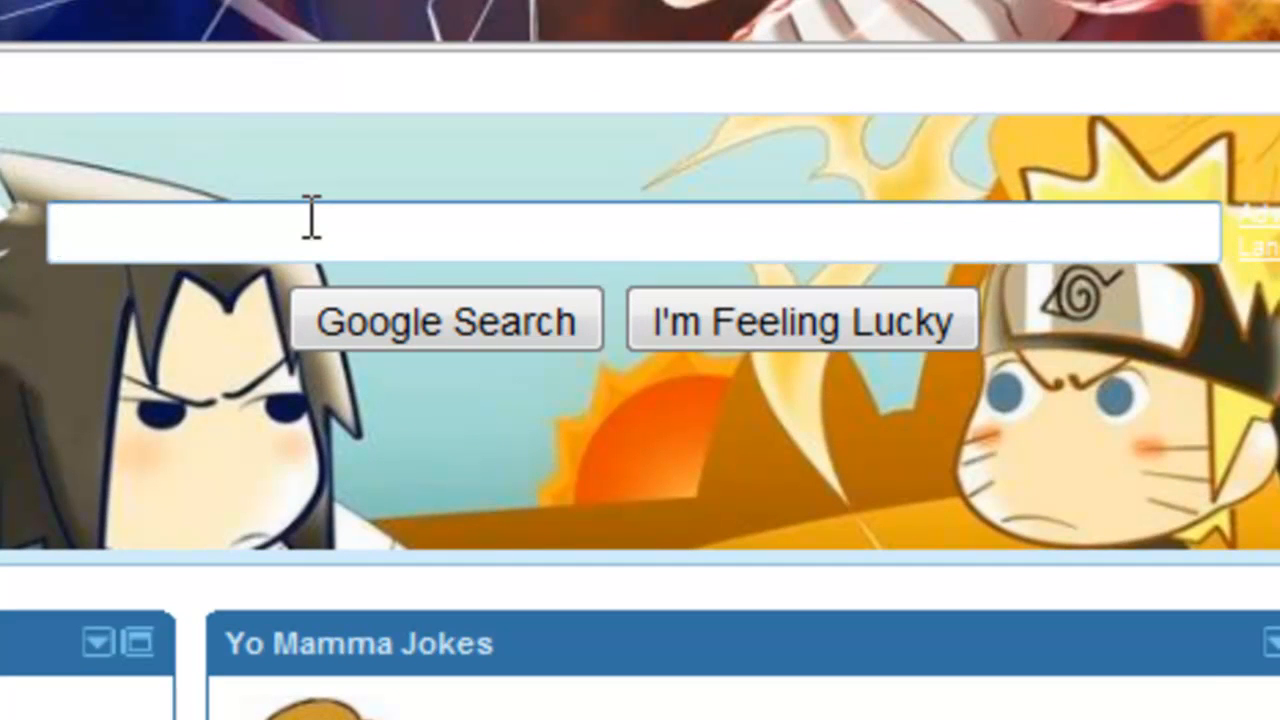
text(shoddt)
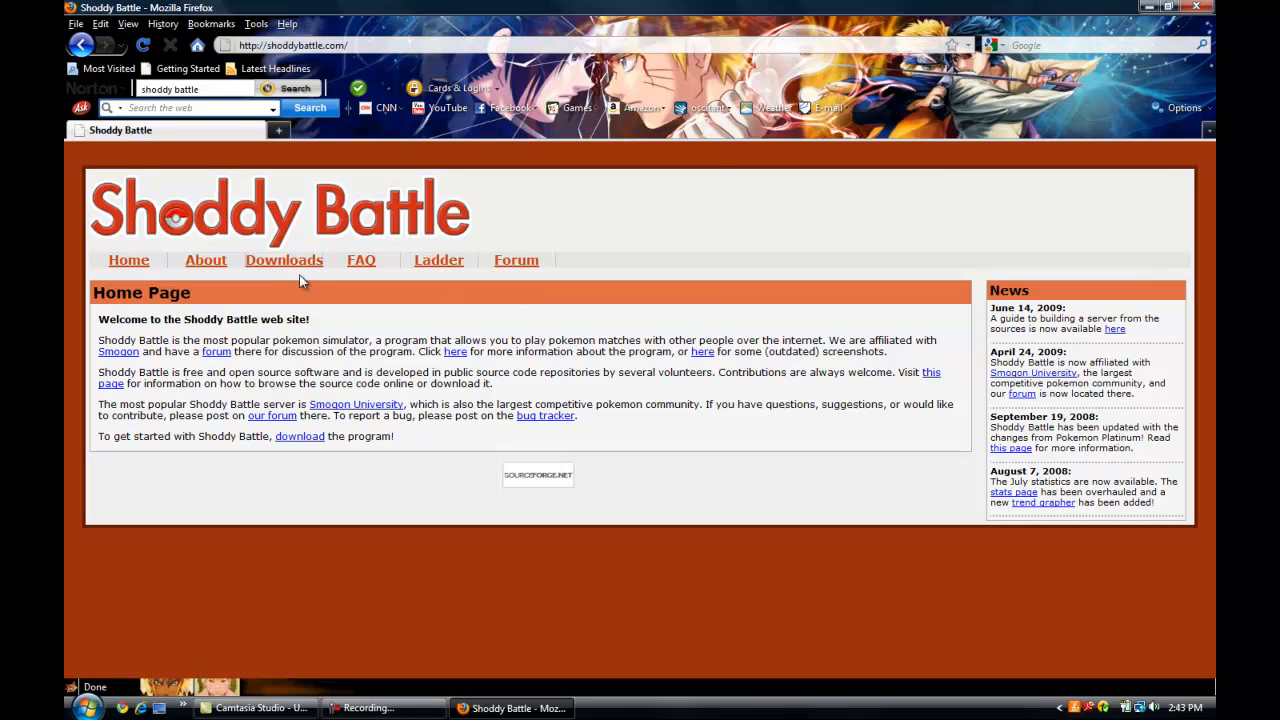
Open the Shoddy Battle Downloads page and download the shoddybattle.jnlp launcher
click(284, 260)
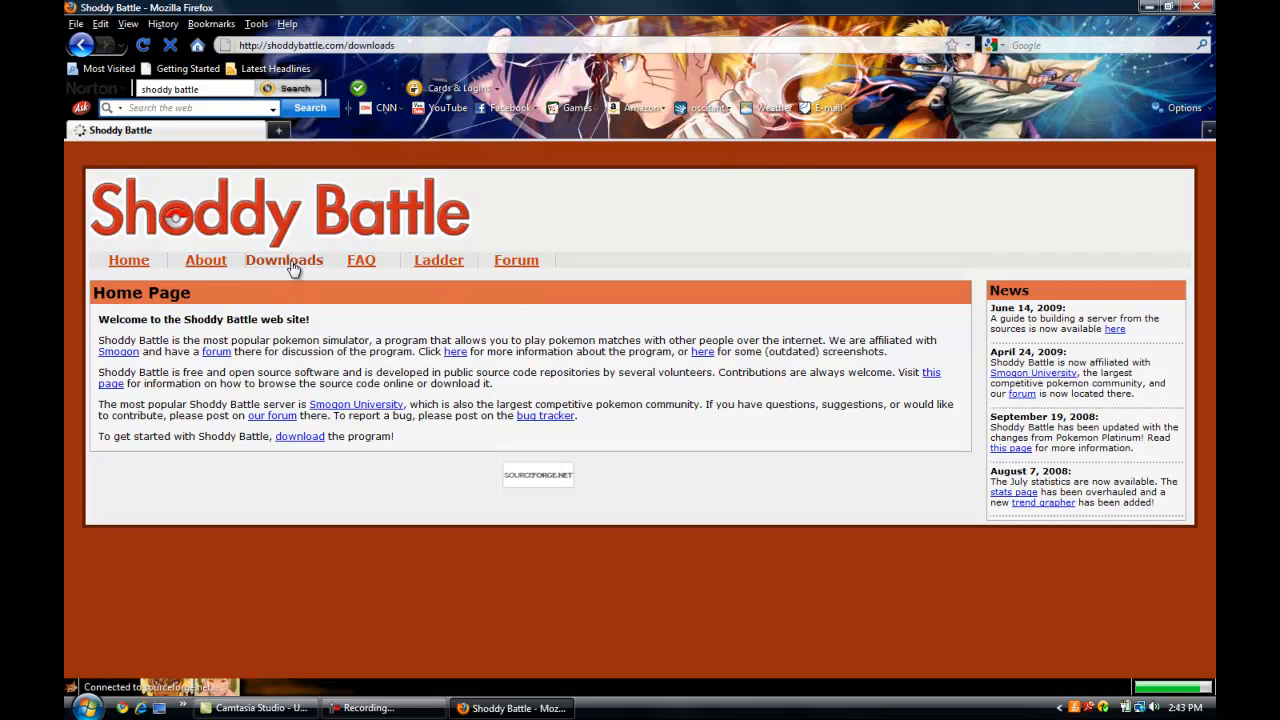
click(284, 260)
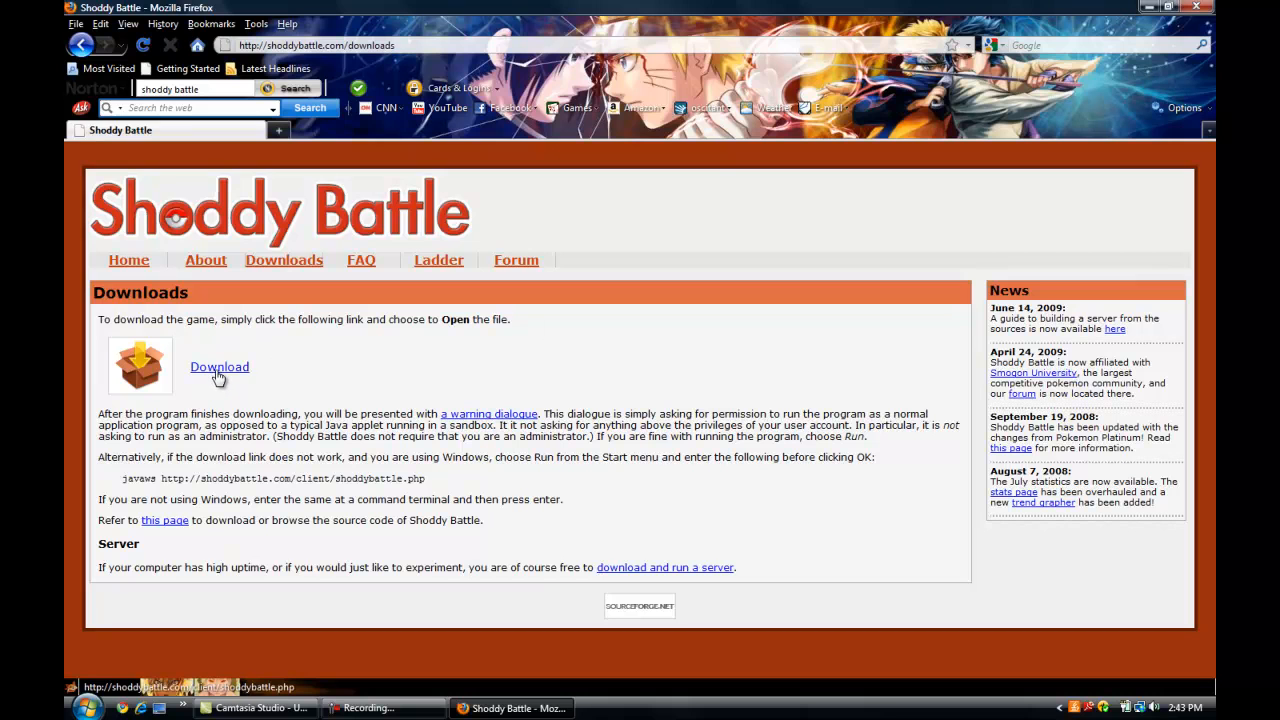
click(219, 367)
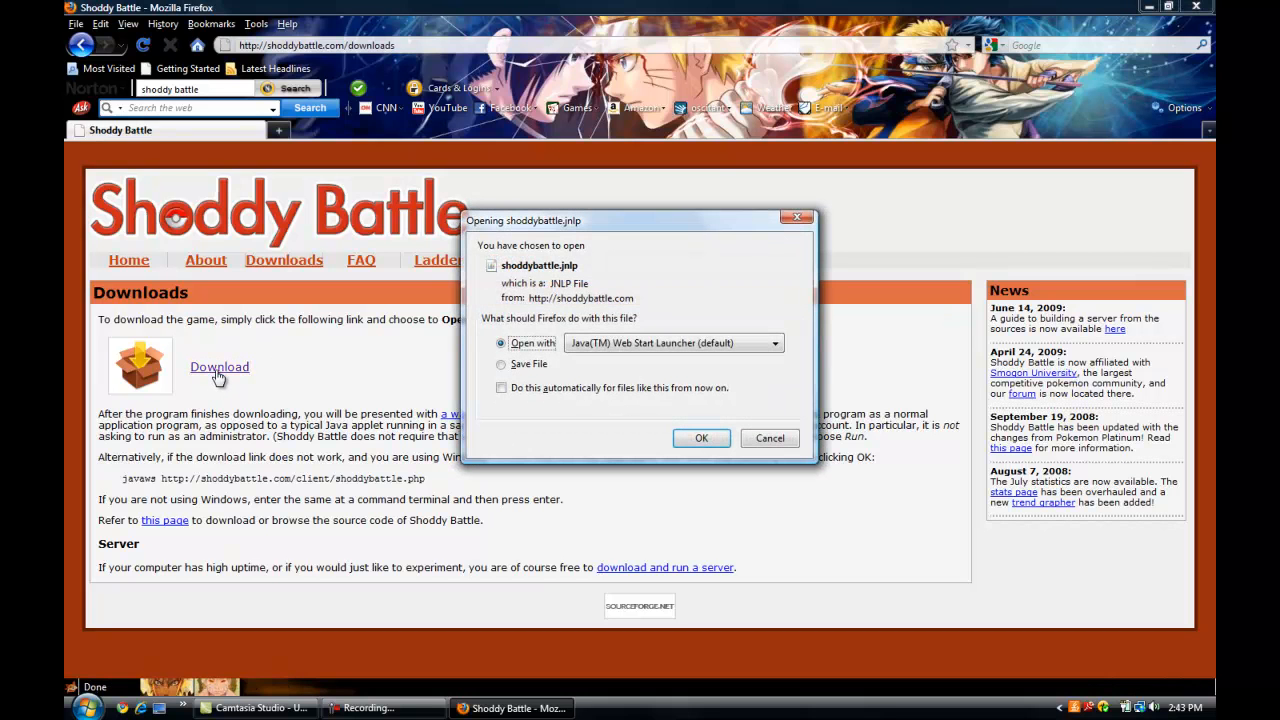
mouse_move(510, 362)
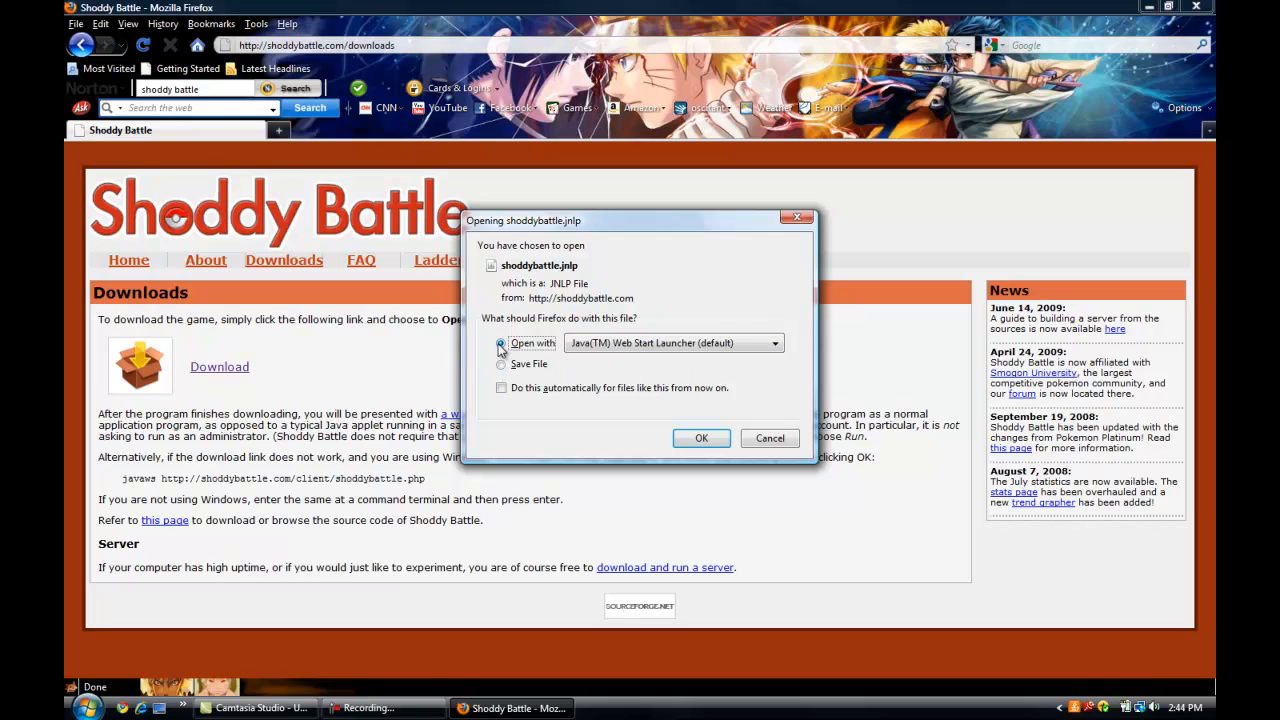
mouse_move(701, 438)
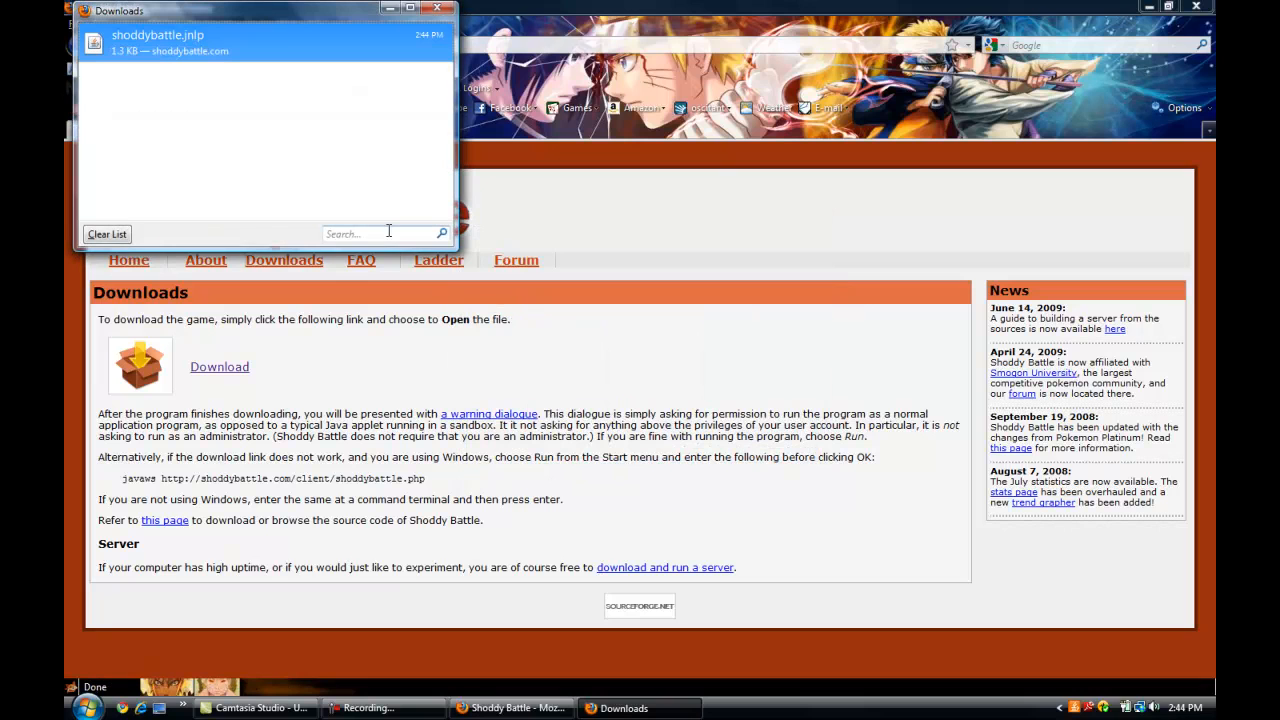
mouse_move(253, 99)
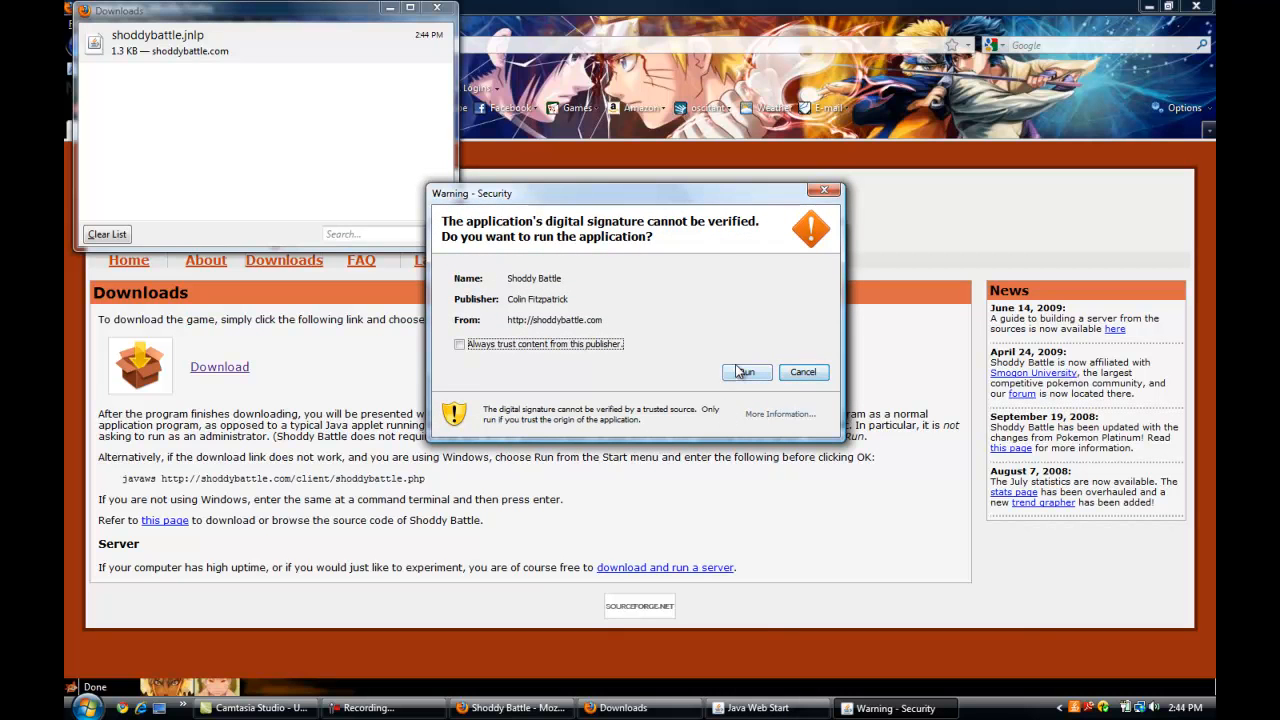
Always trust the Shoddy Battle publisher and run the application
click(459, 344)
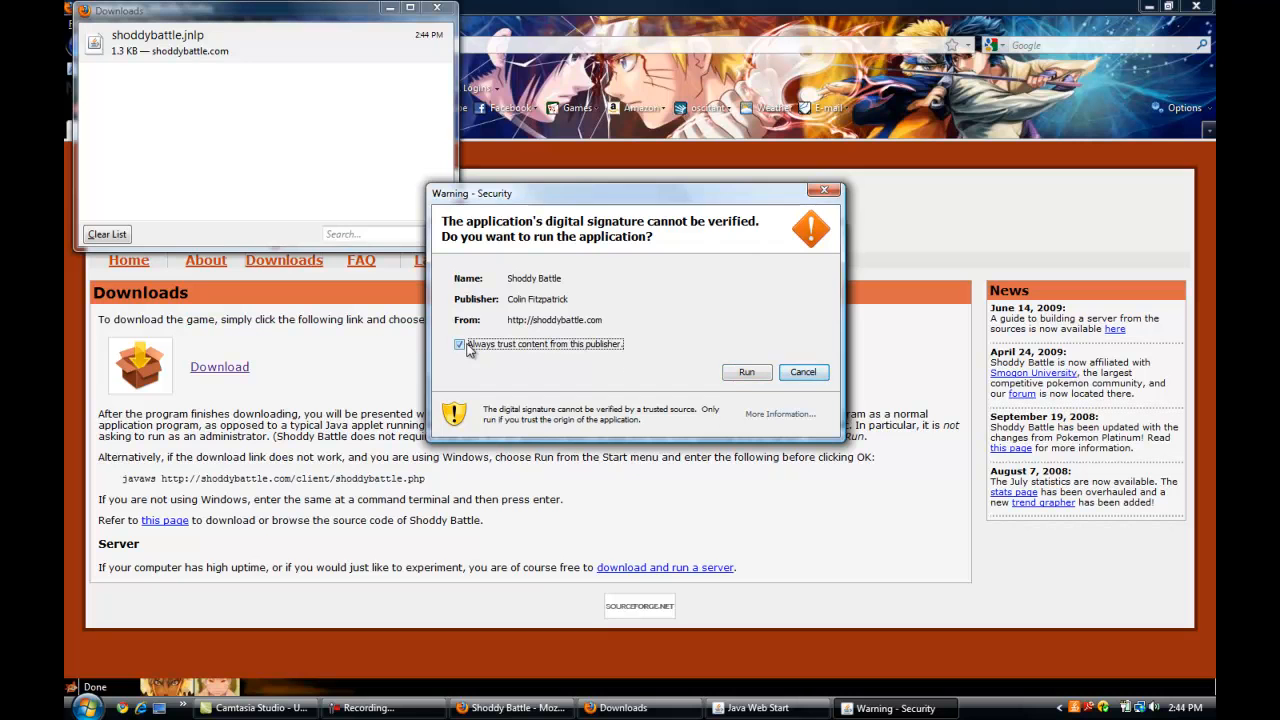
click(746, 372)
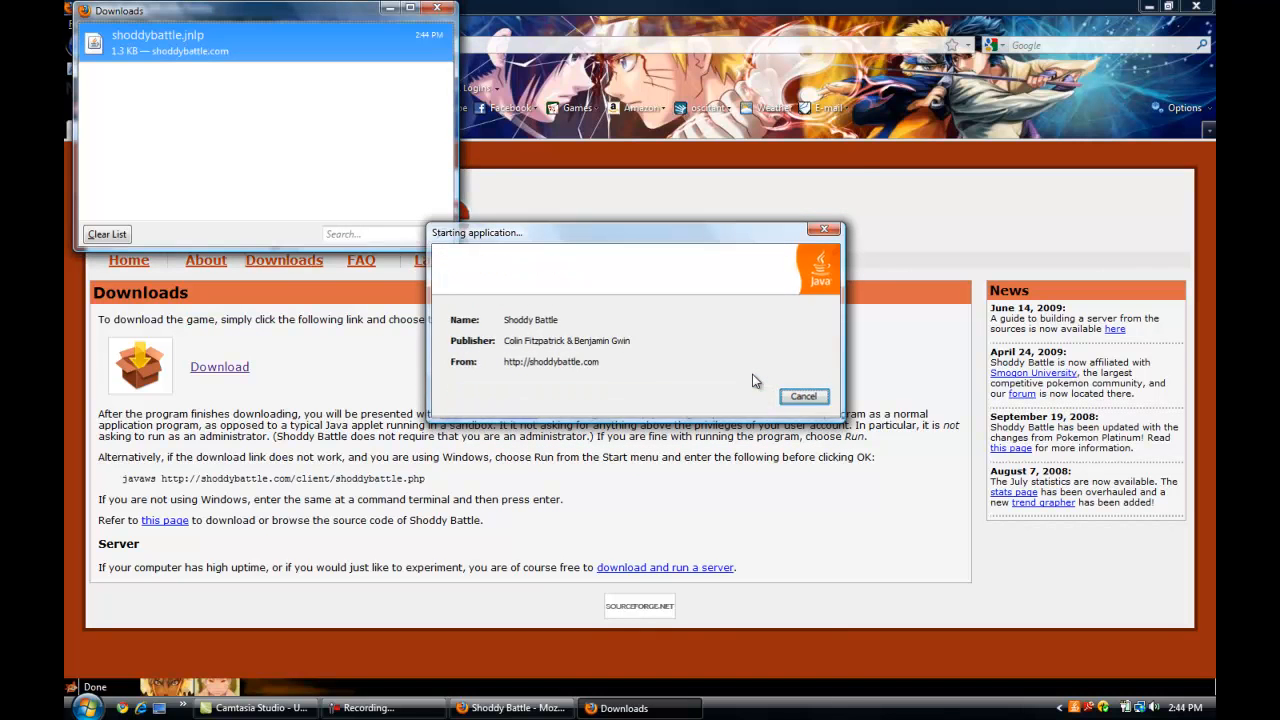
click(803, 396)
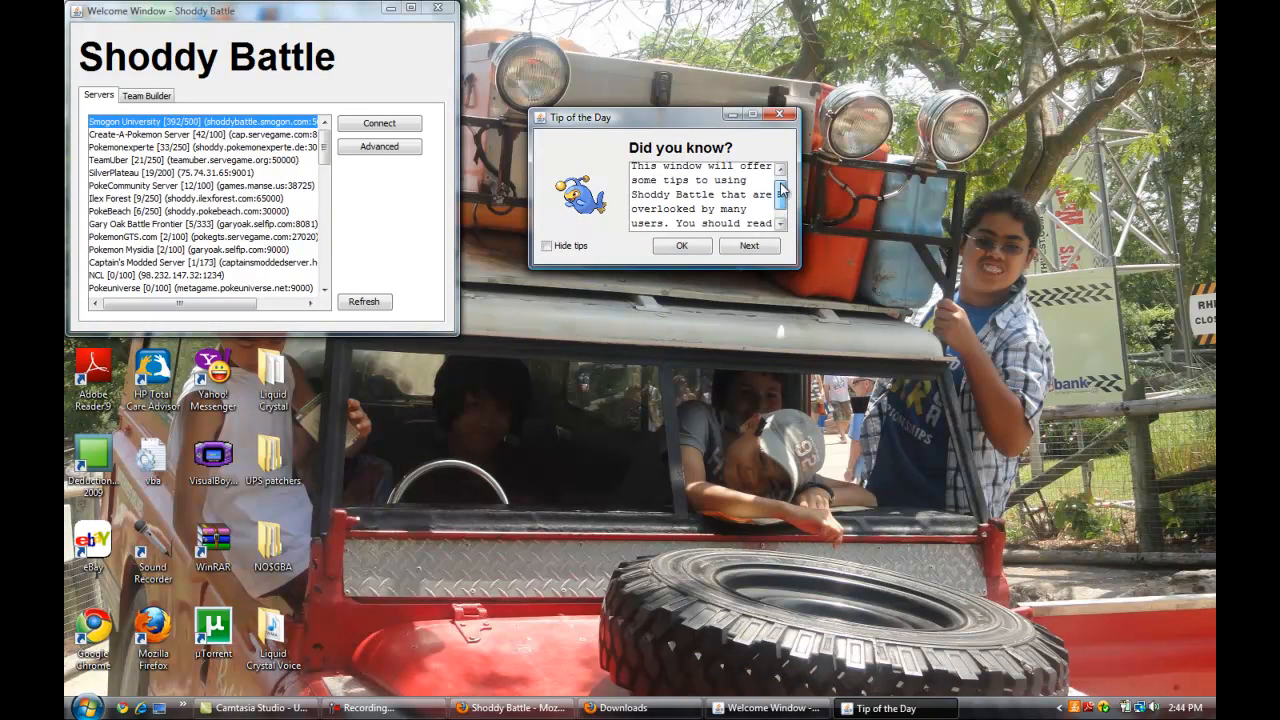
Dismiss Tip of the Day, close the Firefox downloads list, and scroll the server list
click(749, 246)
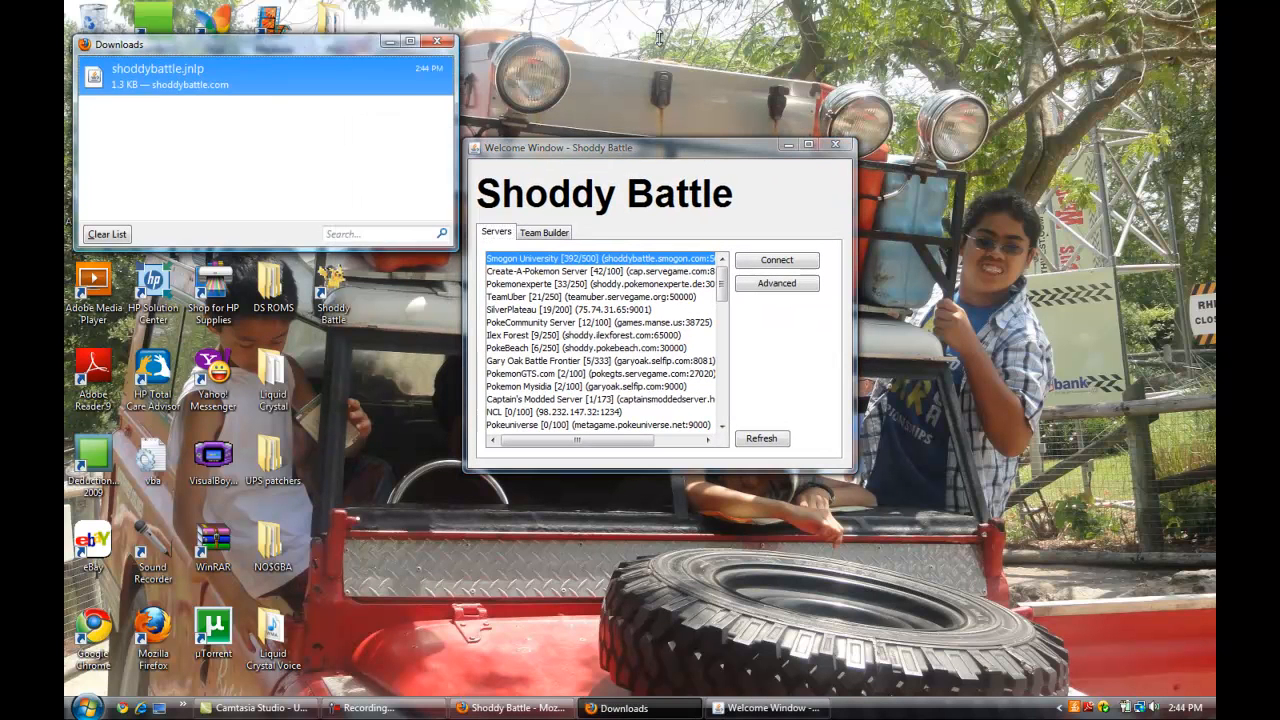
drag(260, 44, 670, 4)
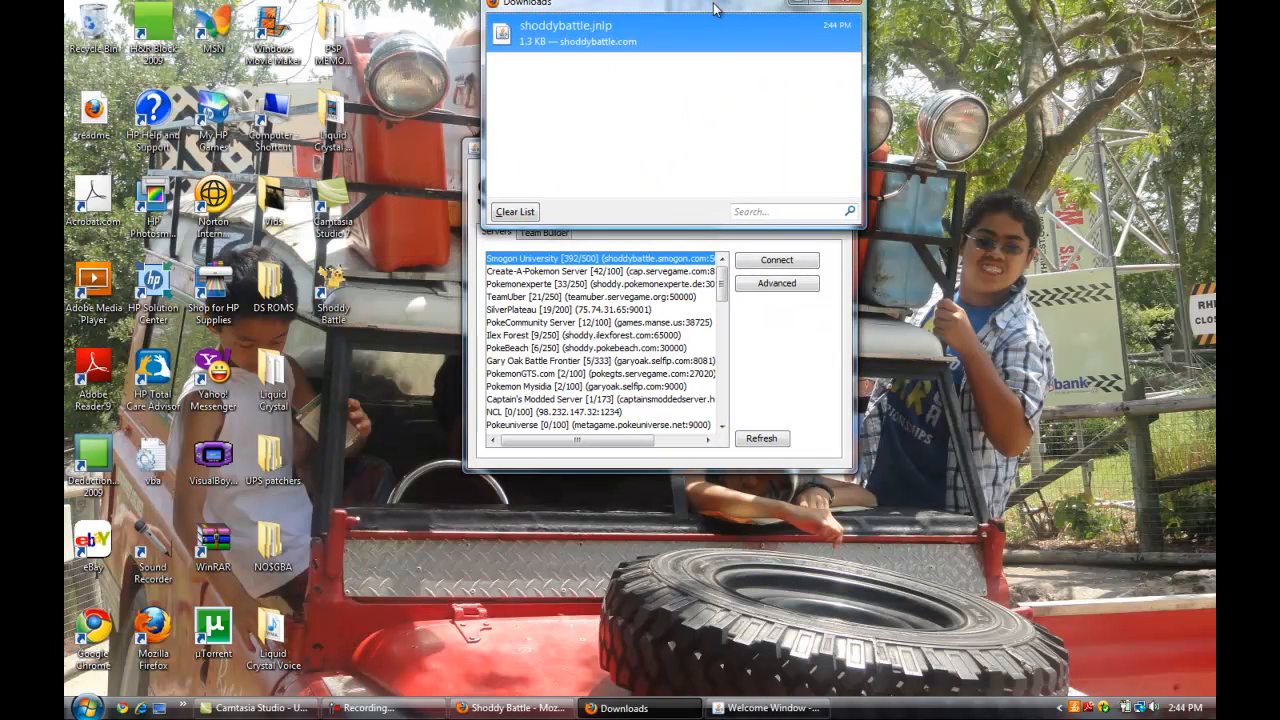
click(767, 708)
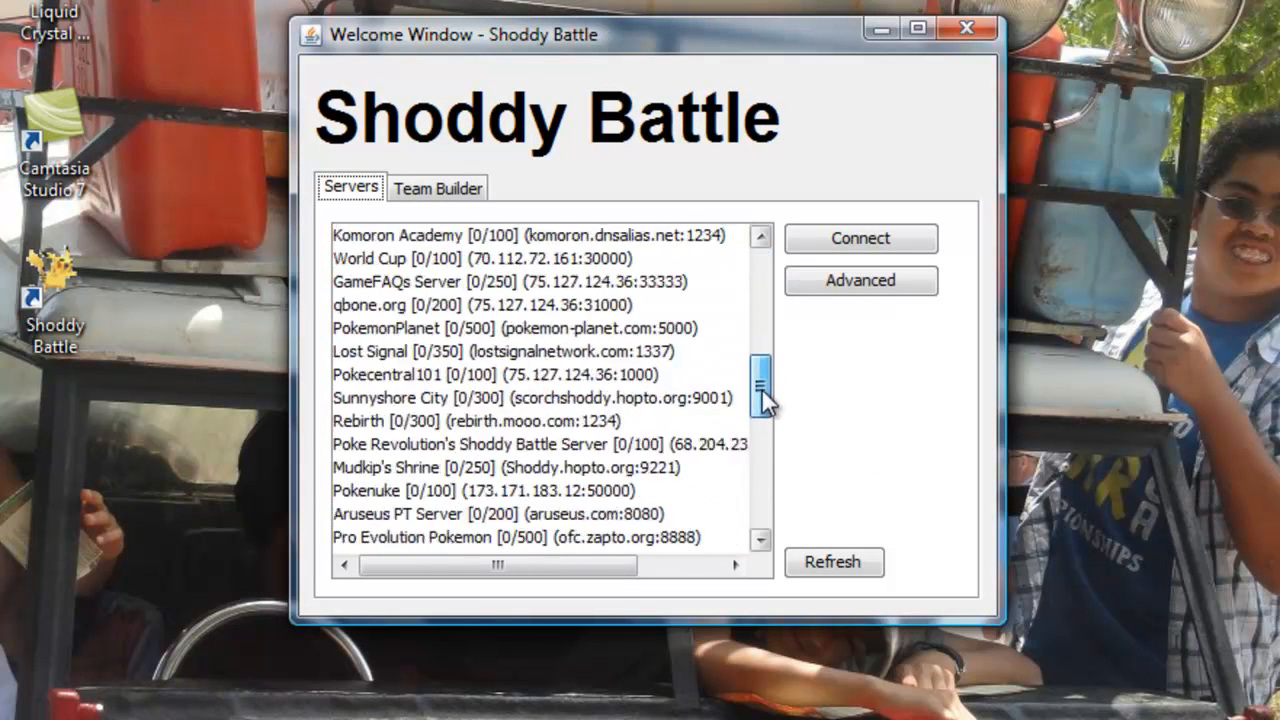
scroll(down, 3)
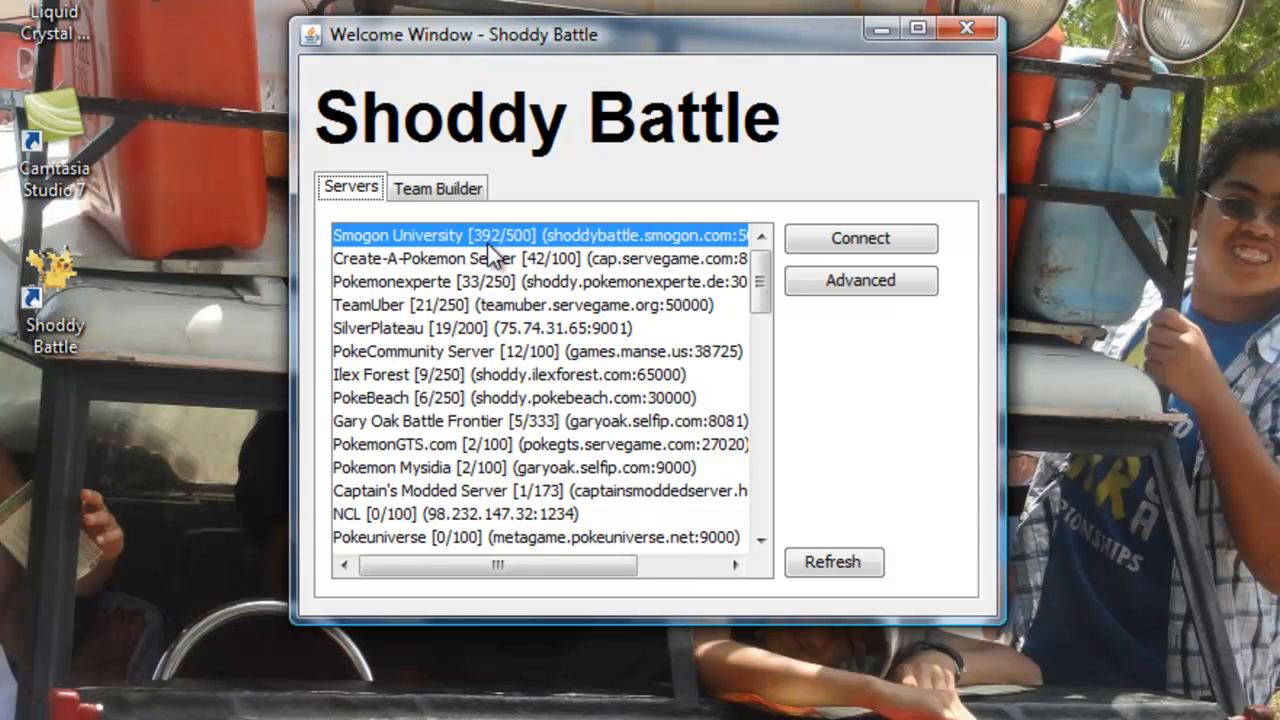
mouse_move(438, 188)
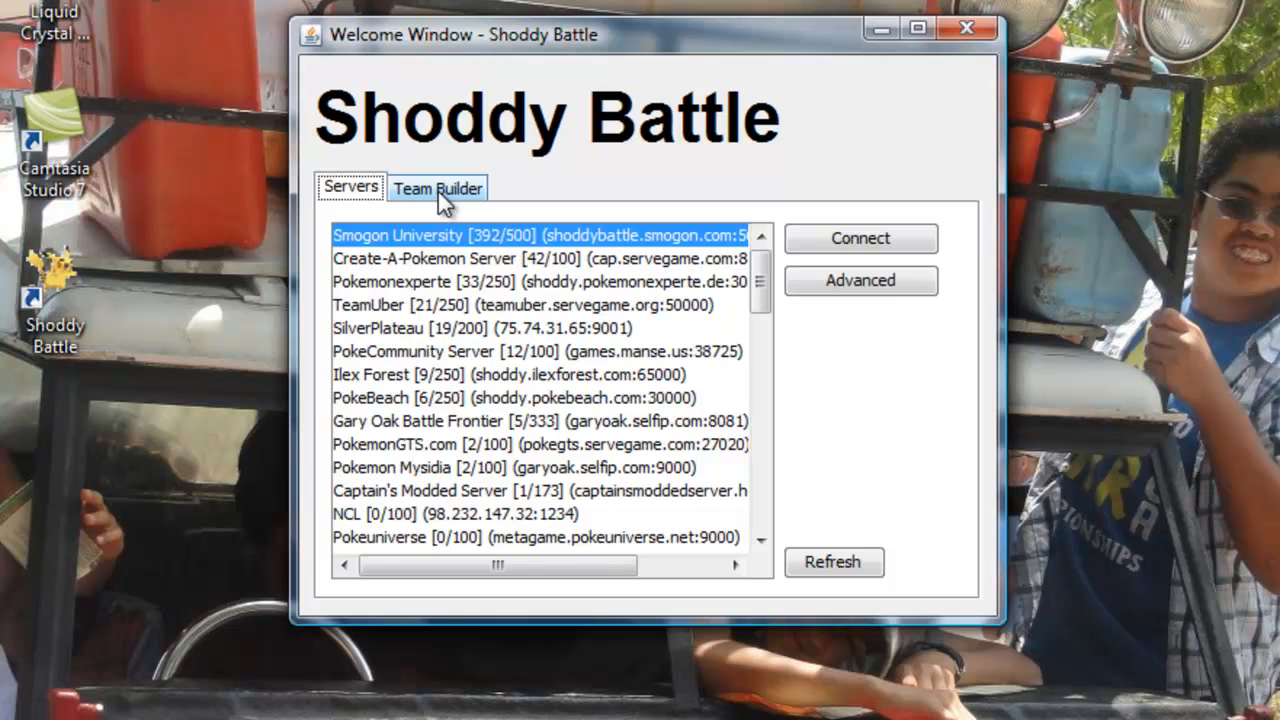
Create a new Standard Metagame team, opening Team Builder with six Bulbasaur slots
click(438, 187)
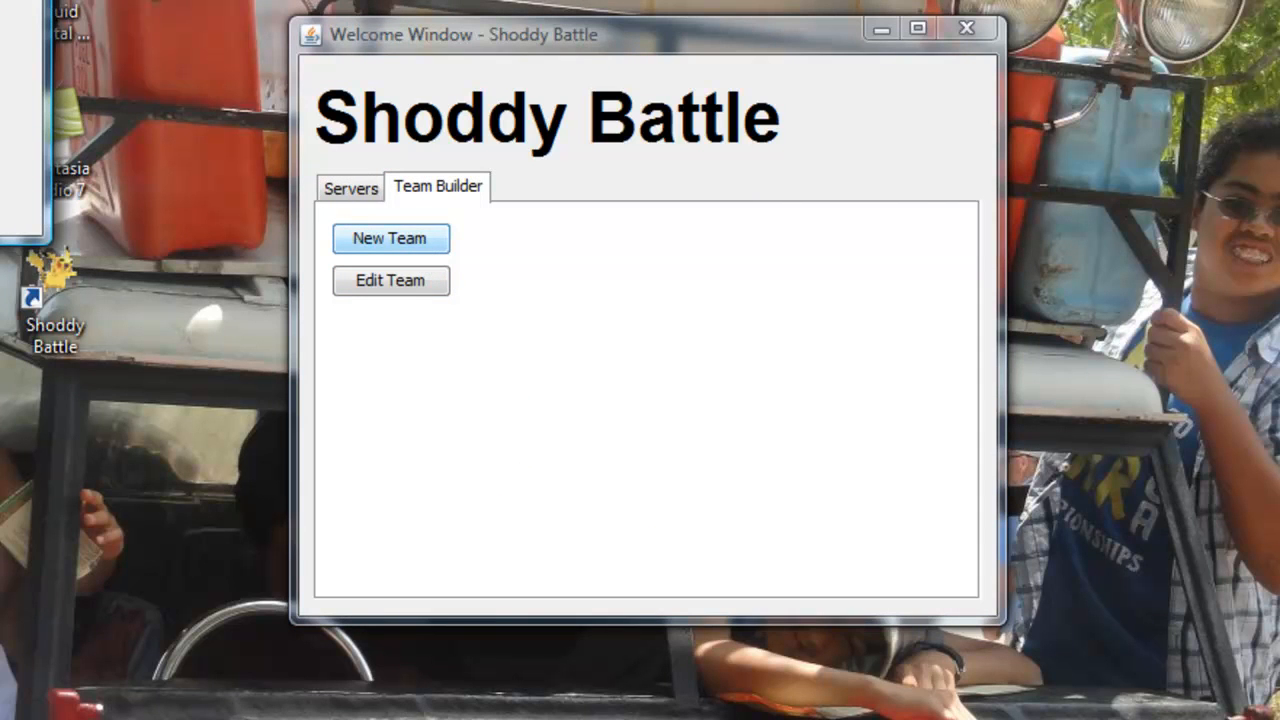
click(390, 238)
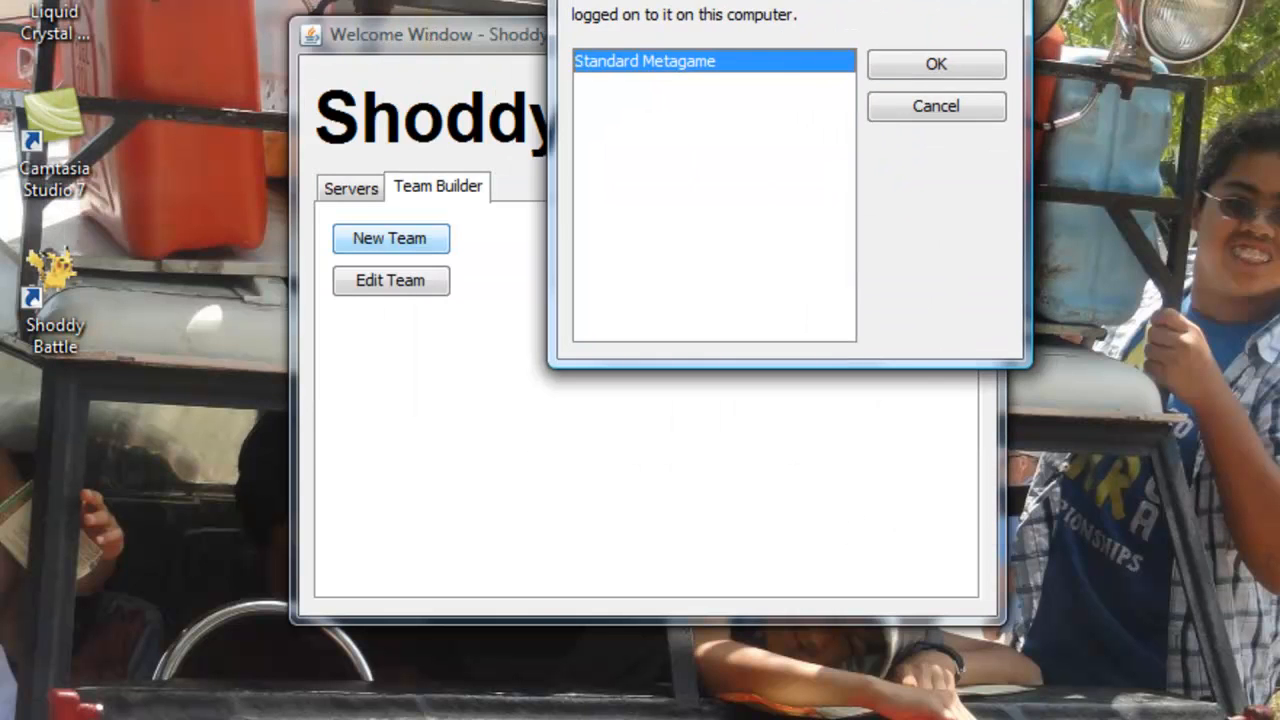
click(935, 63)
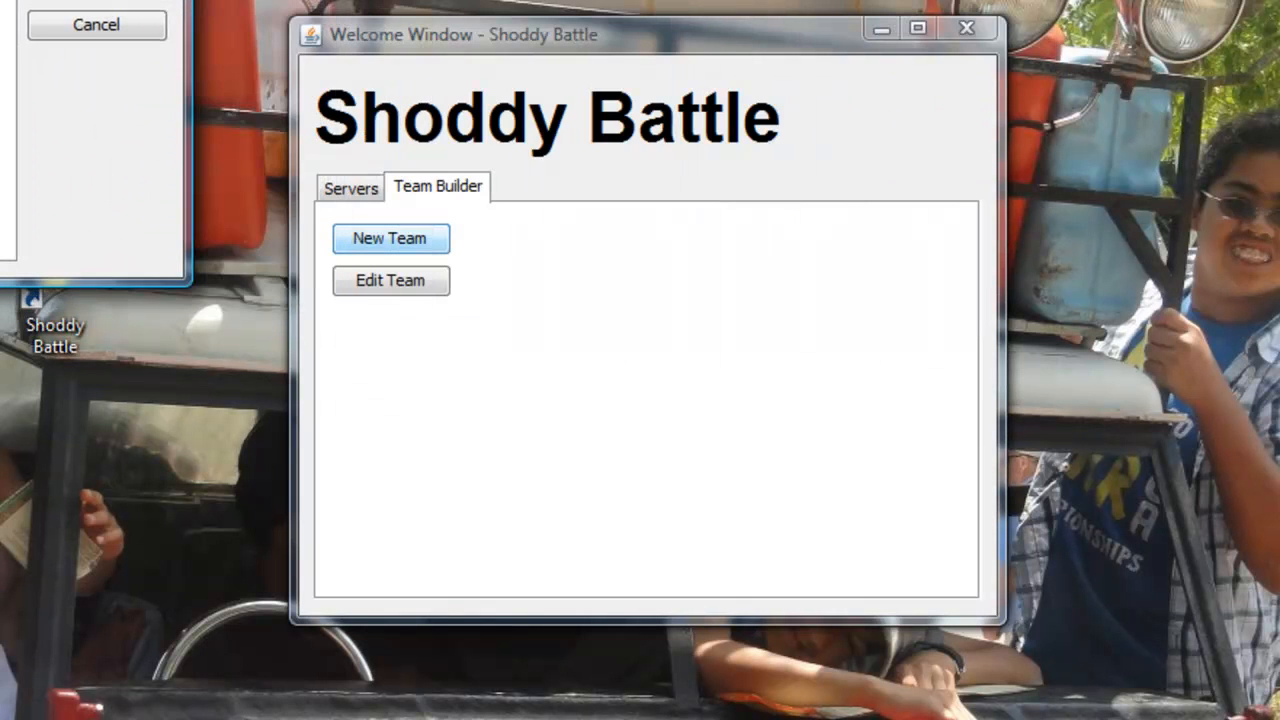
click(389, 238)
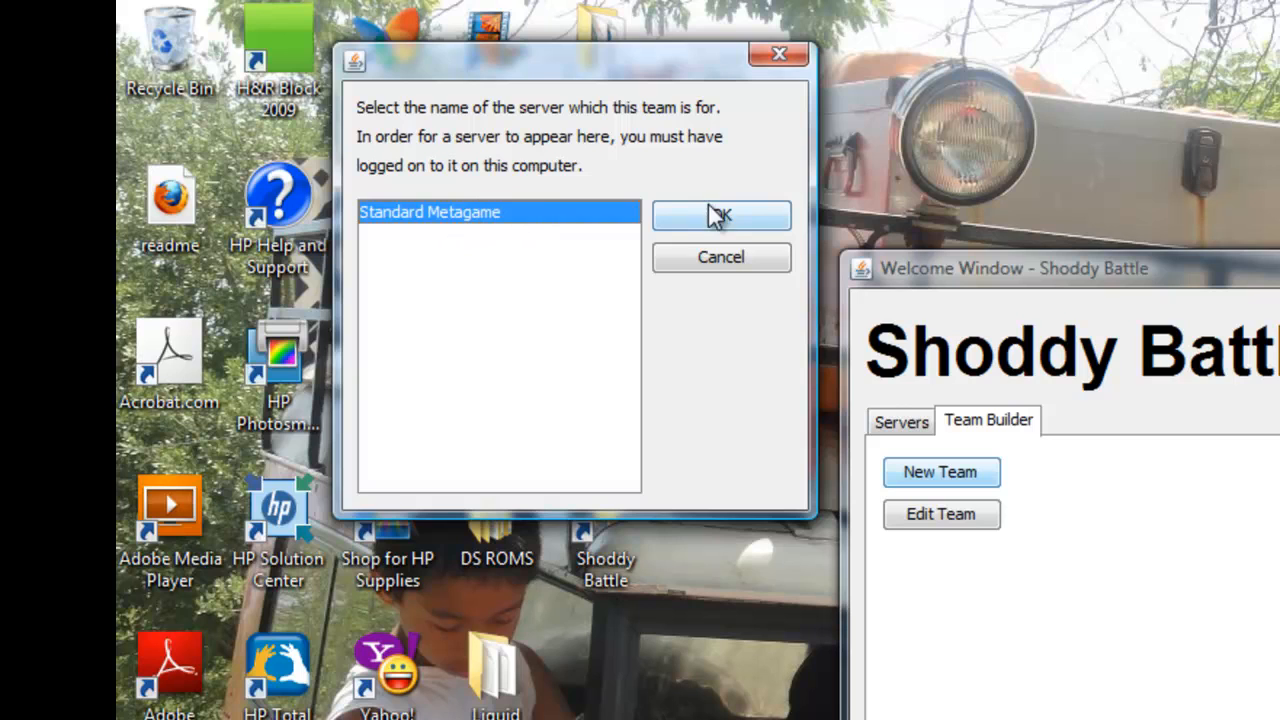
click(720, 216)
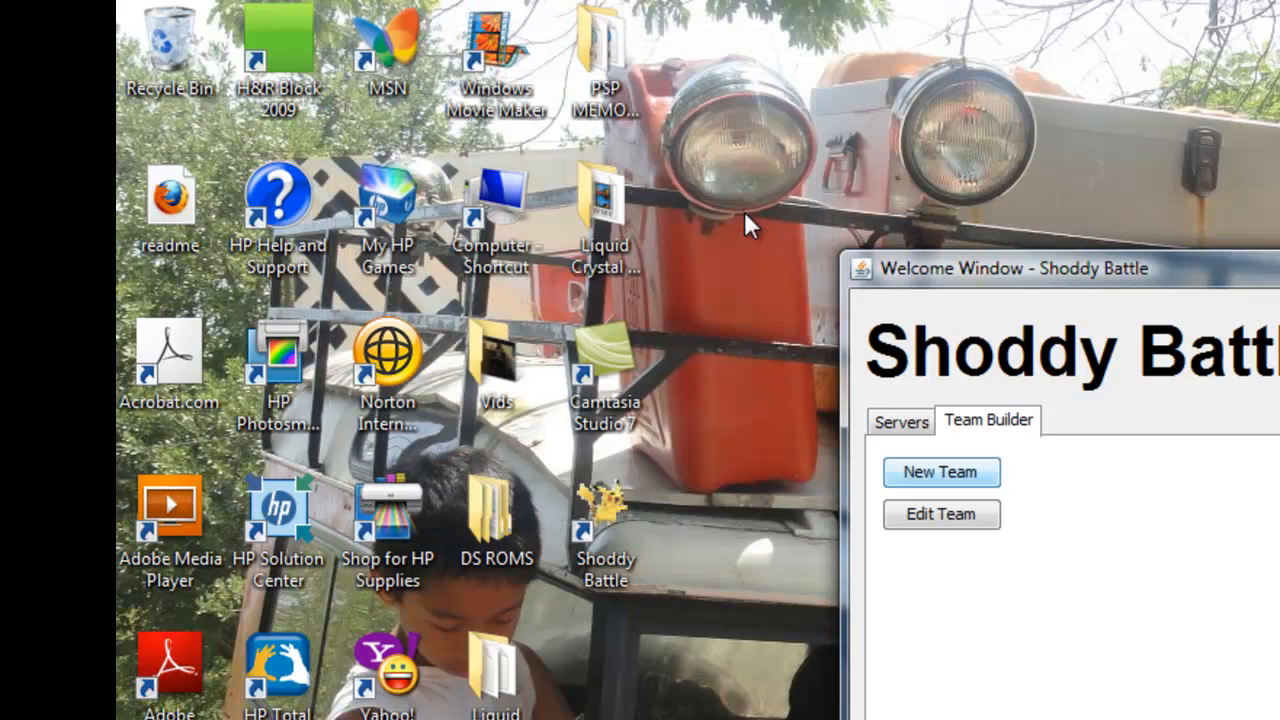
click(940, 472)
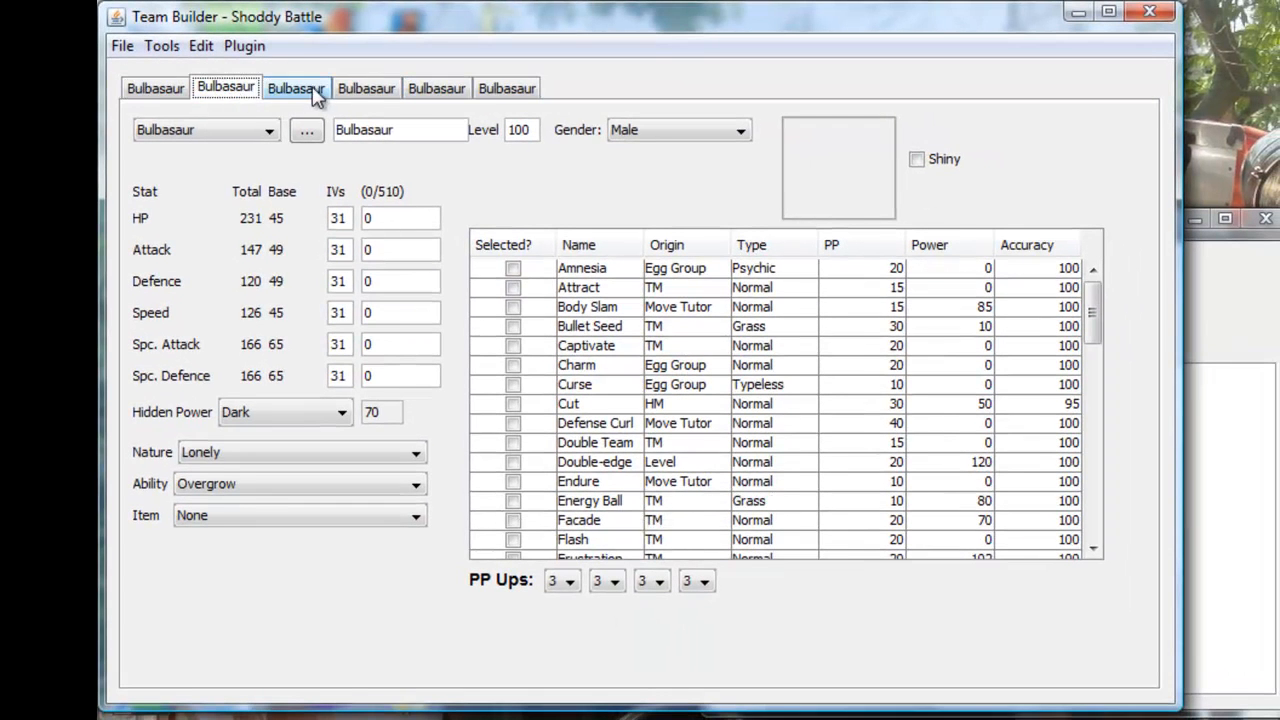
Switch to the sixth team slot and set its species to Charizard
click(436, 88)
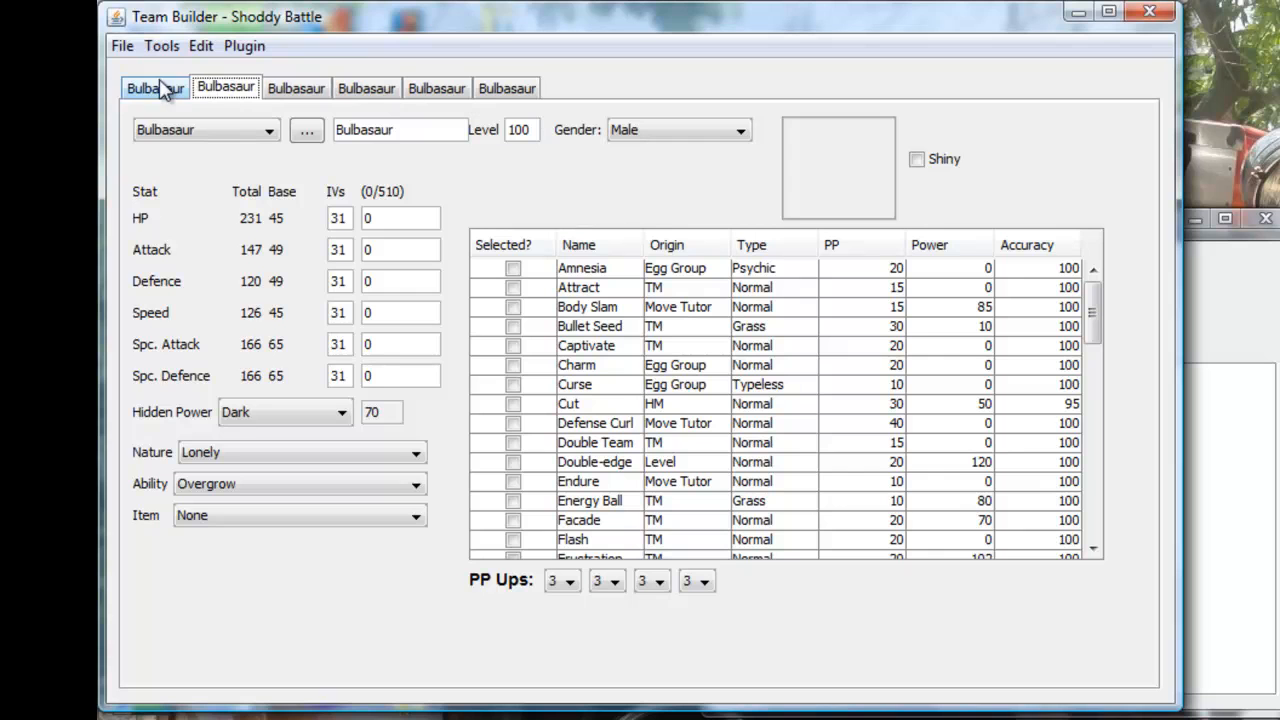
click(366, 88)
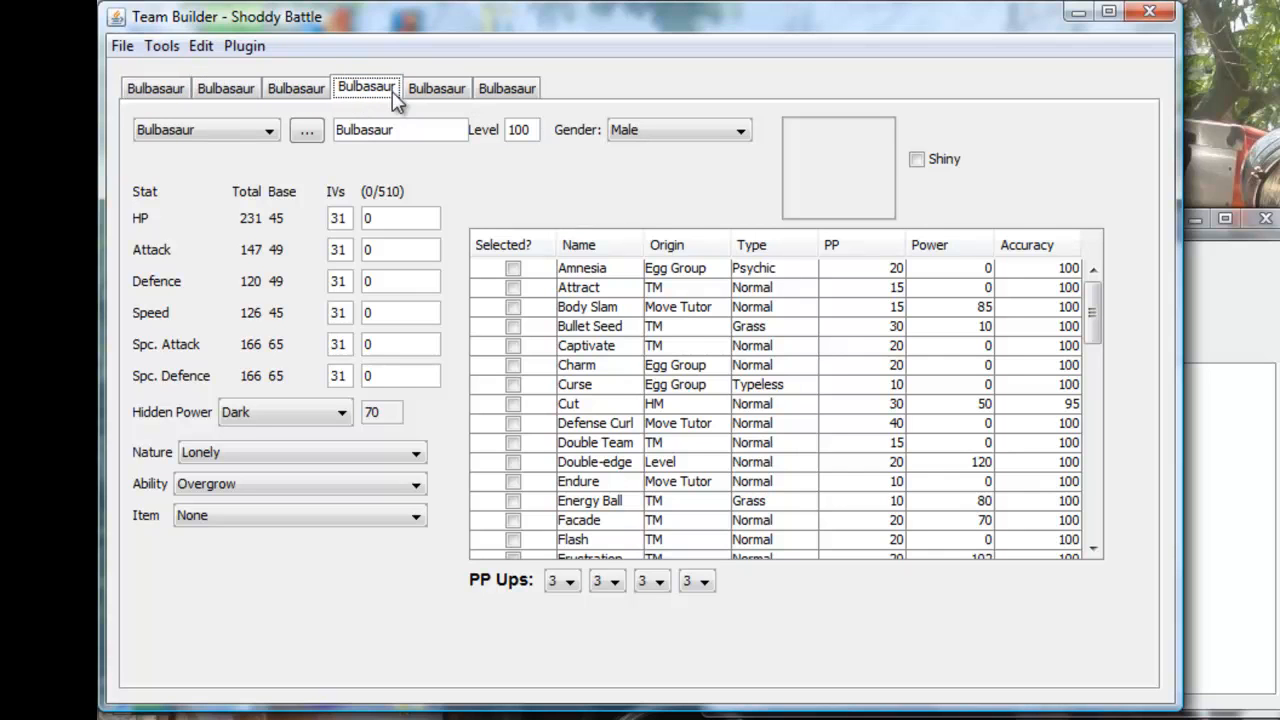
click(507, 87)
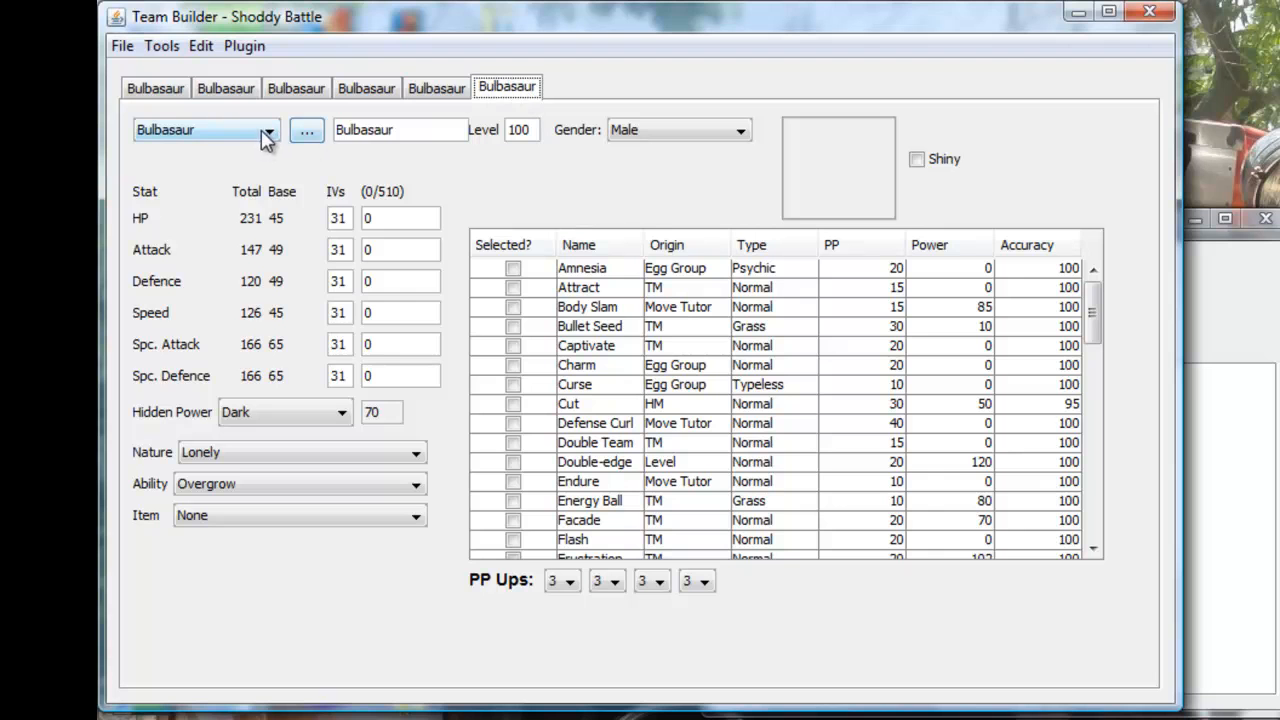
click(267, 130)
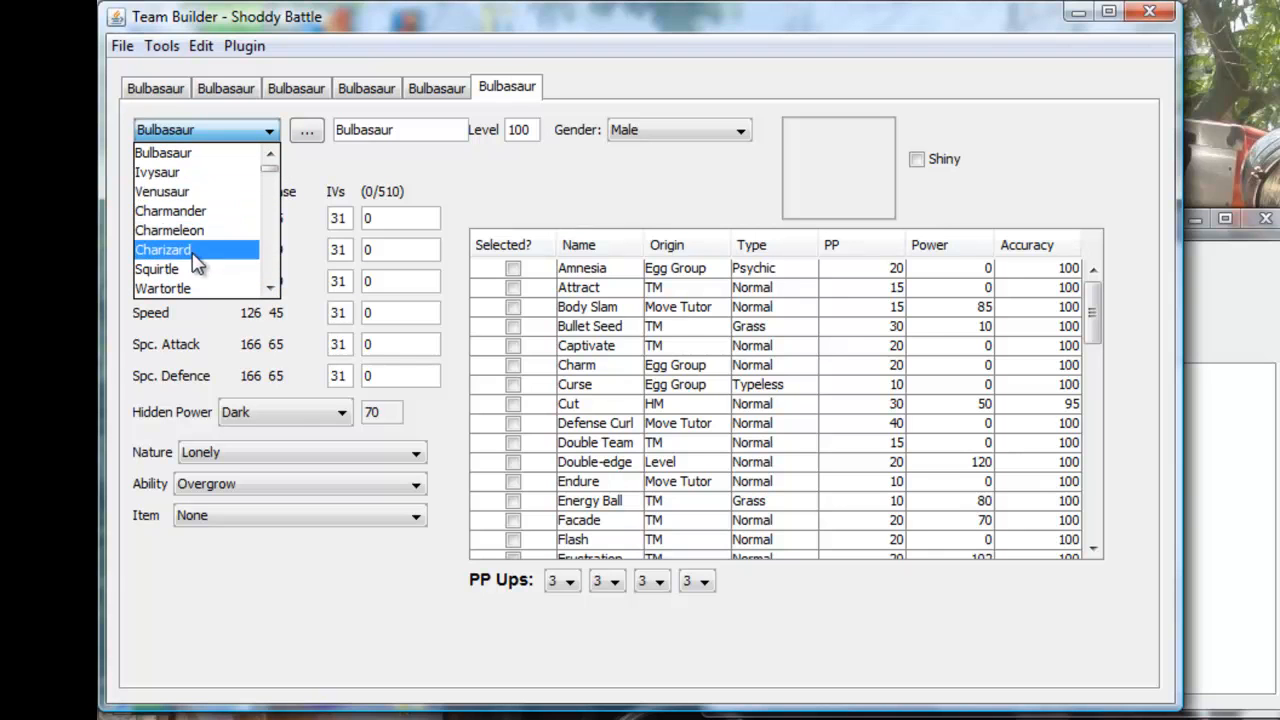
mouse_move(210, 255)
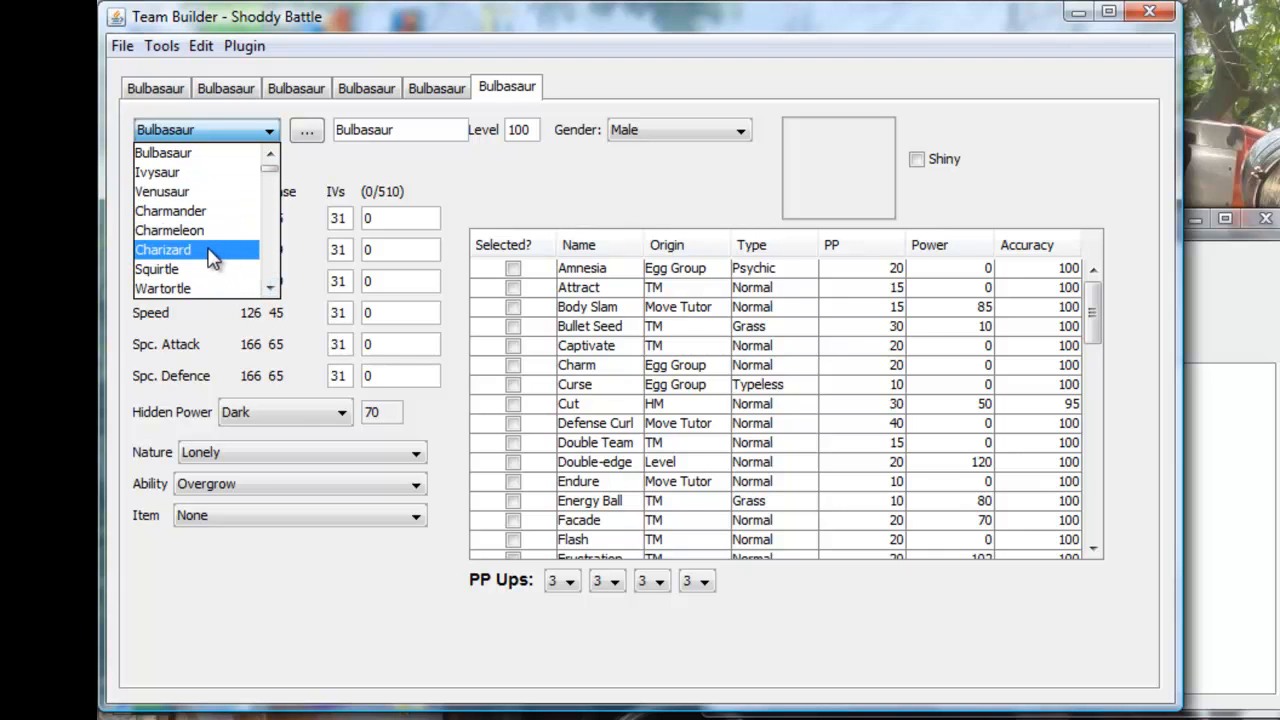
click(163, 249)
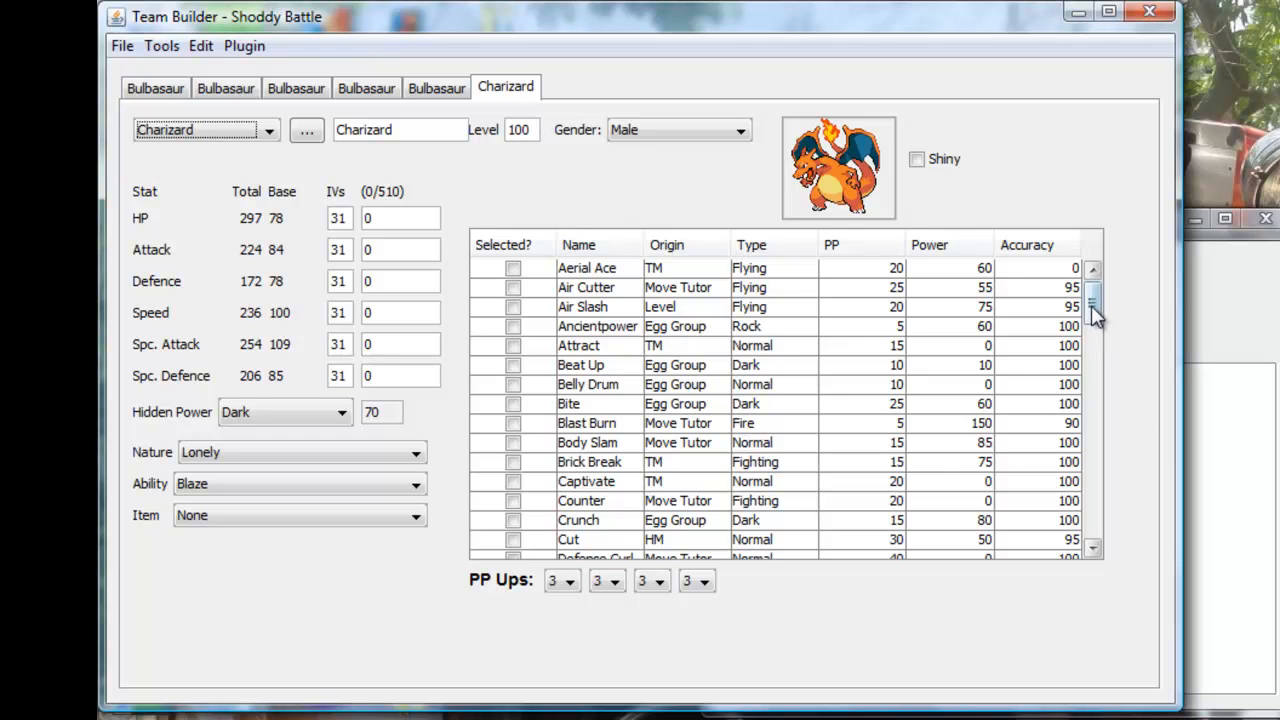
Tick Air Slash and Dragon Pulse in Charizard's move table
scroll(down, 3)
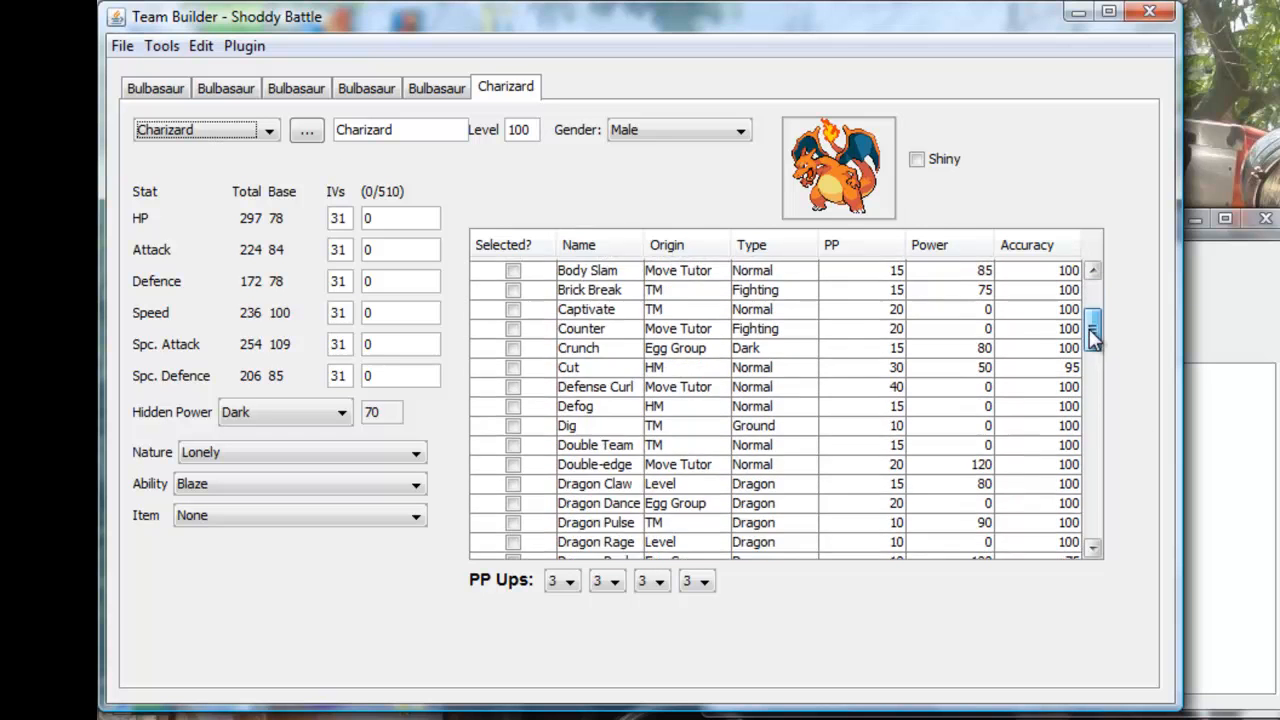
scroll(down, 3)
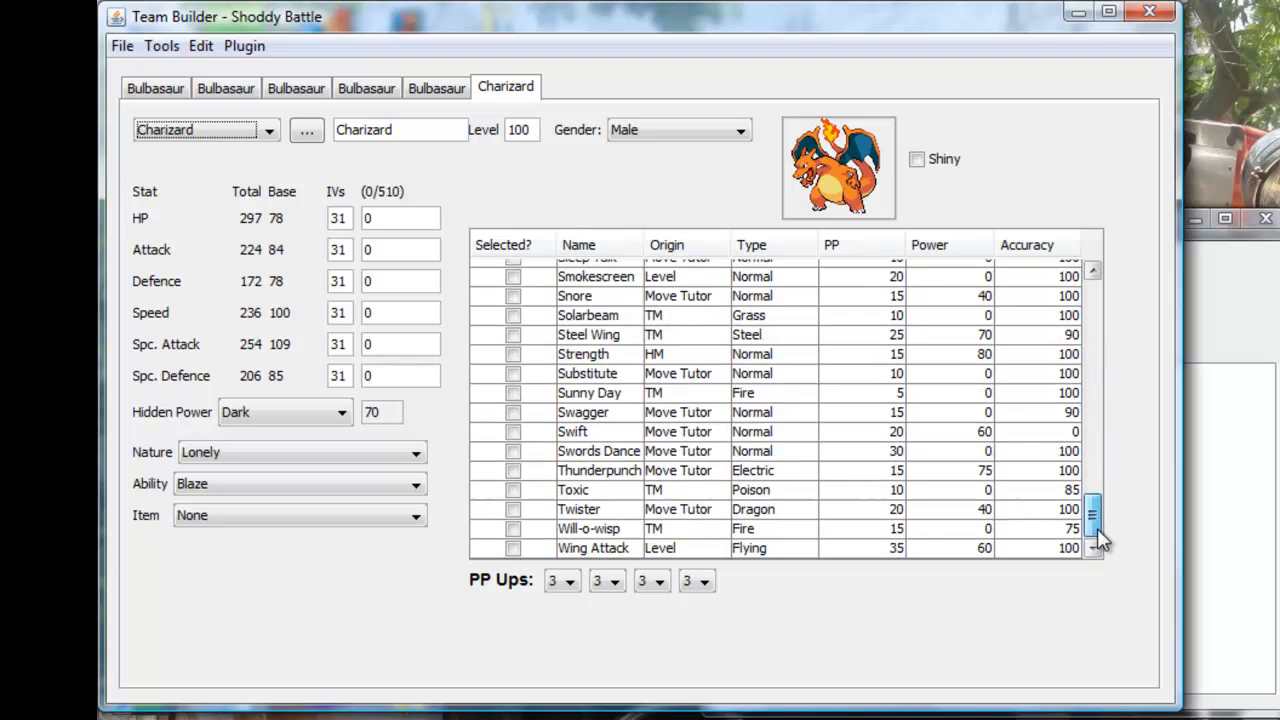
scroll(up, 3)
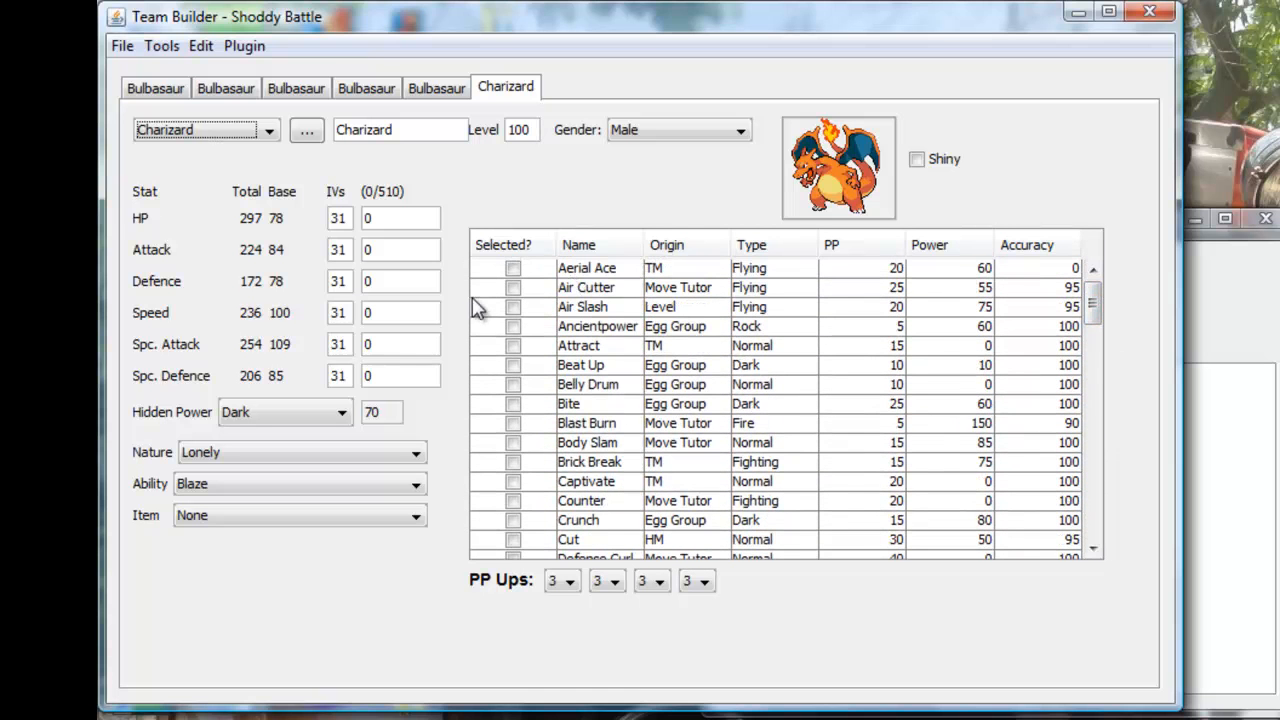
click(513, 307)
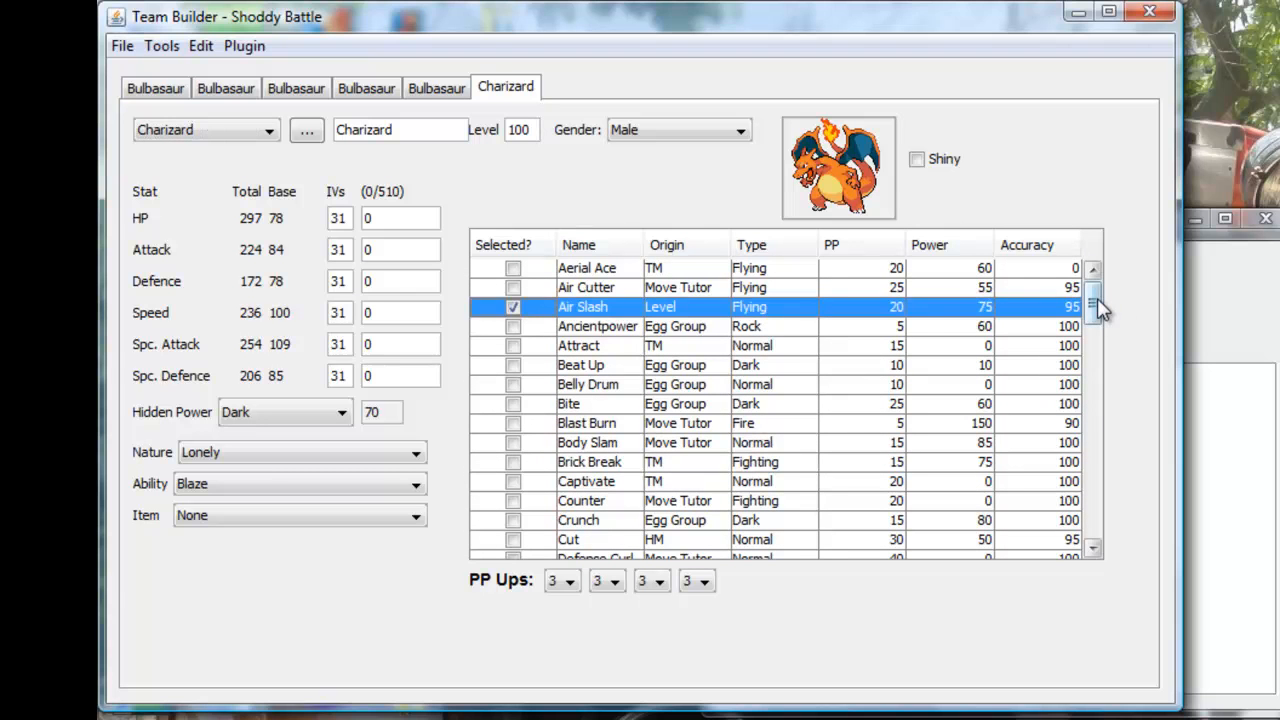
scroll(down, 3)
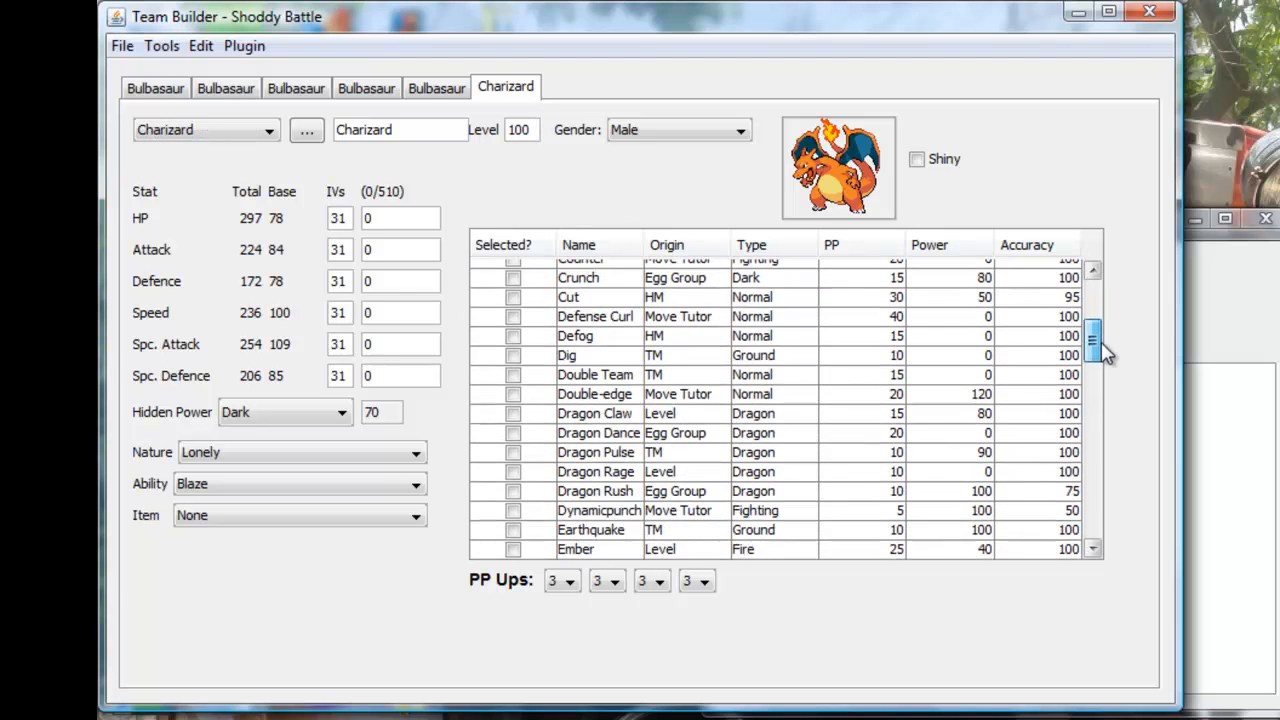
scroll(down, 3)
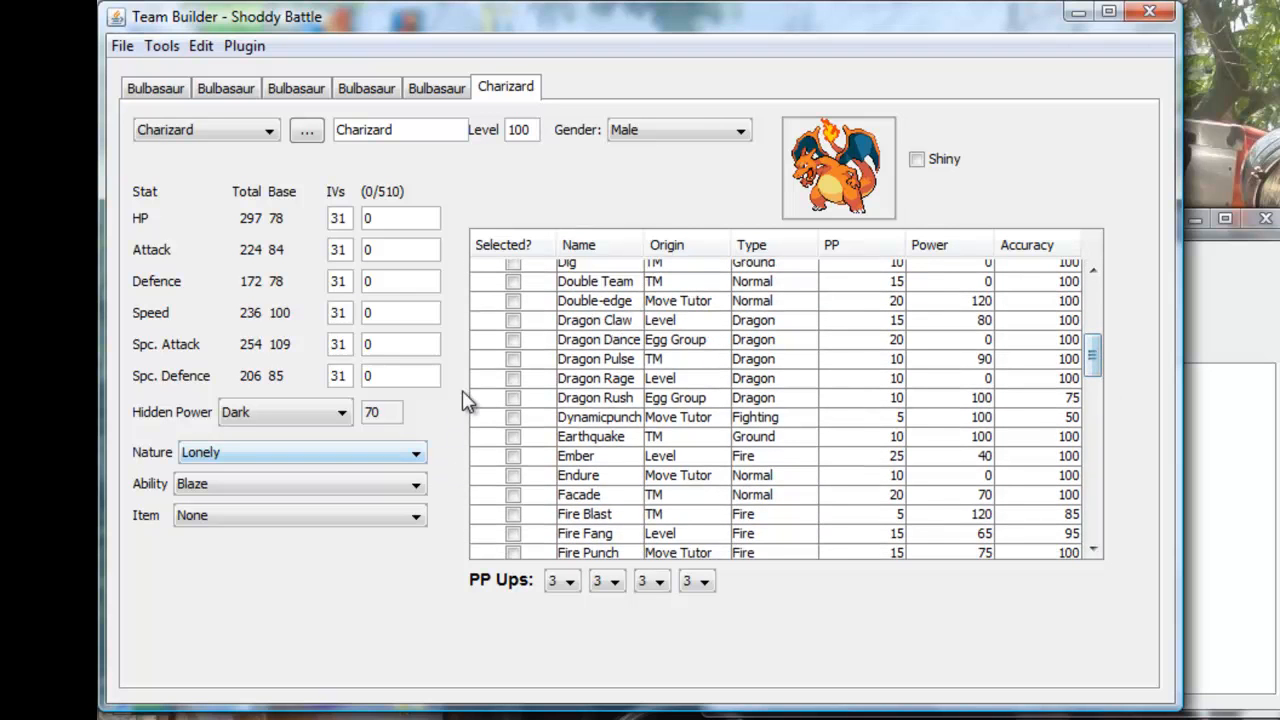
click(513, 358)
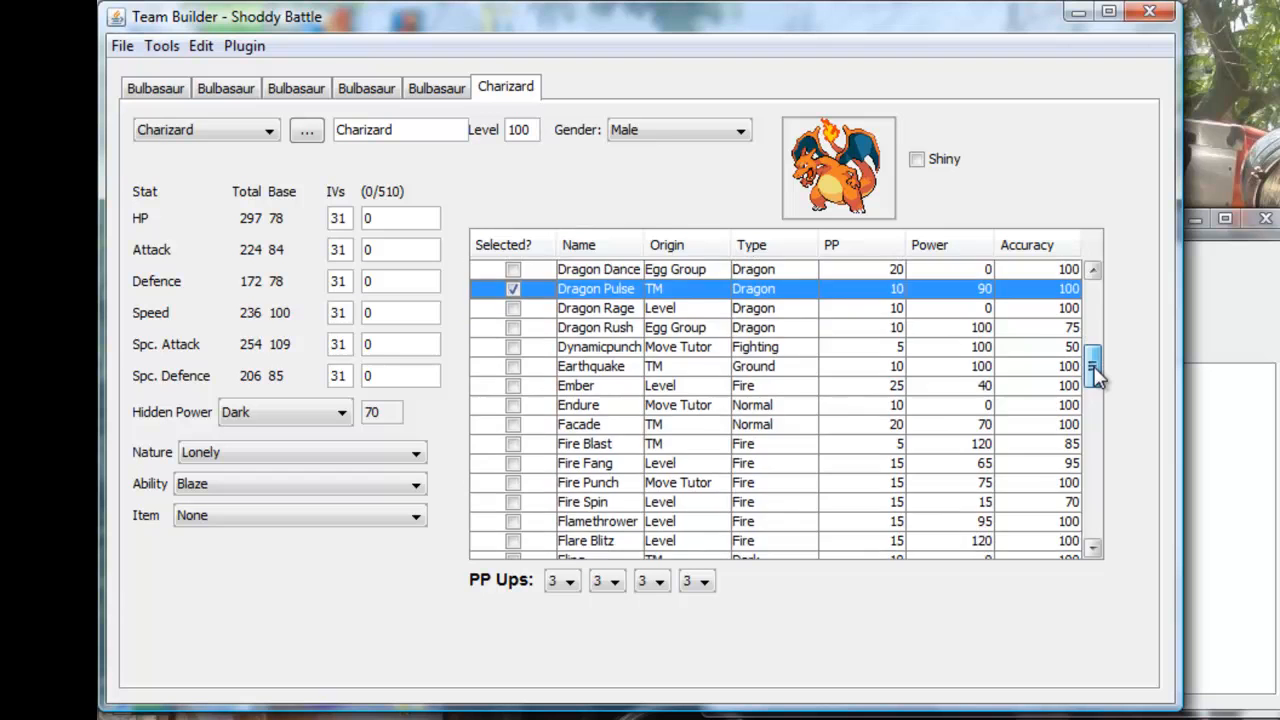
scroll(down, 3)
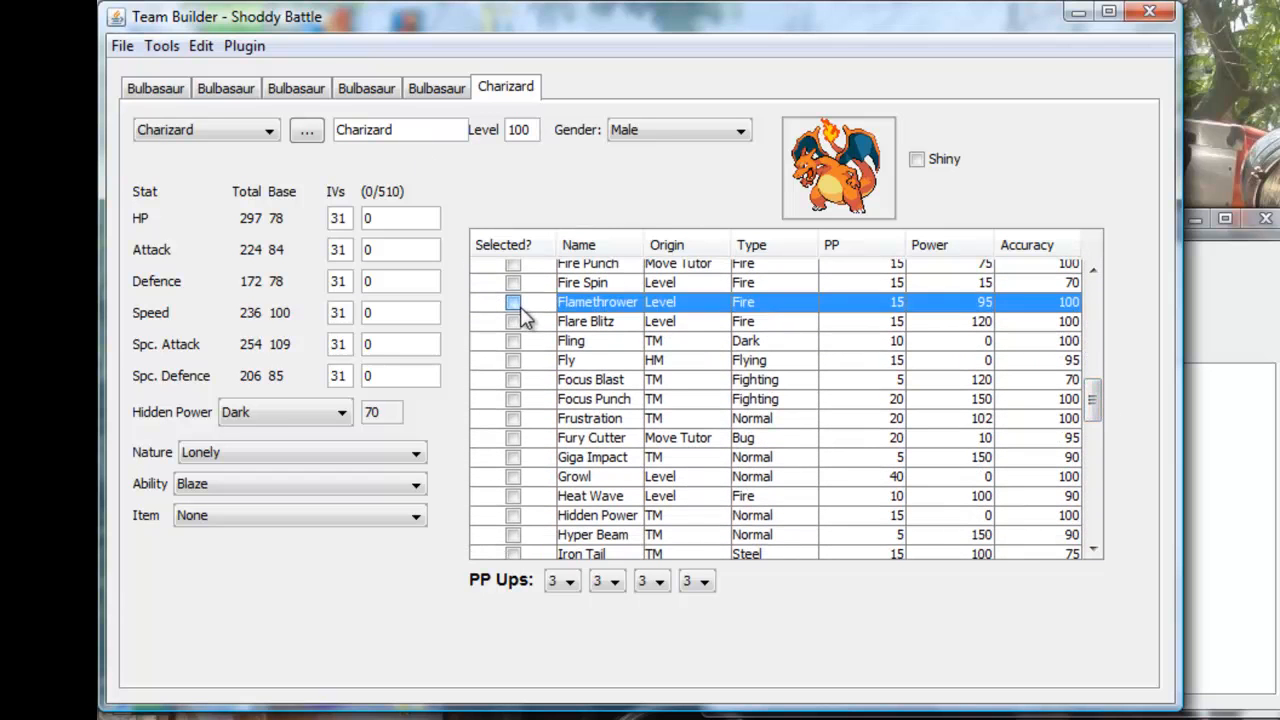
scroll(up, 3)
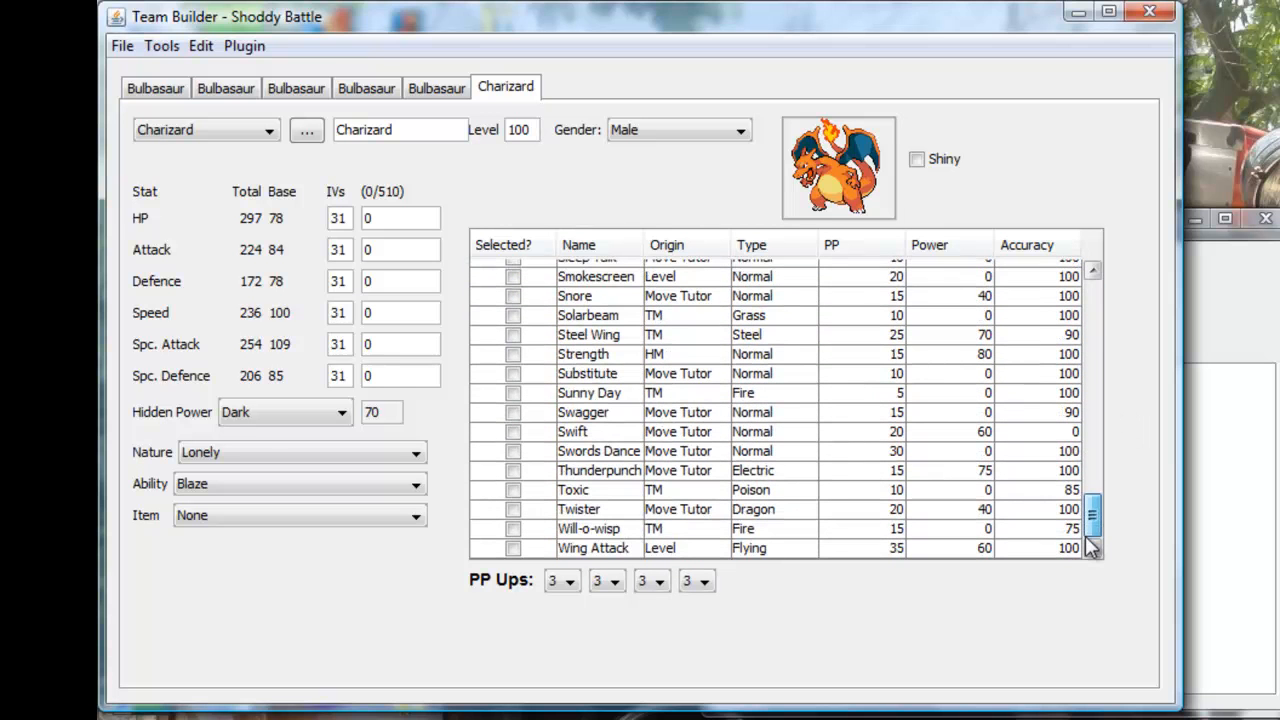
scroll(up, 3)
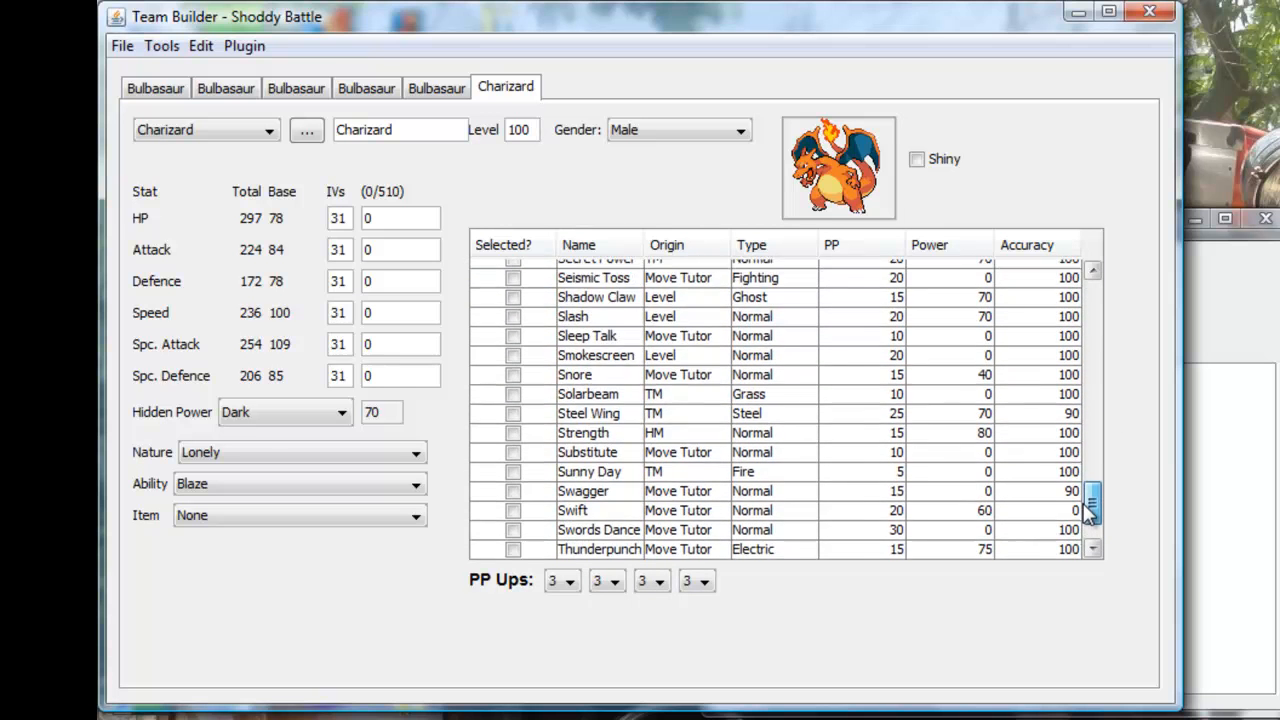
scroll(up, 3)
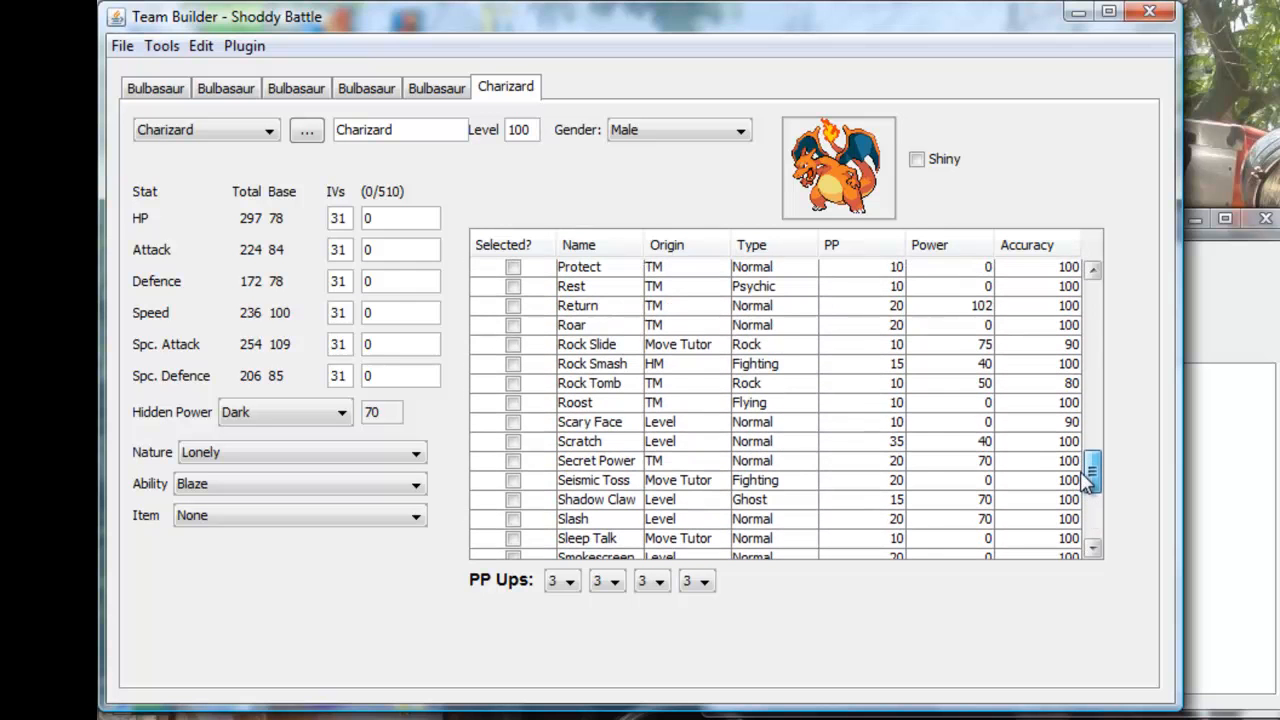
scroll(up, 3)
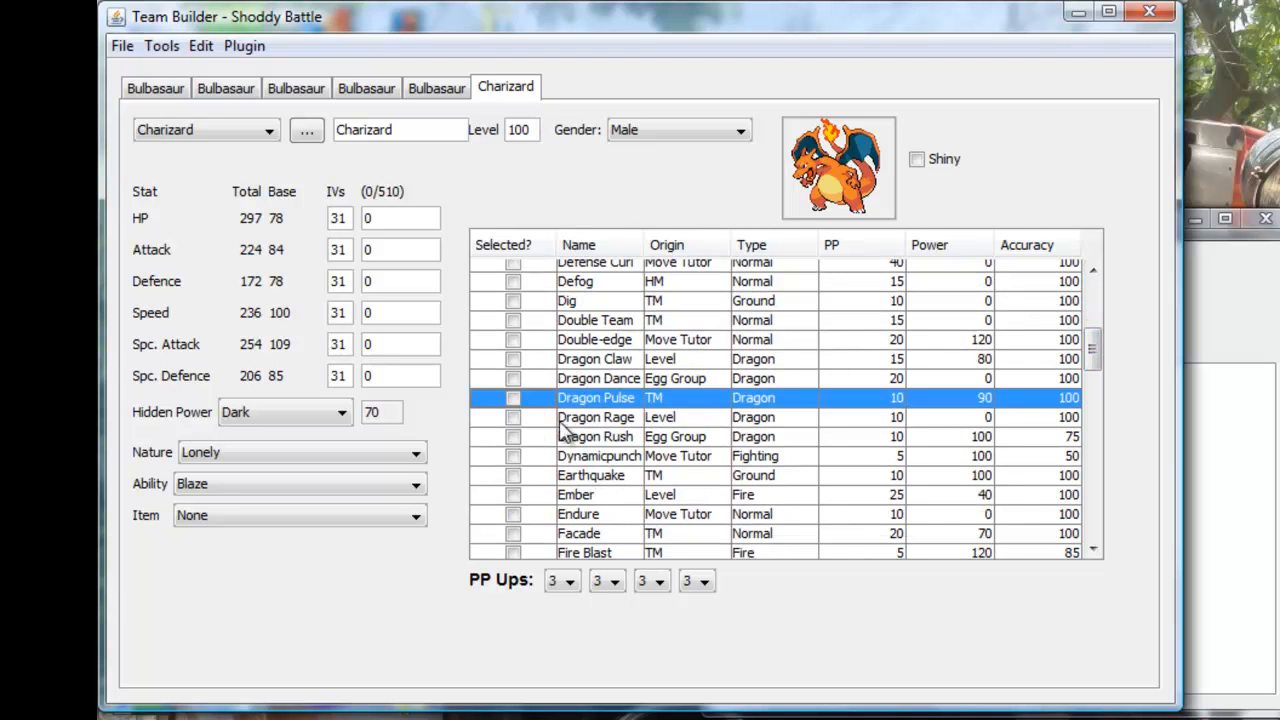
Tick Outrage and Aerial Ace in Charizard's move table
scroll(down, 3)
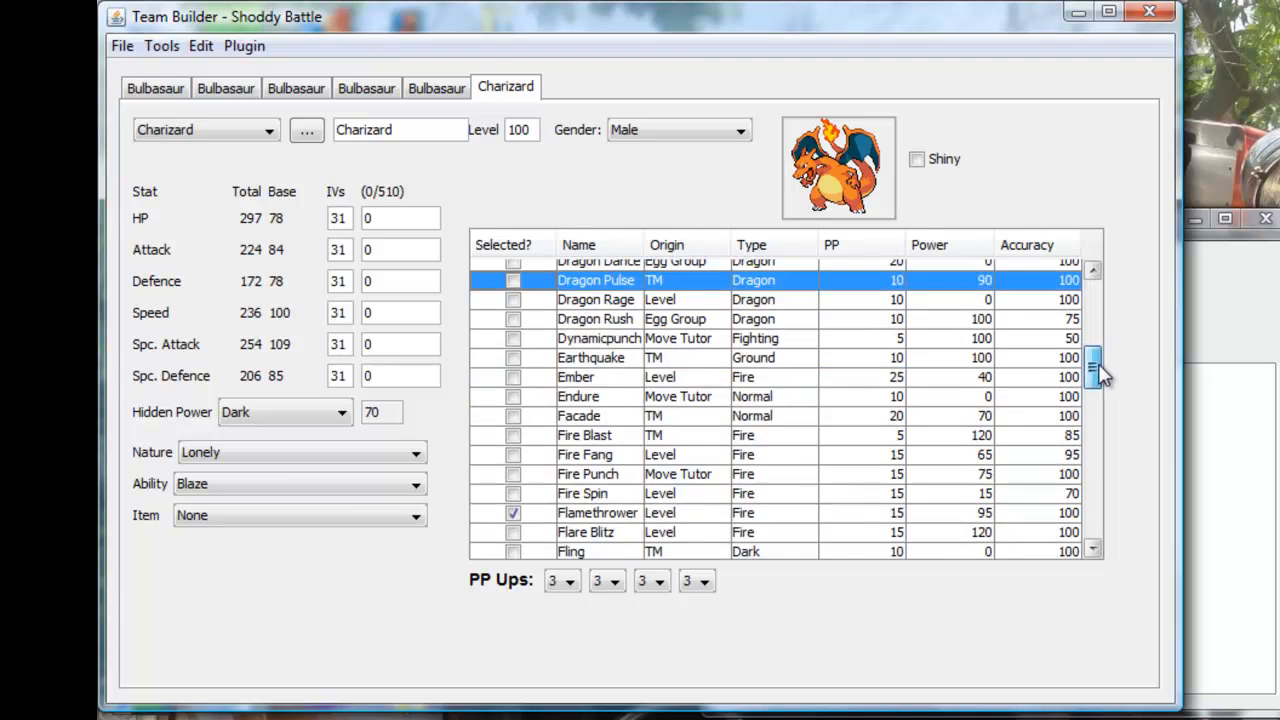
scroll(down, 3)
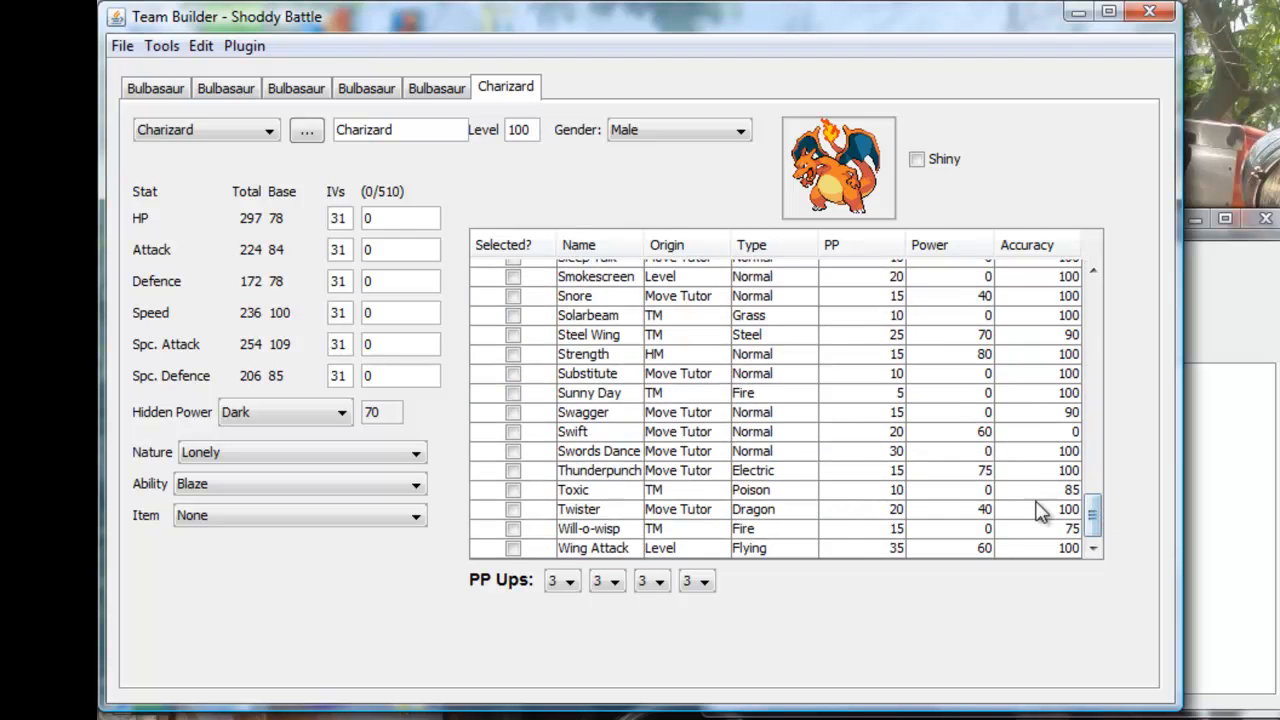
scroll(up, 3)
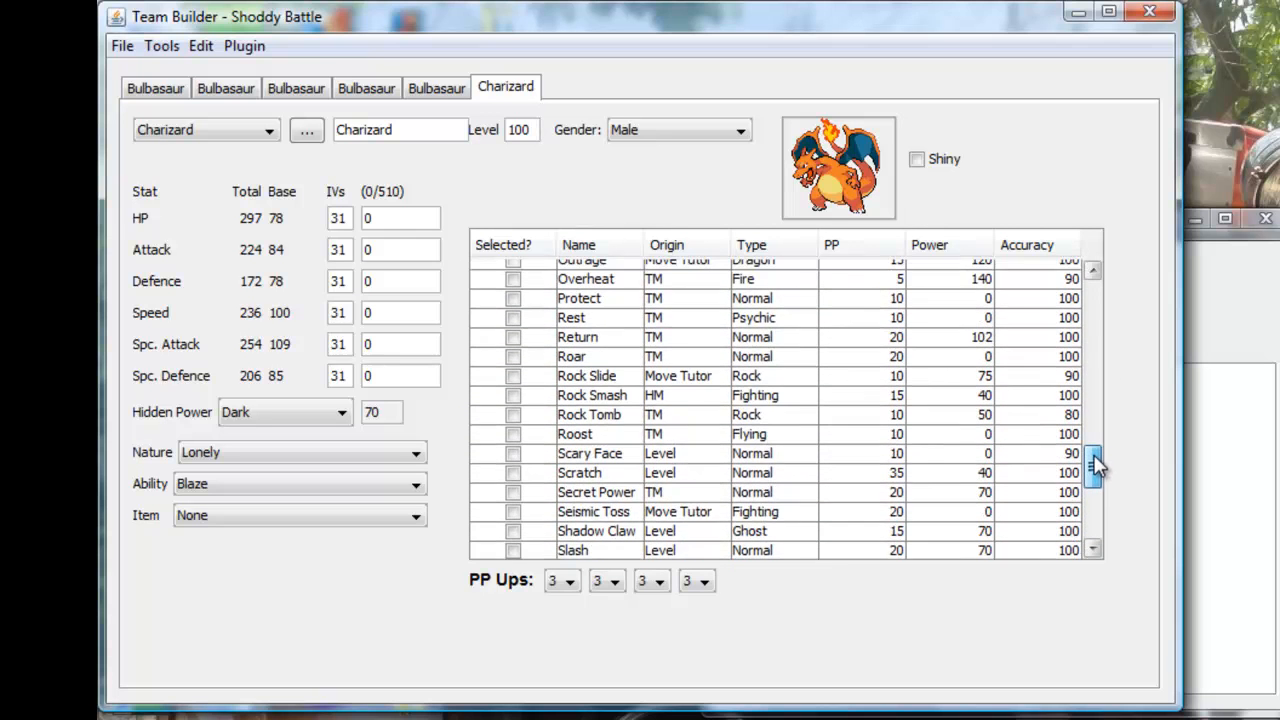
scroll(up, 3)
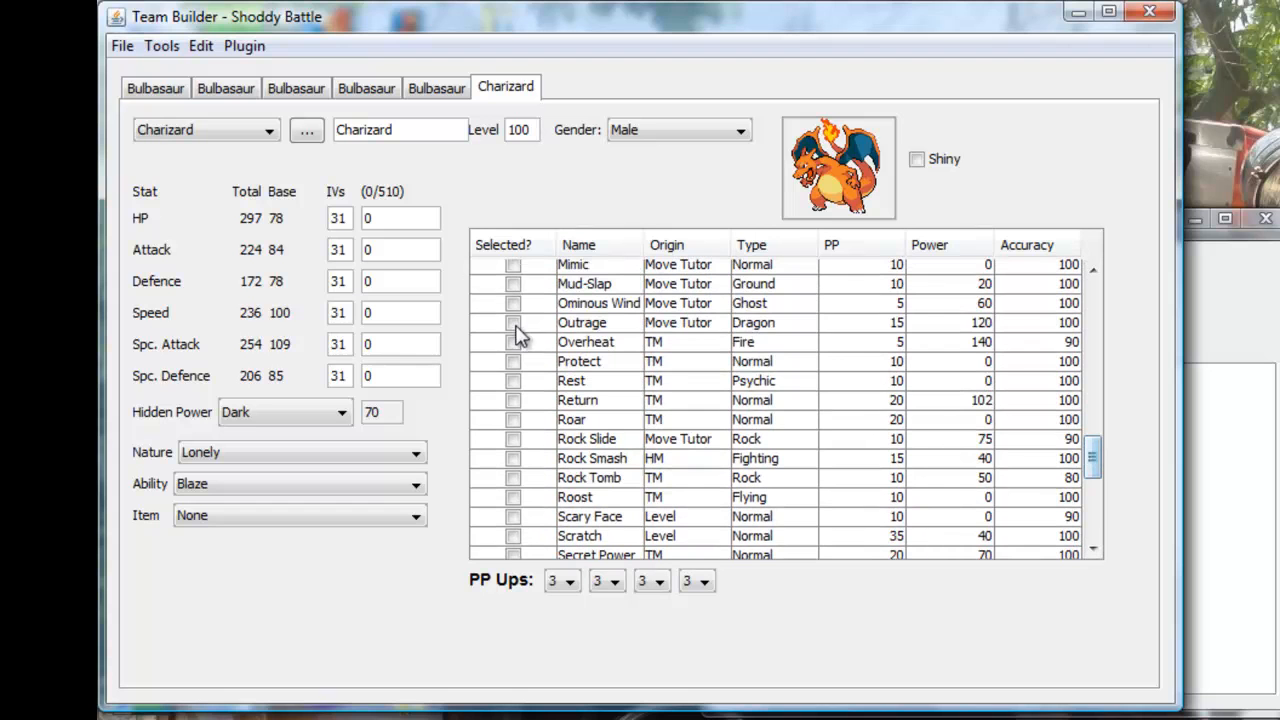
click(513, 322)
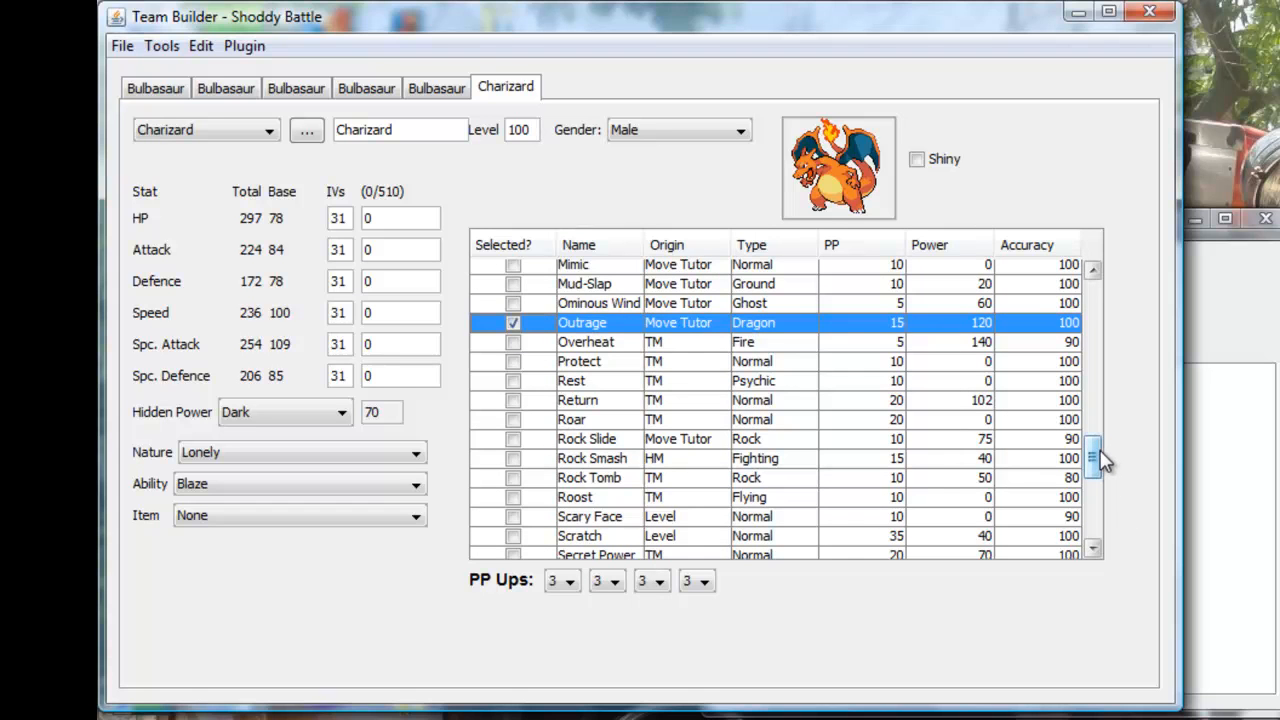
scroll(up, 3)
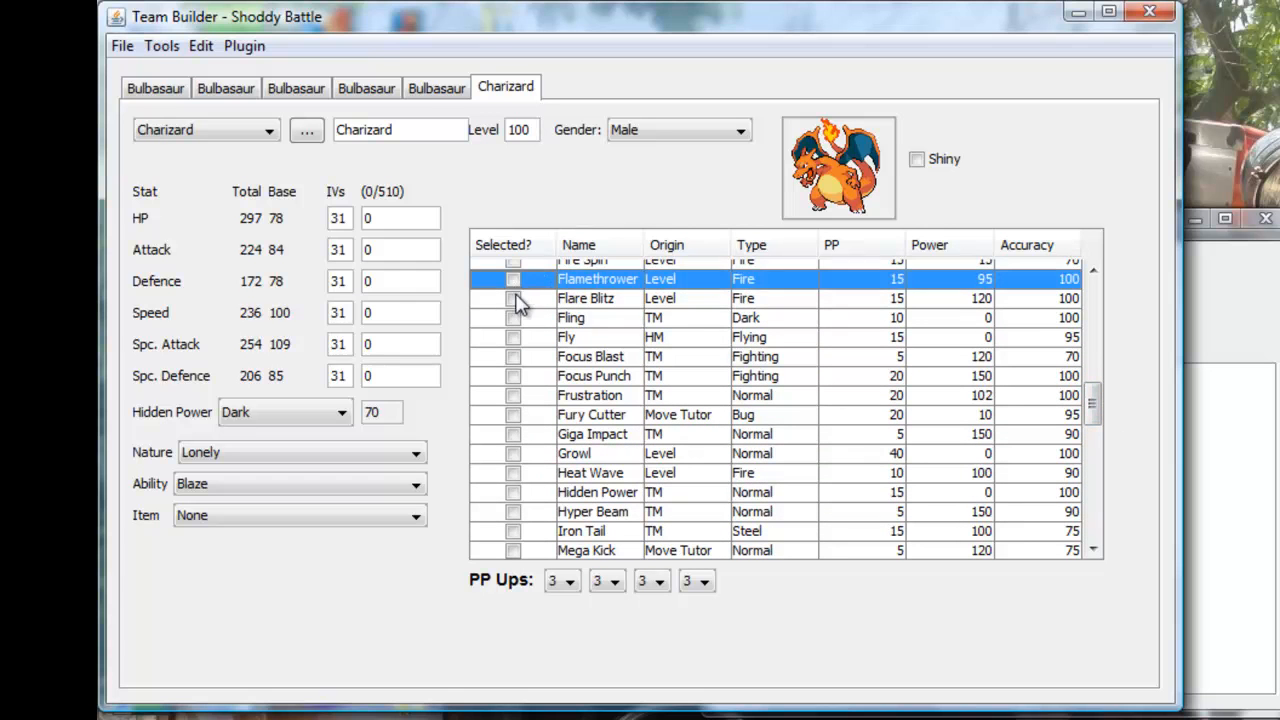
scroll(up, 3)
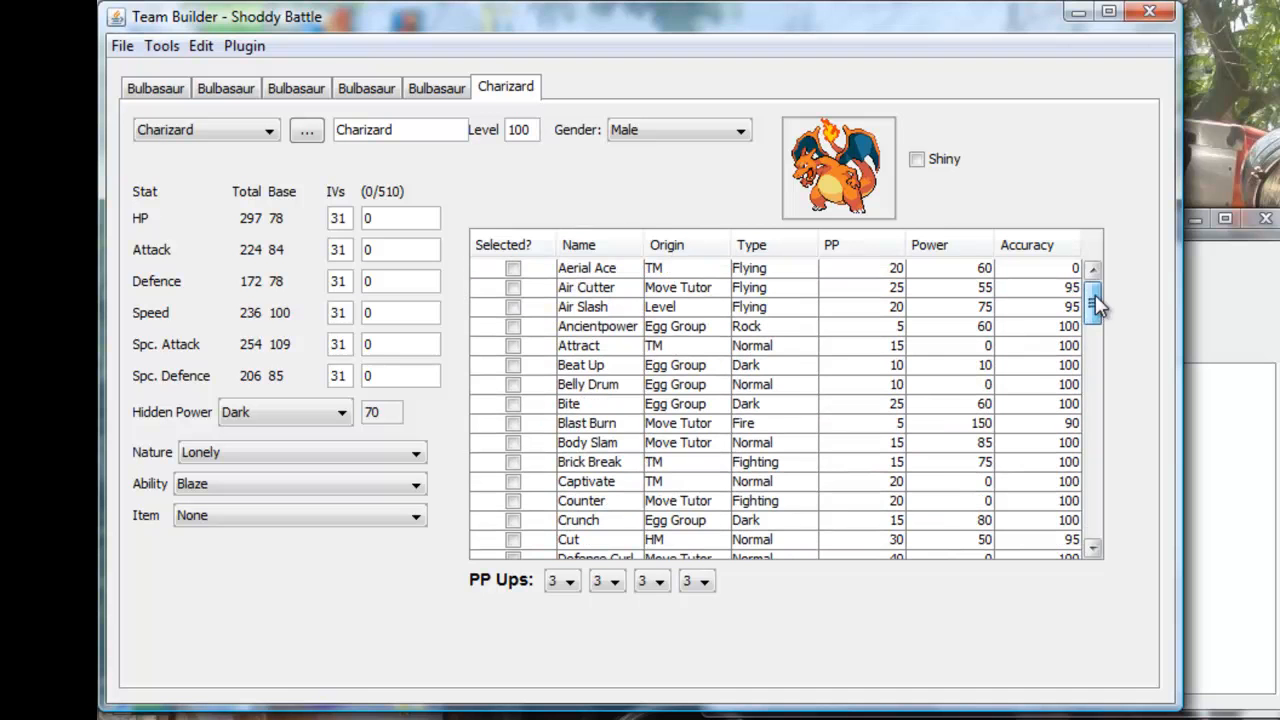
click(513, 267)
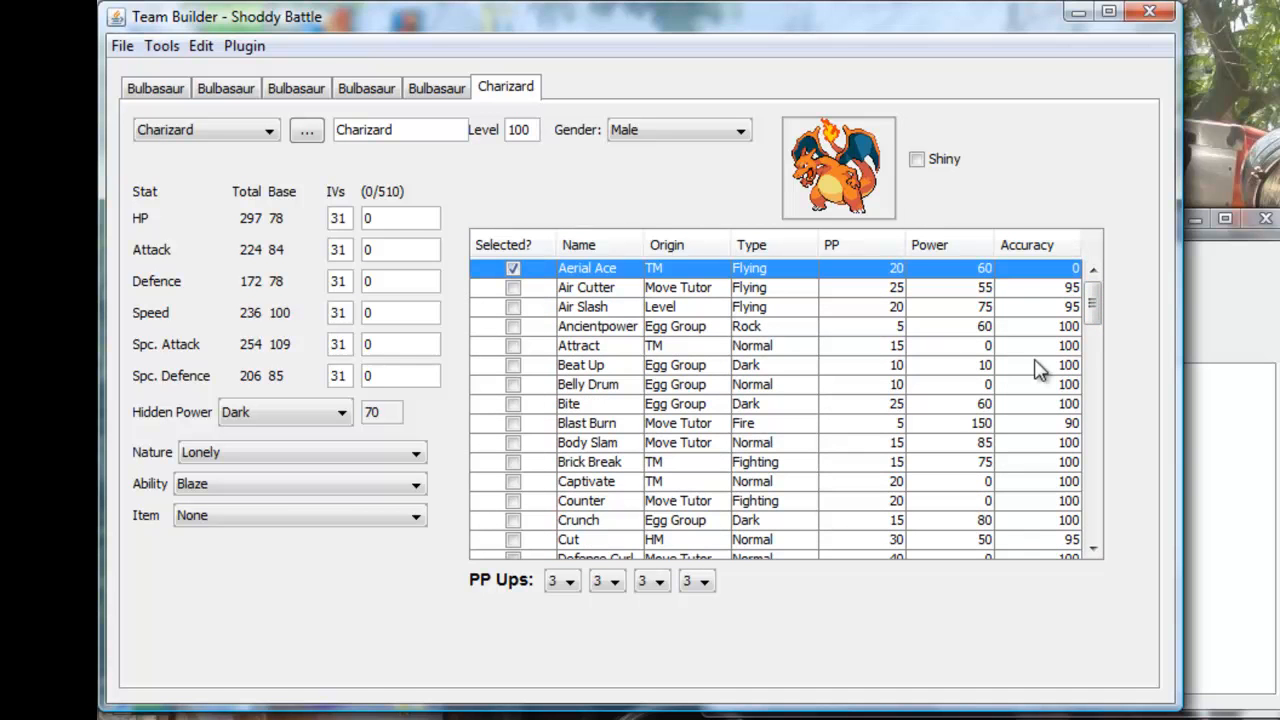
scroll(down, 3)
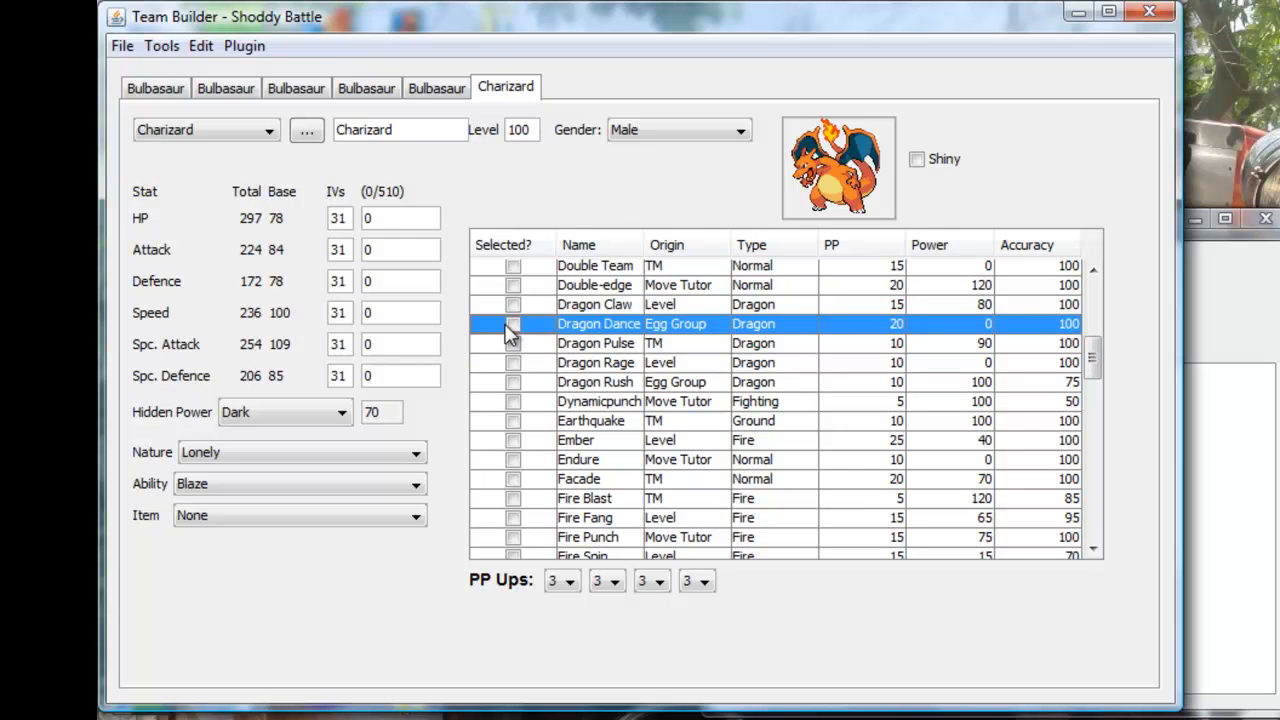
scroll(up, 3)
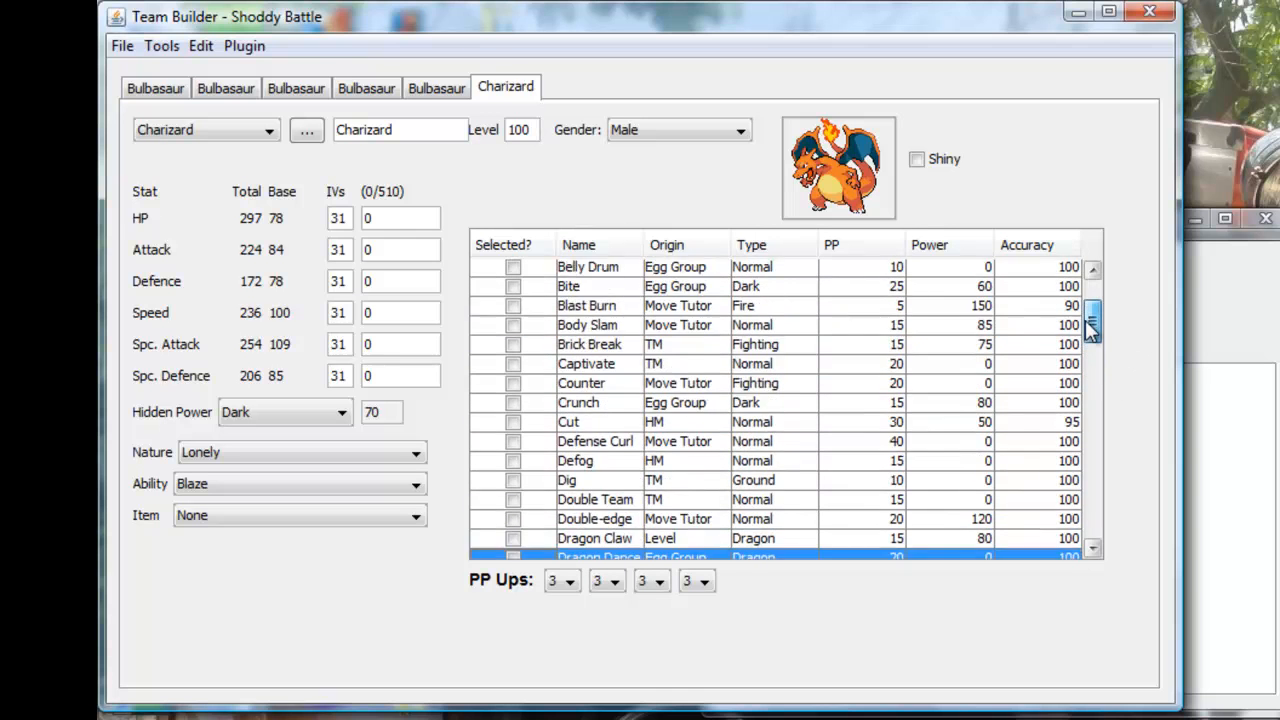
scroll(down, 3)
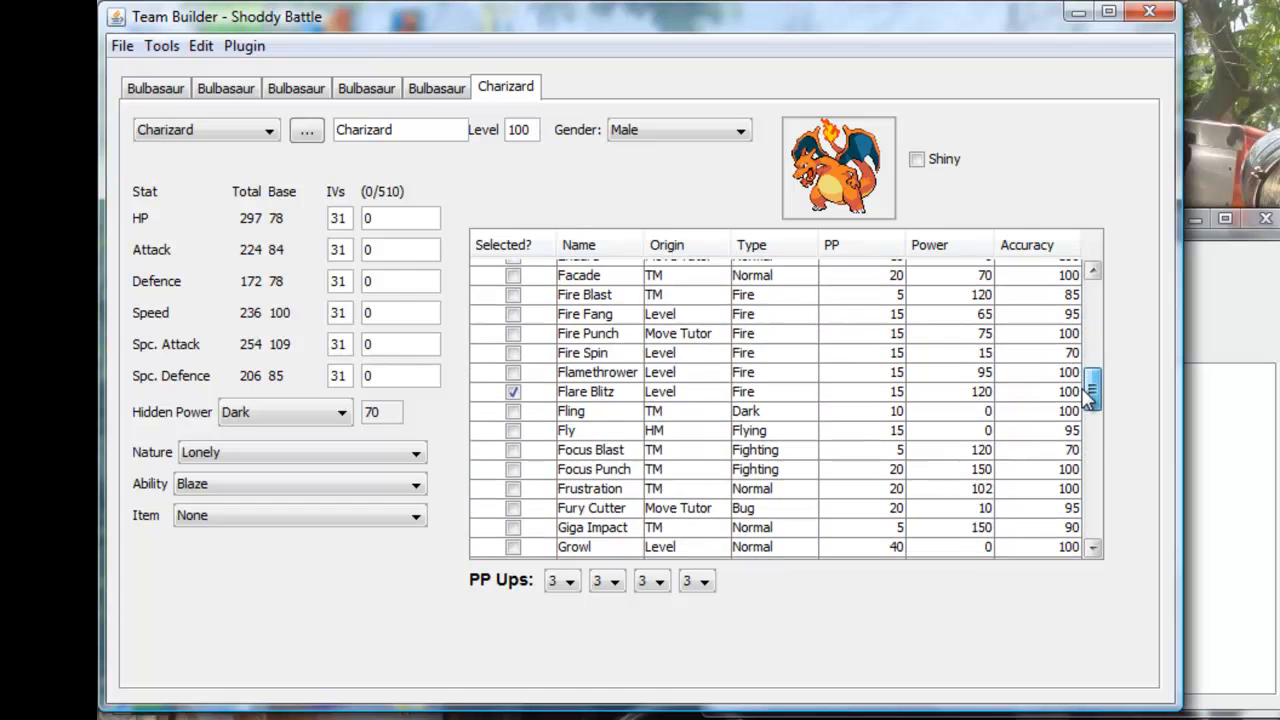
scroll(down, 3)
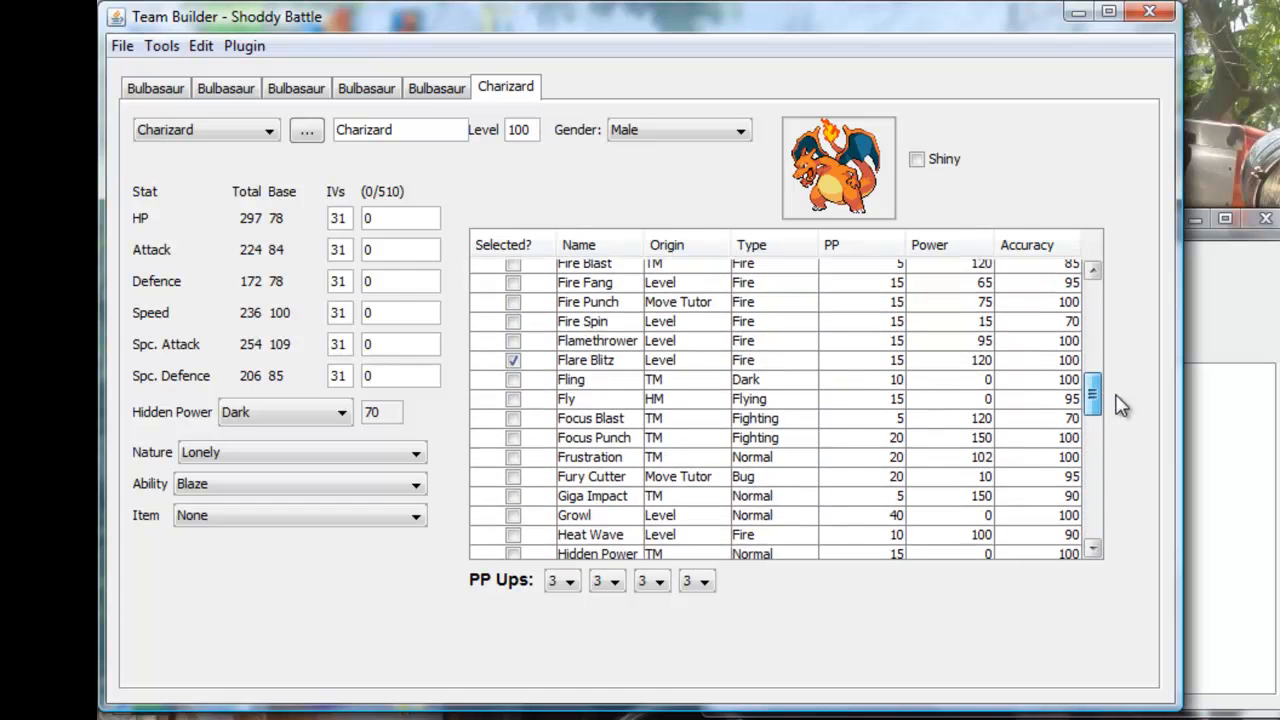
scroll(down, 3)
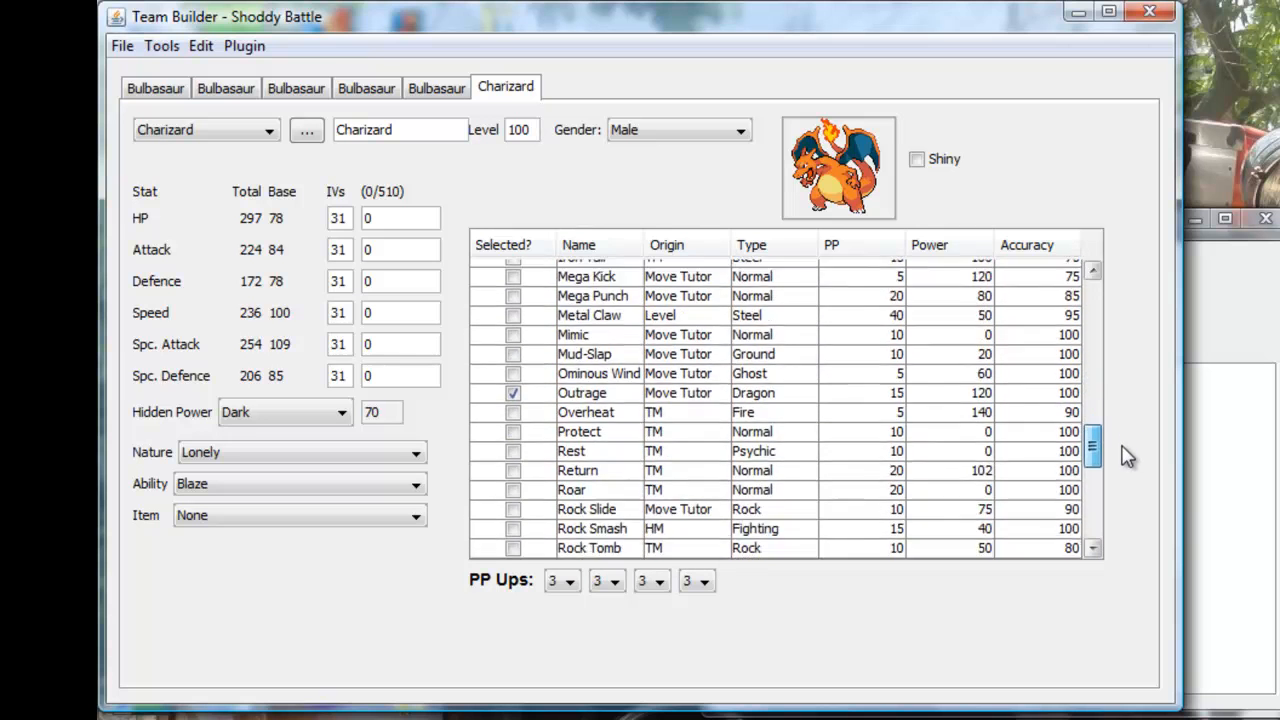
scroll(up, 3)
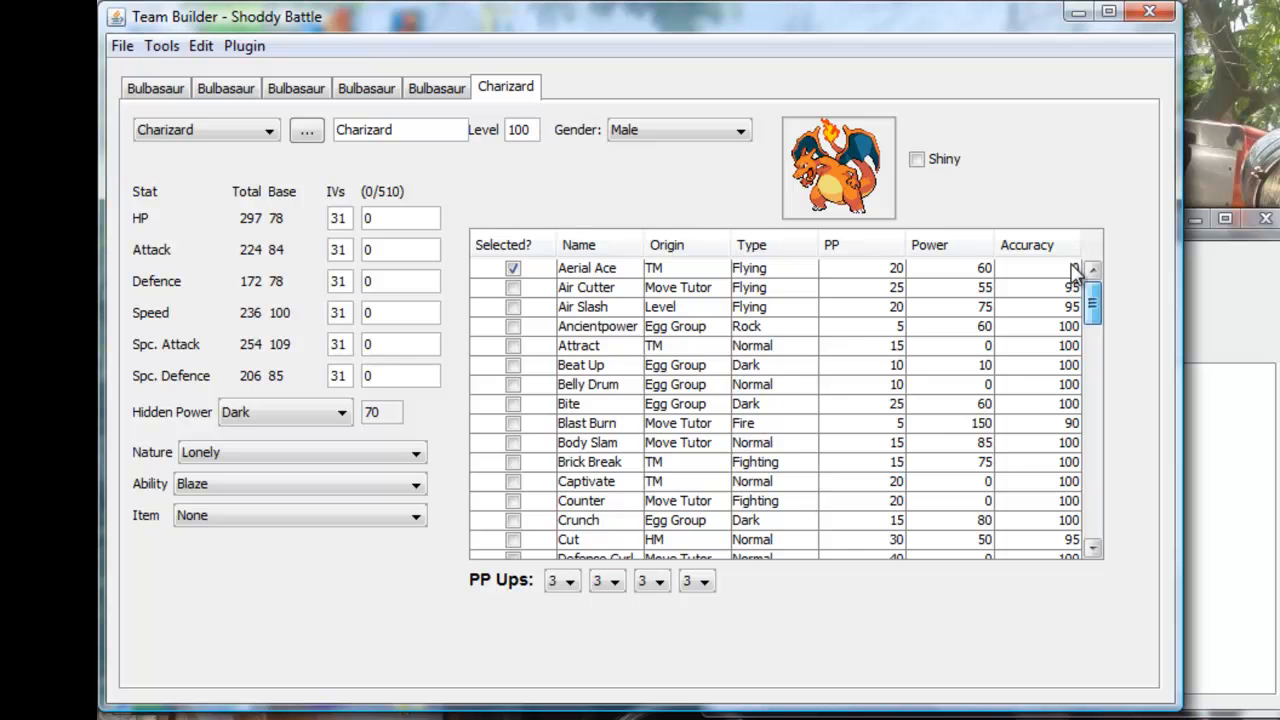
scroll(down, 3)
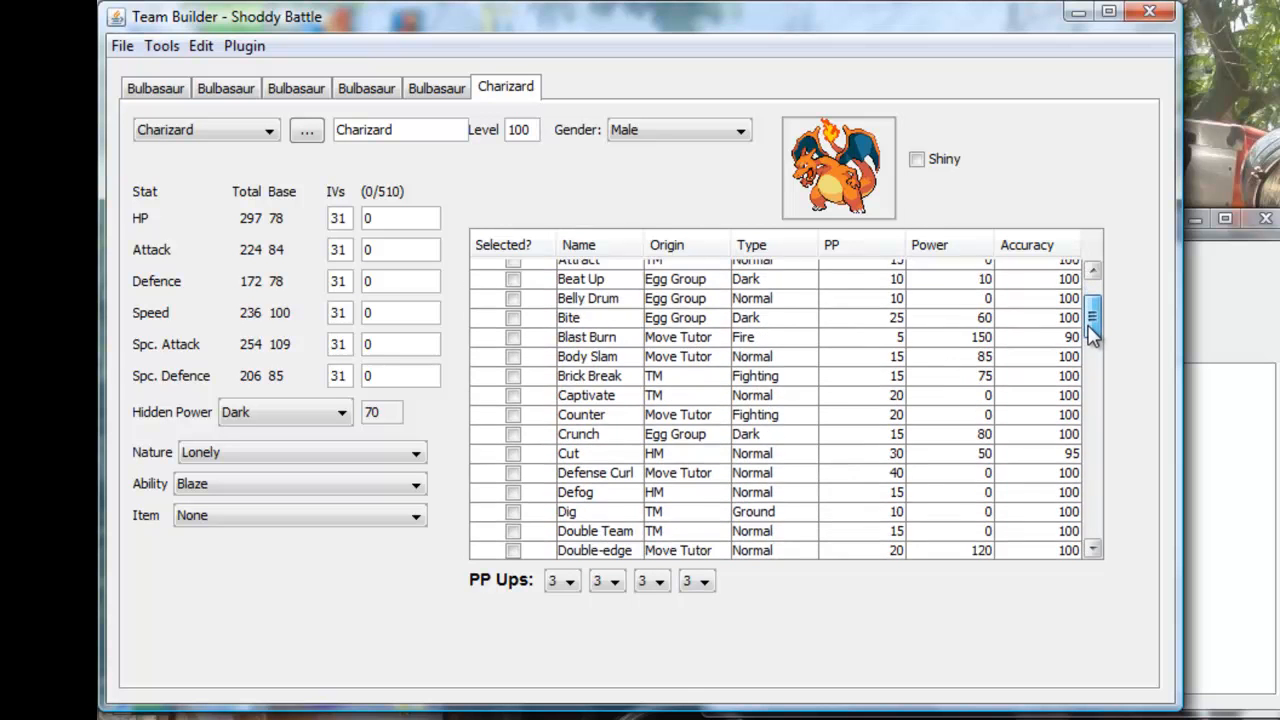
scroll(down, 3)
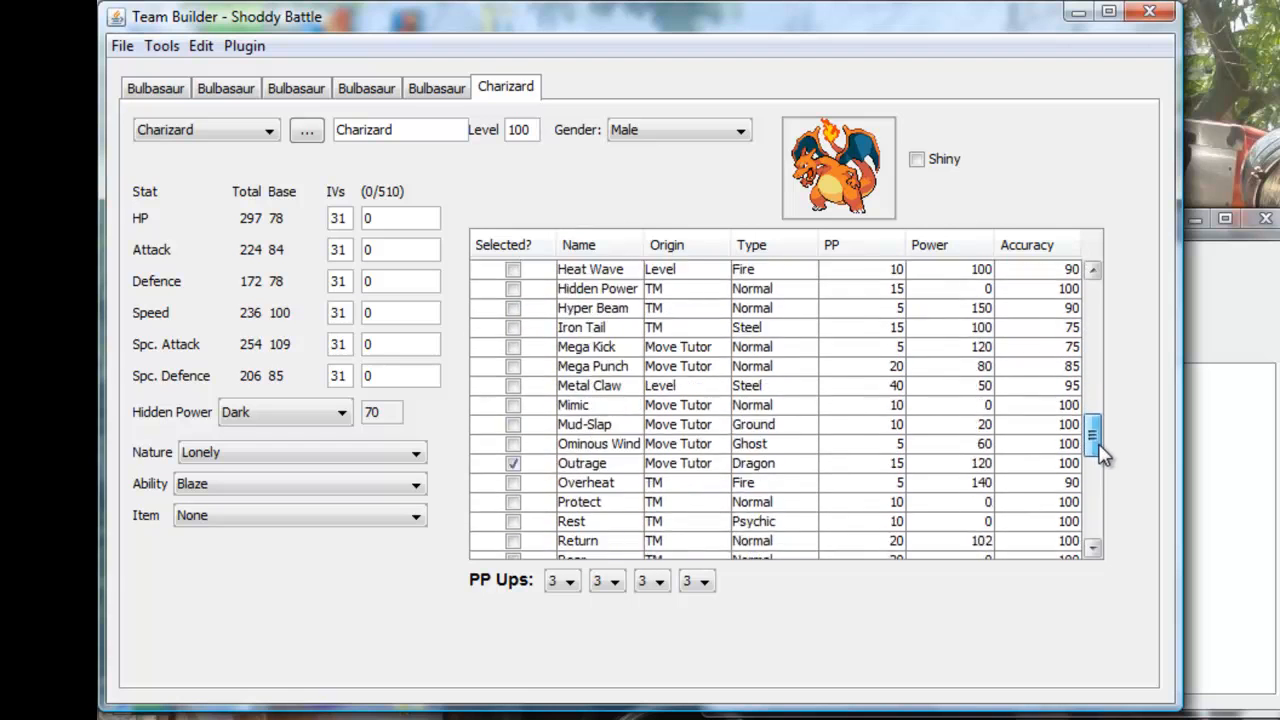
scroll(down, 3)
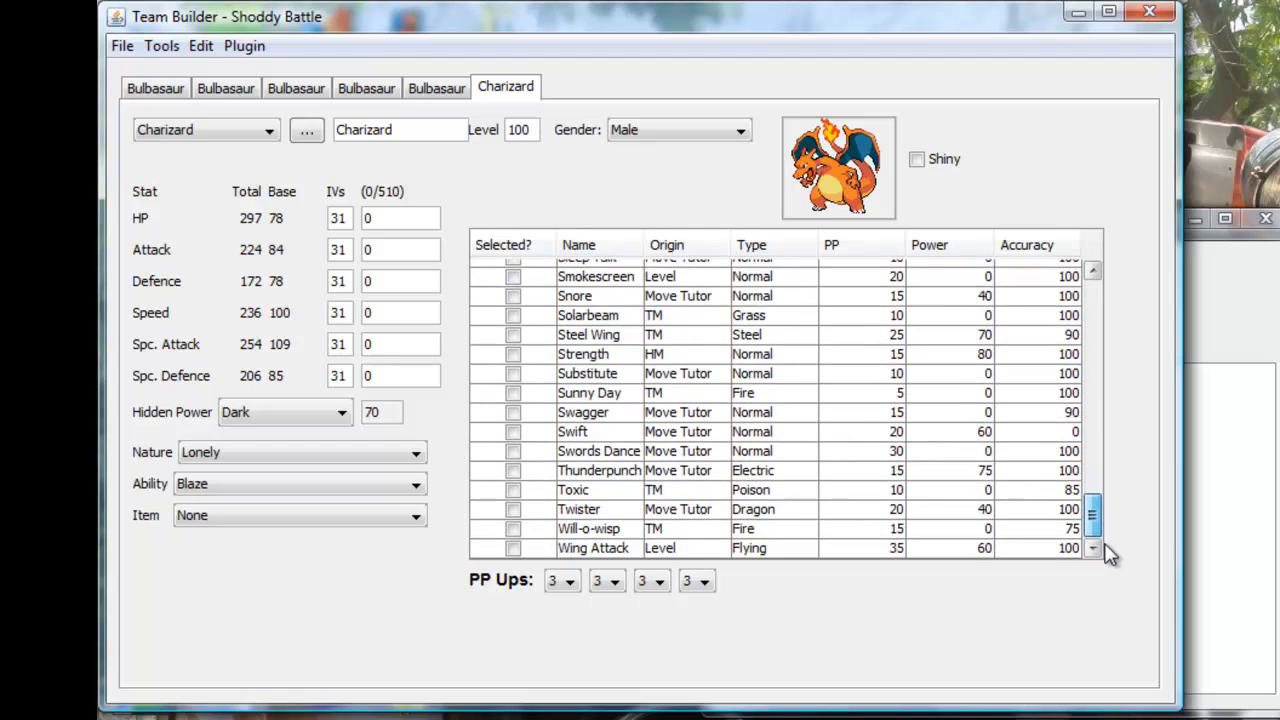
scroll(up, 3)
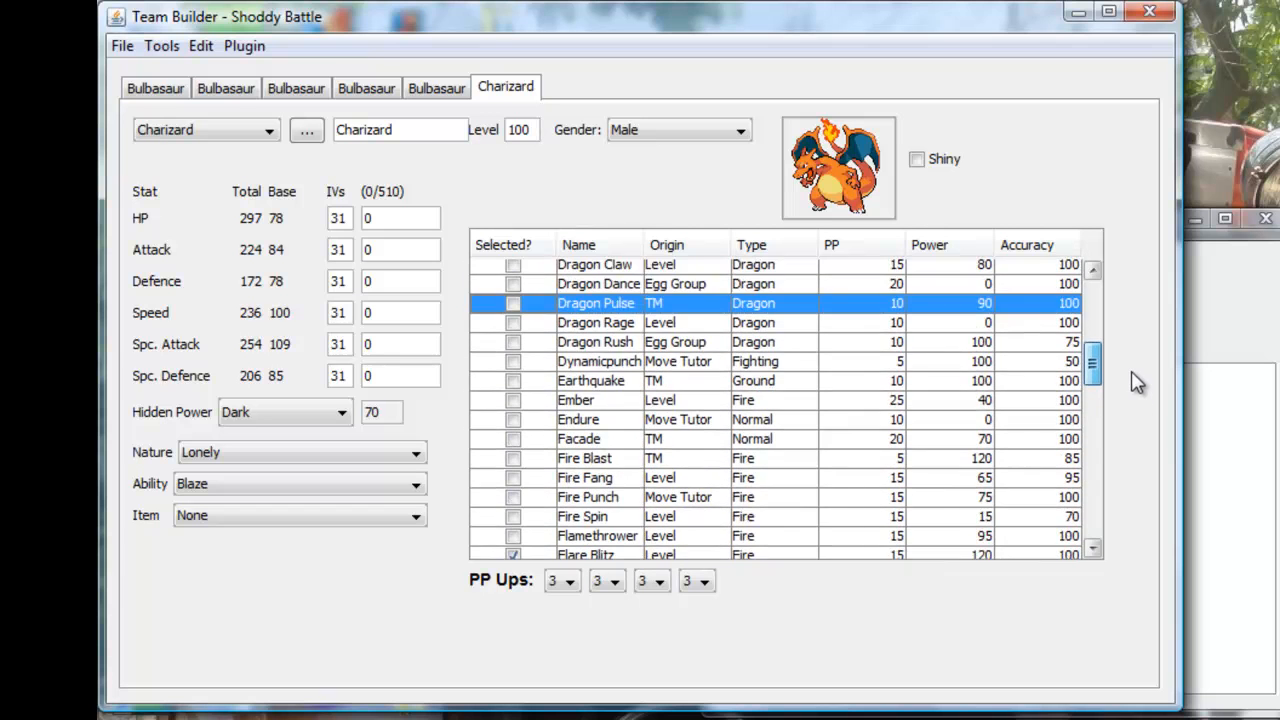
scroll(up, 3)
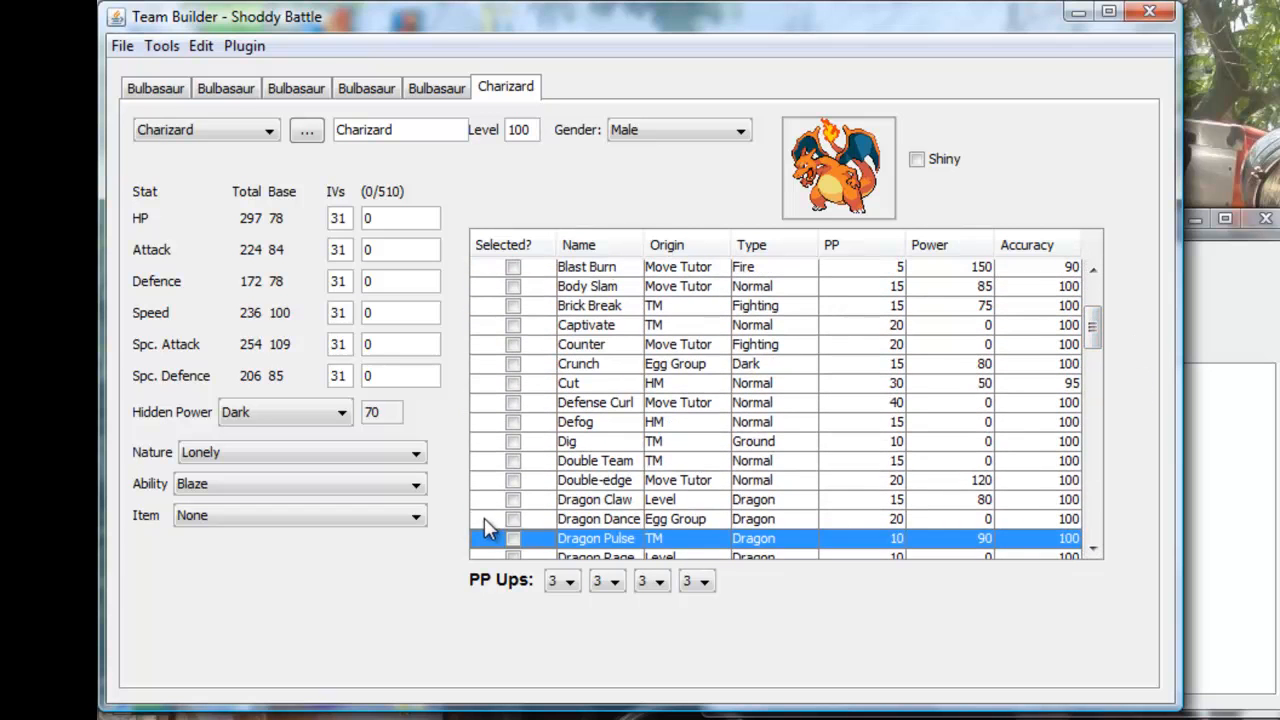
mouse_move(518, 538)
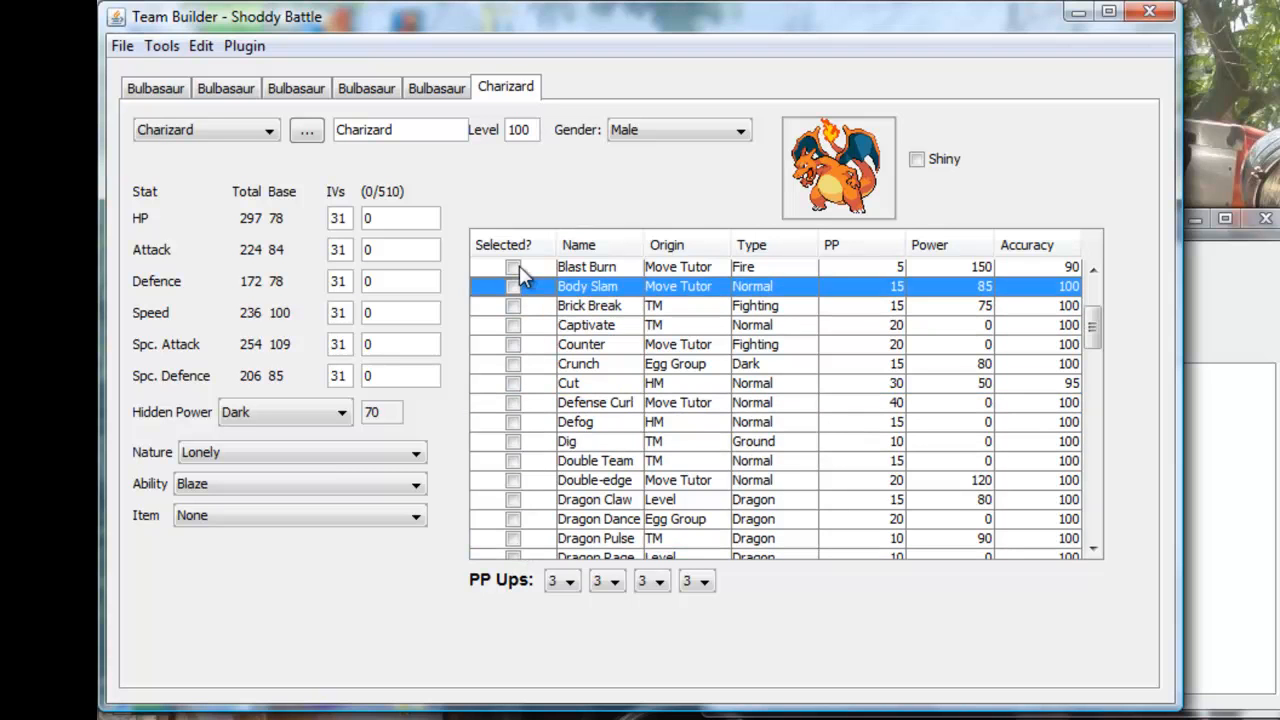
click(586, 267)
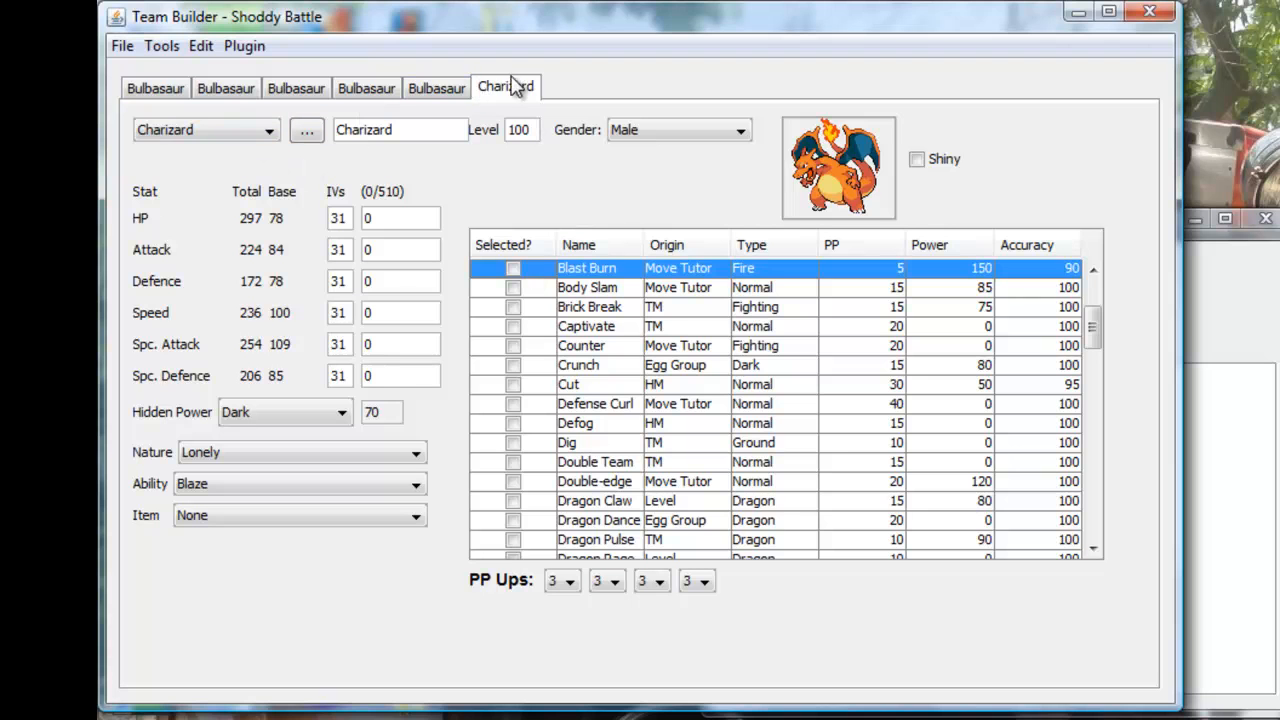
click(436, 88)
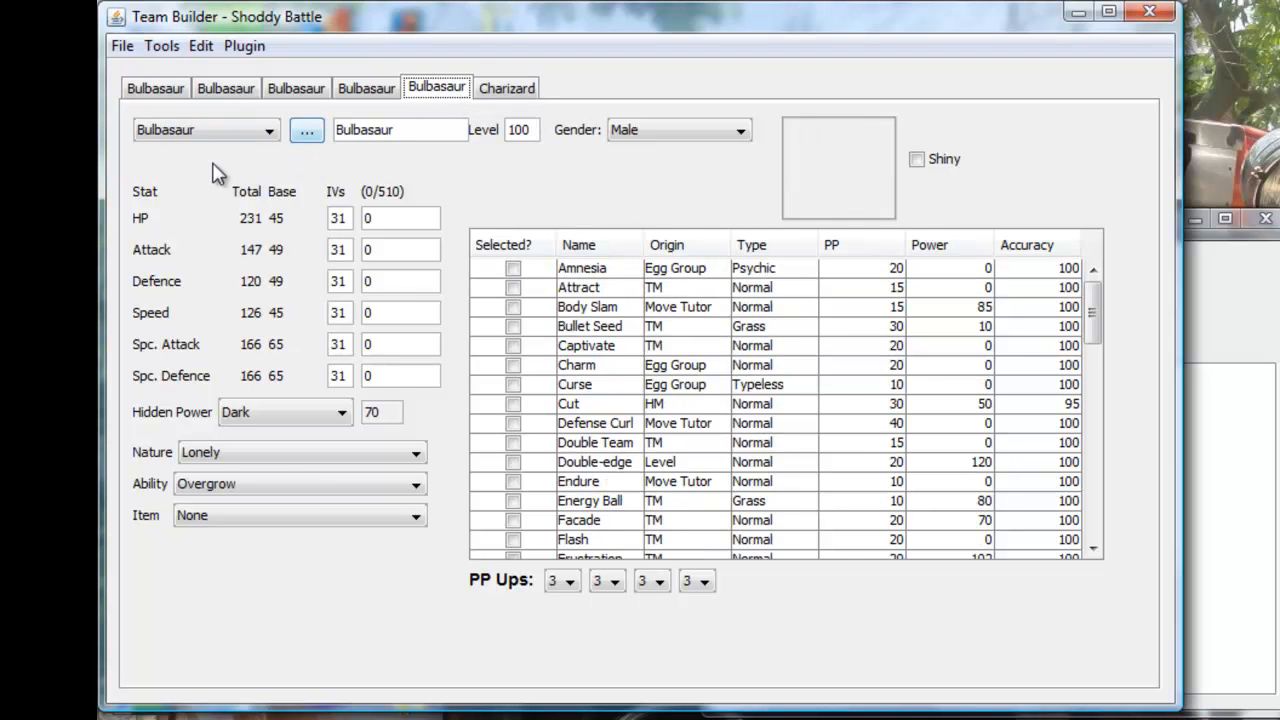
click(506, 87)
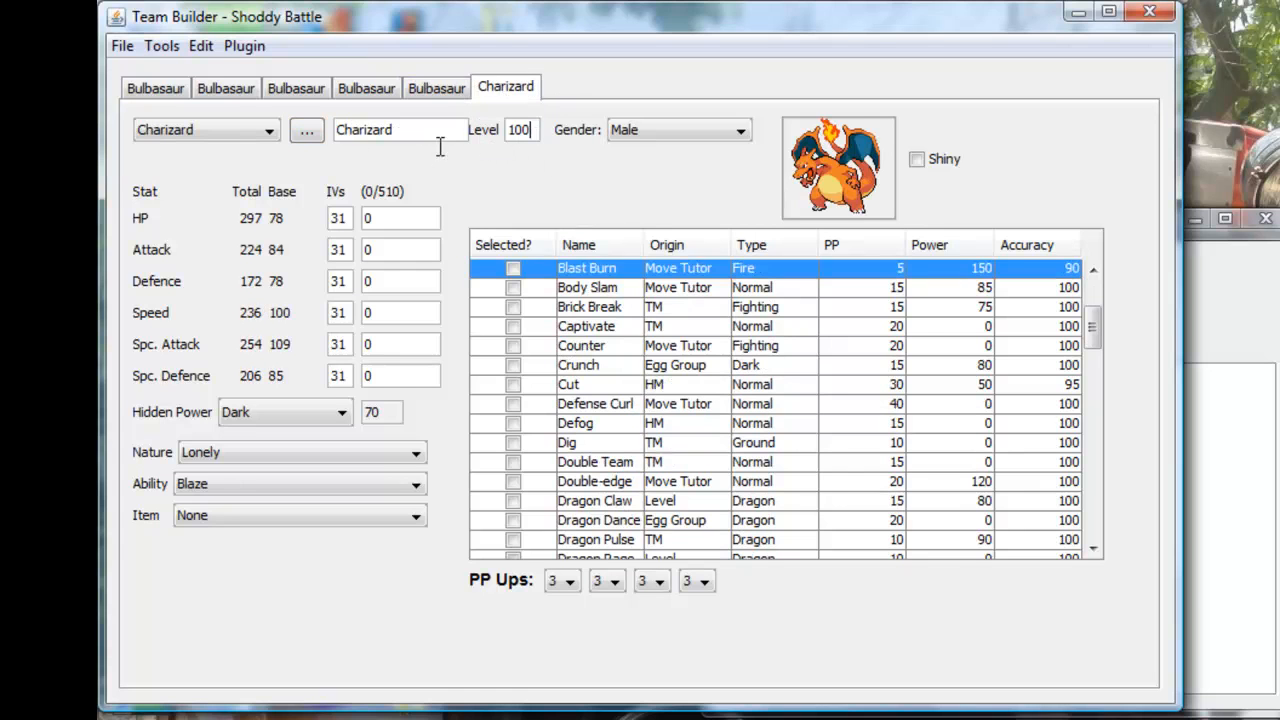
mouse_move(728, 152)
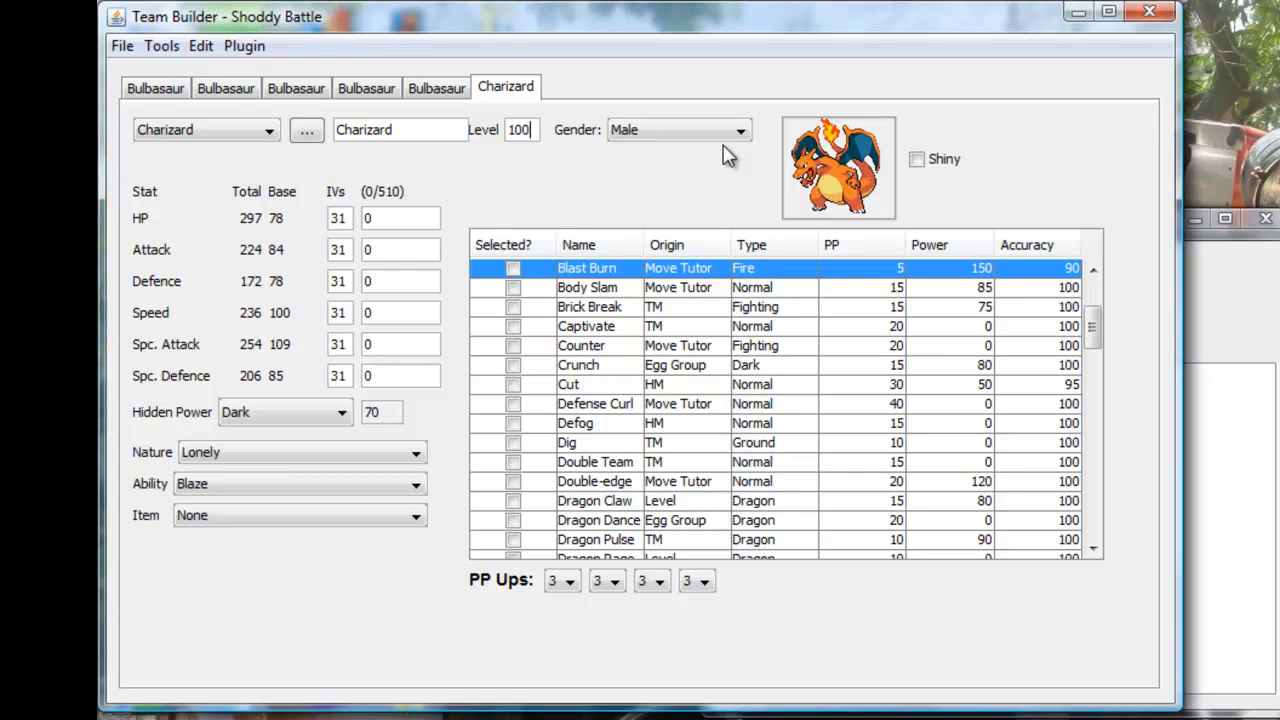
click(738, 130)
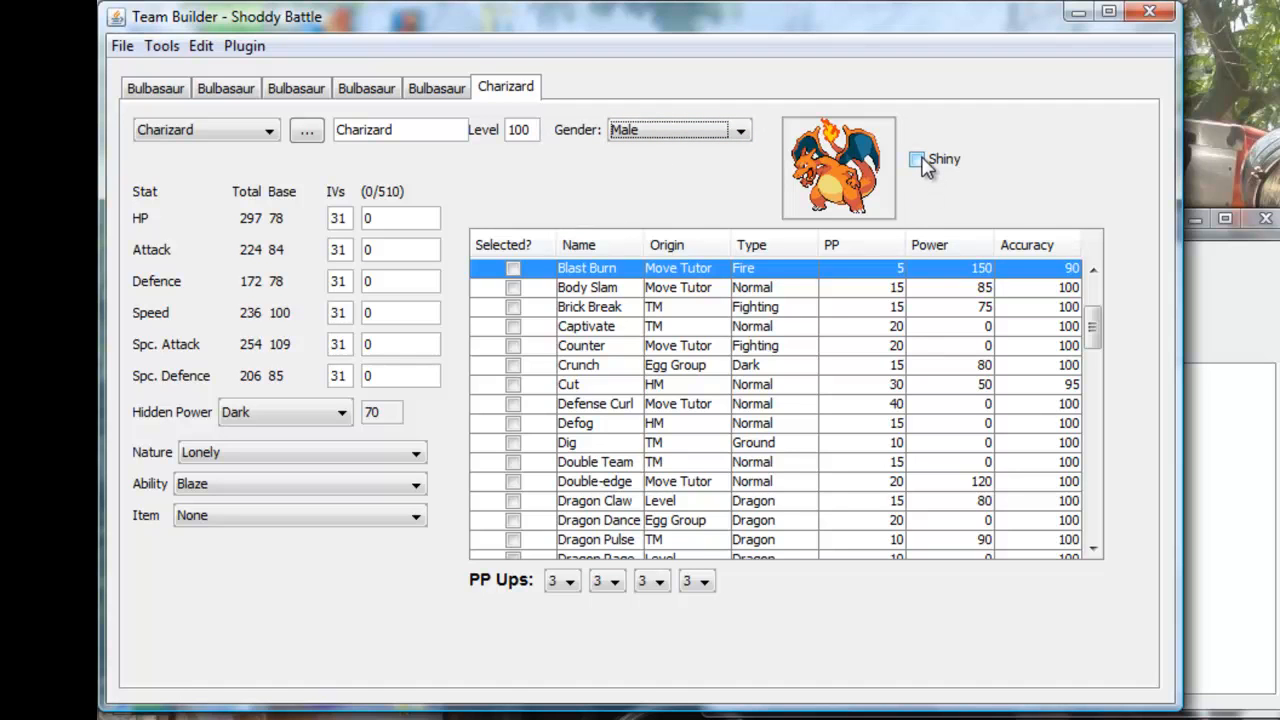
click(916, 159)
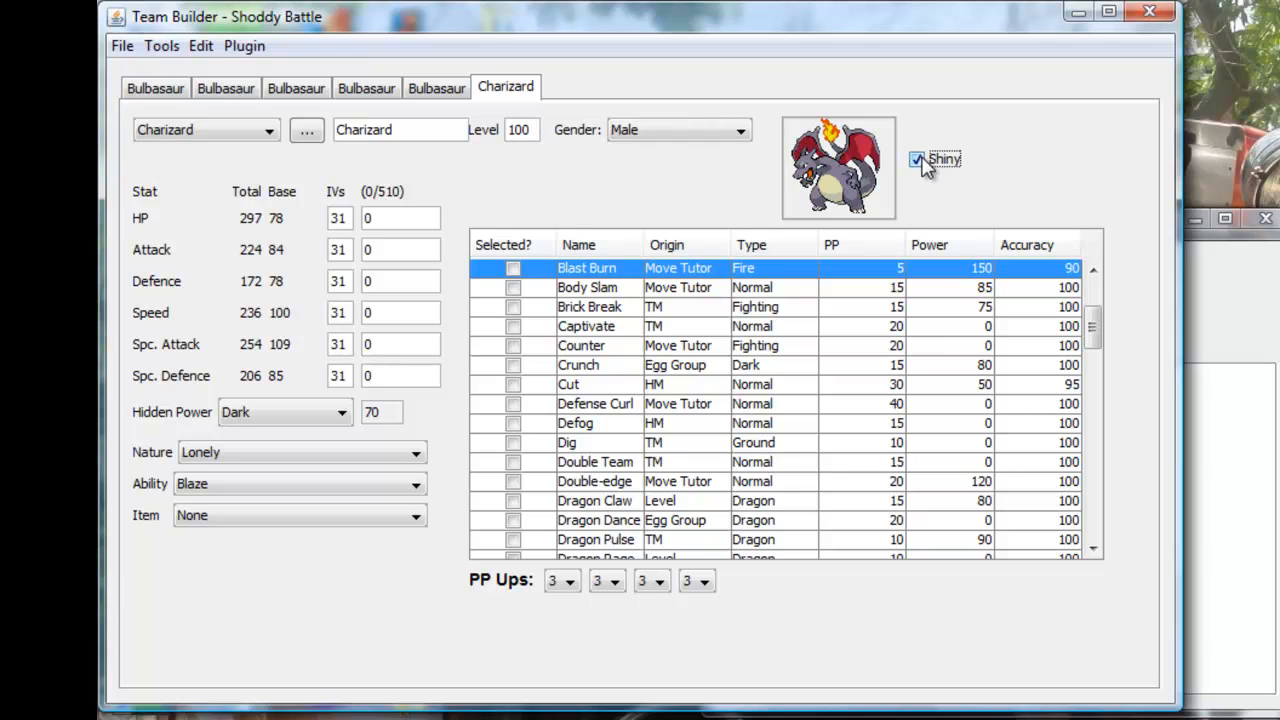
click(916, 160)
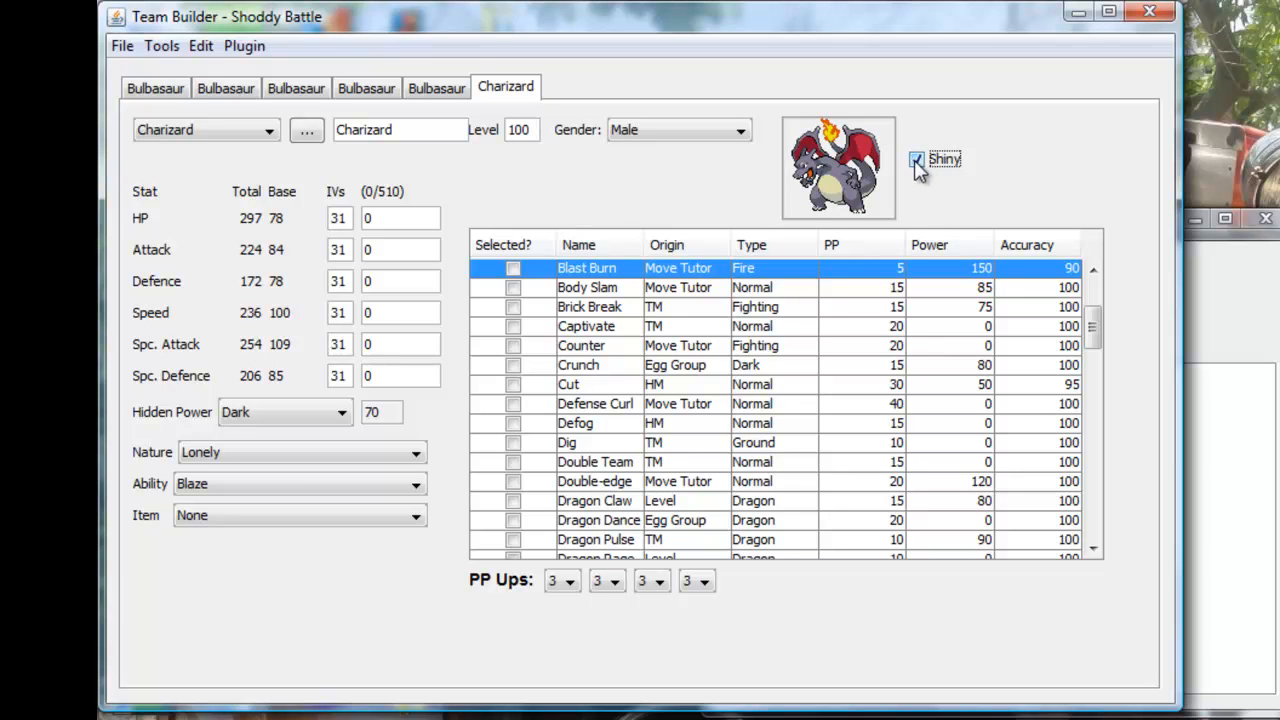
click(916, 160)
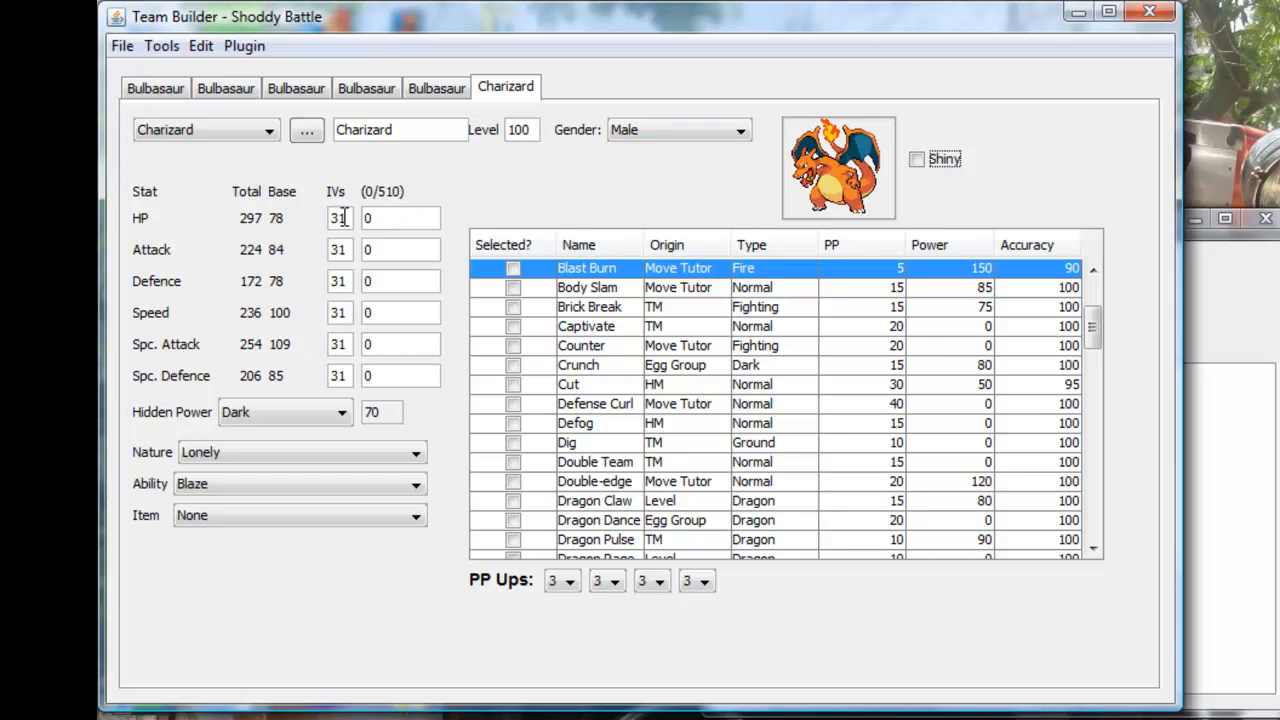
mouse_move(400, 213)
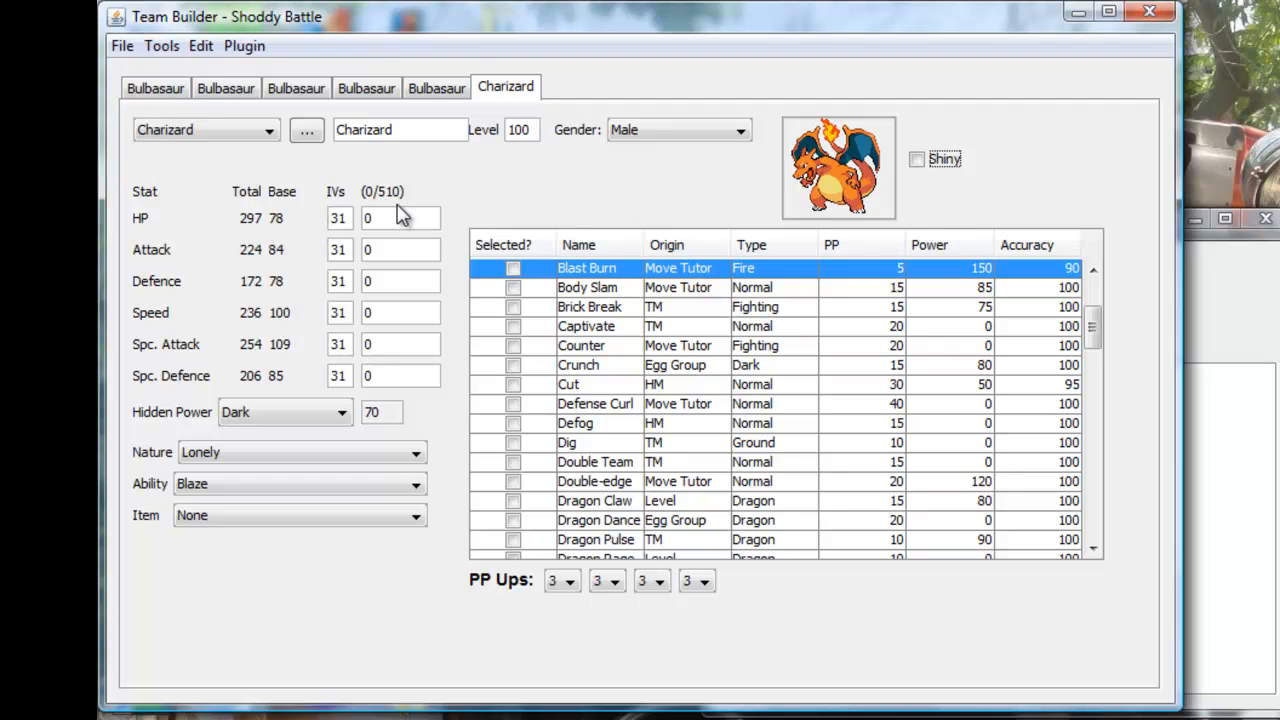
mouse_move(448, 232)
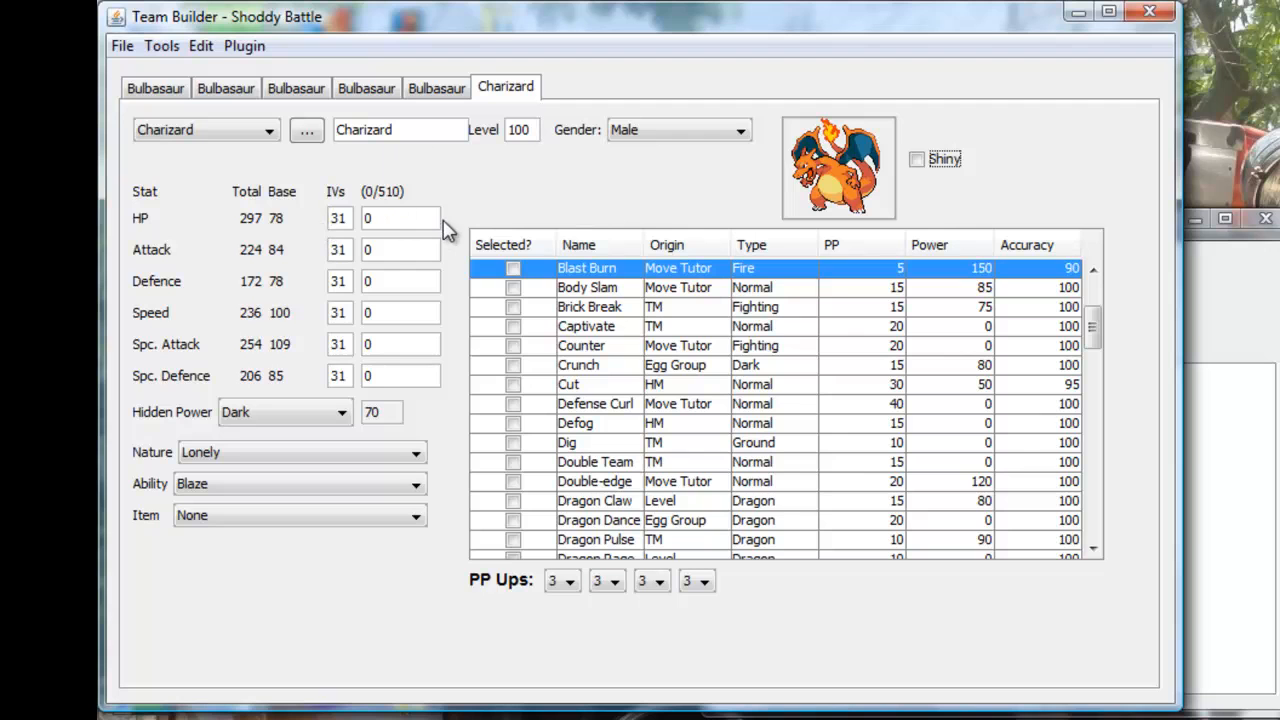
mouse_move(372, 235)
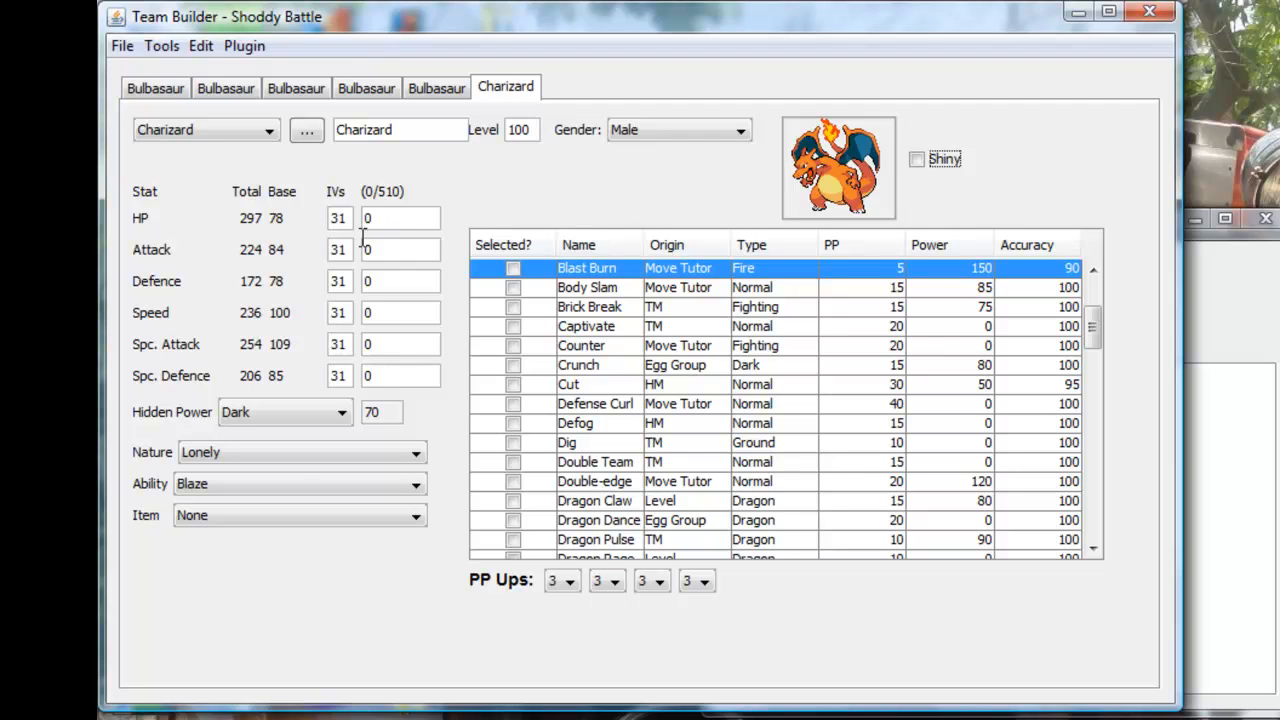
mouse_move(405, 208)
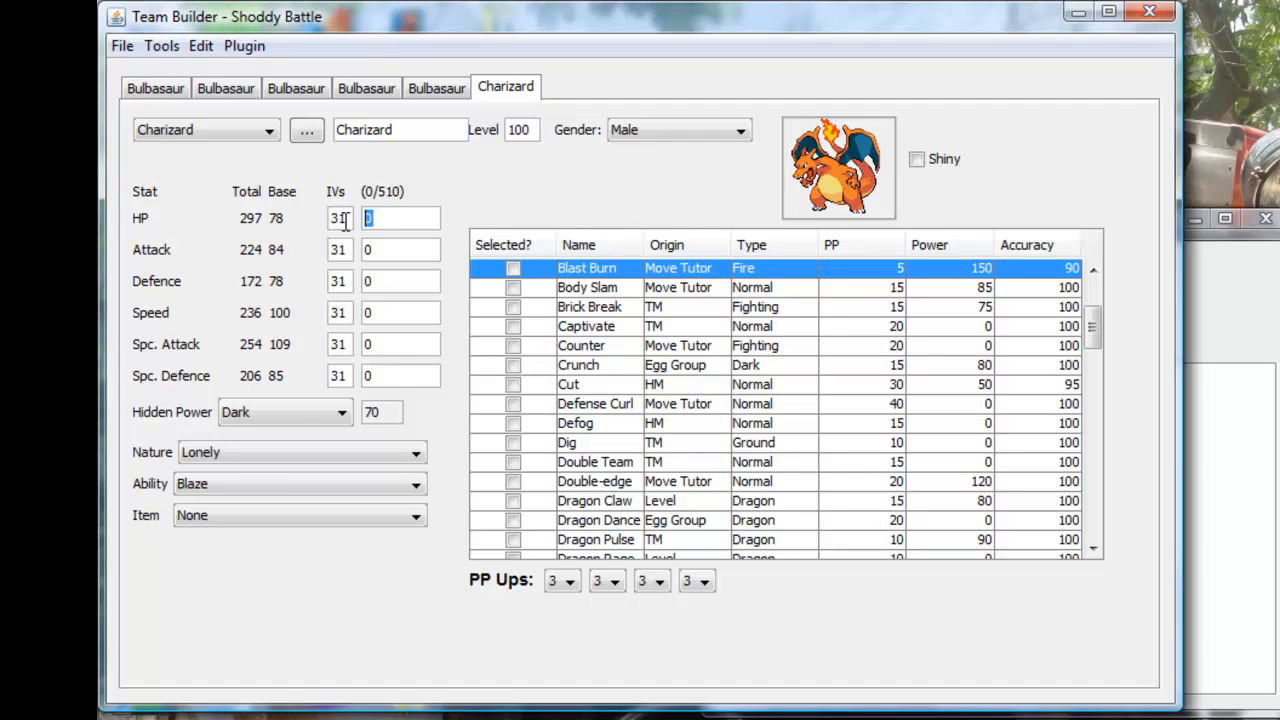
mouse_move(303, 233)
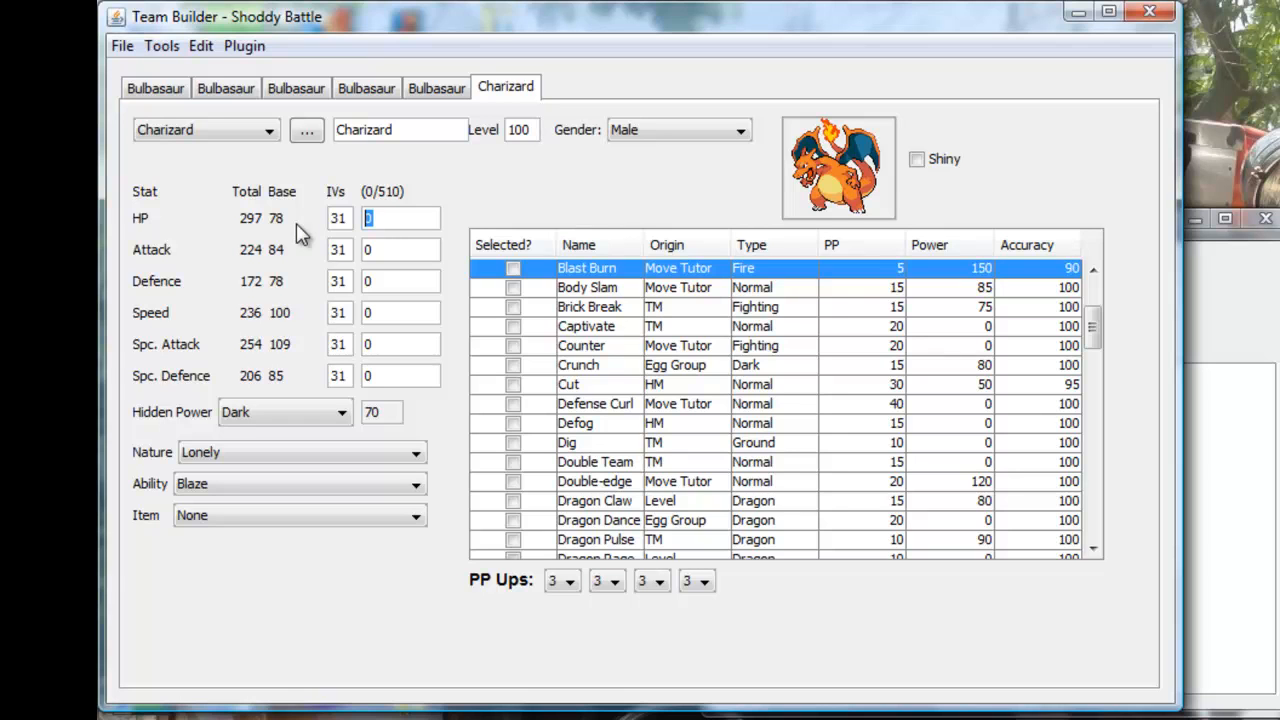
mouse_move(387, 313)
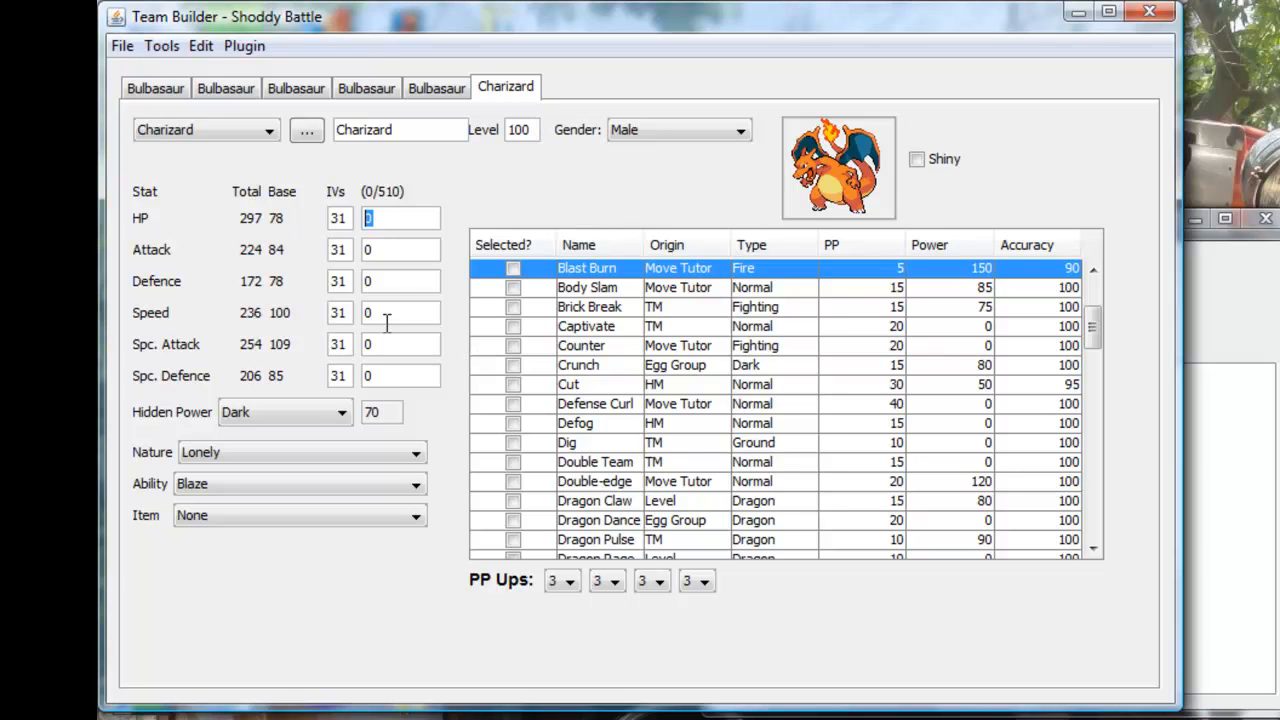
Enter 150 EVs each in Charizard's Speed, HP and Special Attack, totalling 450
click(400, 312)
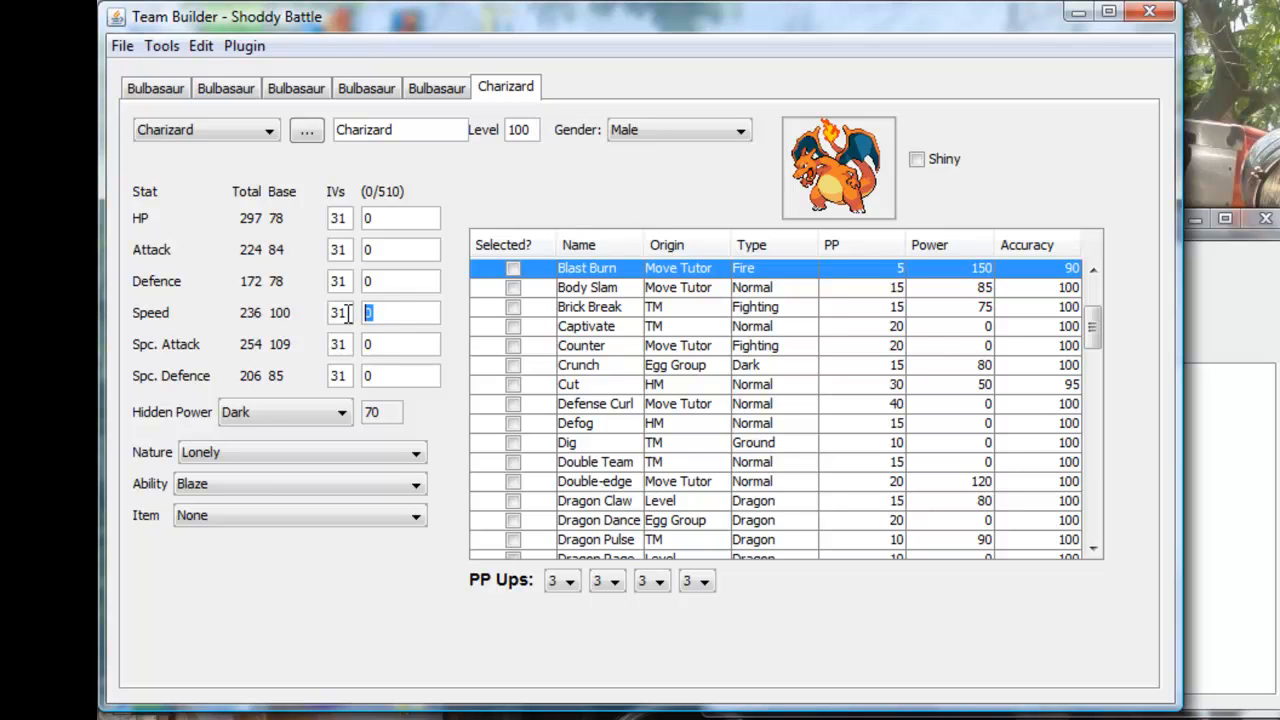
text(150)
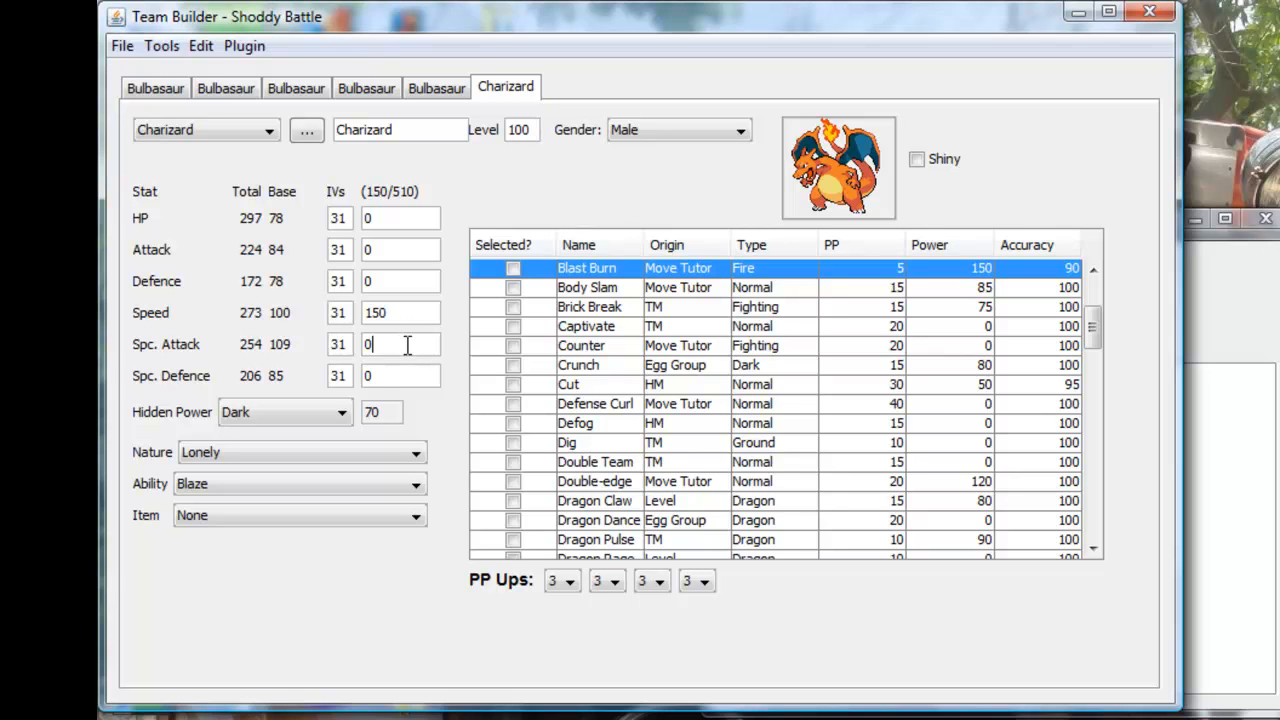
mouse_move(318, 360)
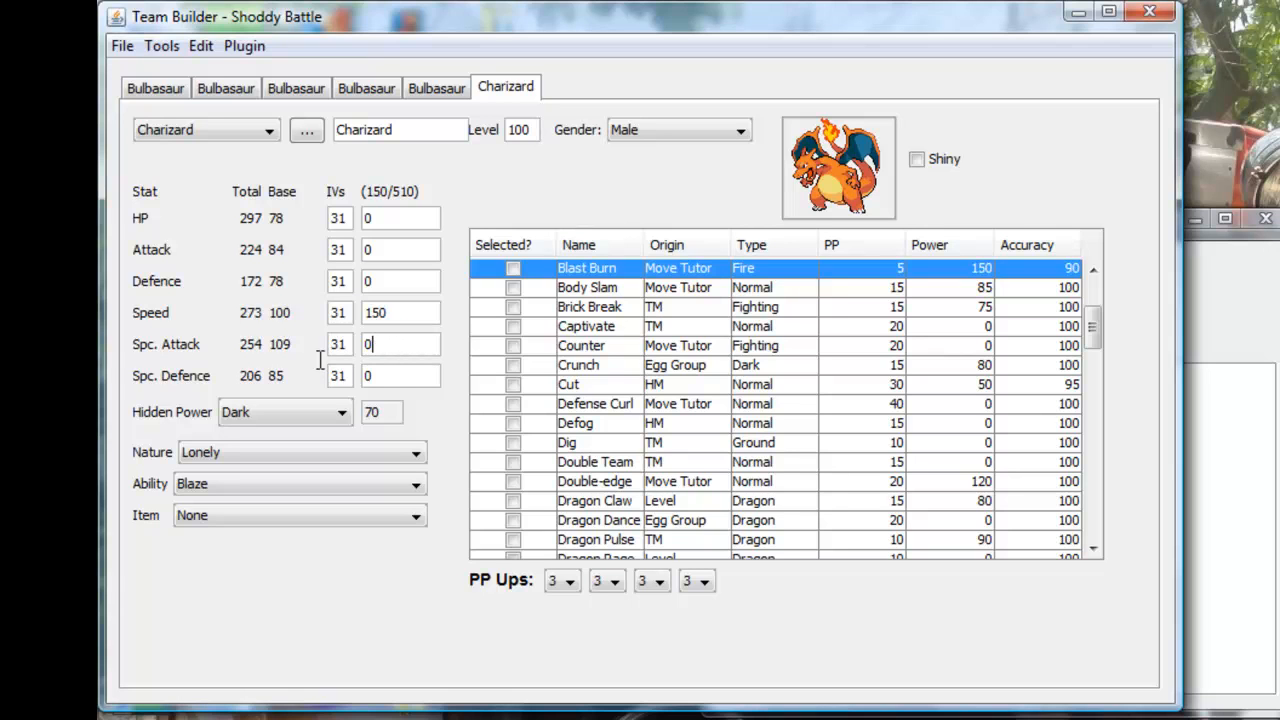
mouse_move(328, 365)
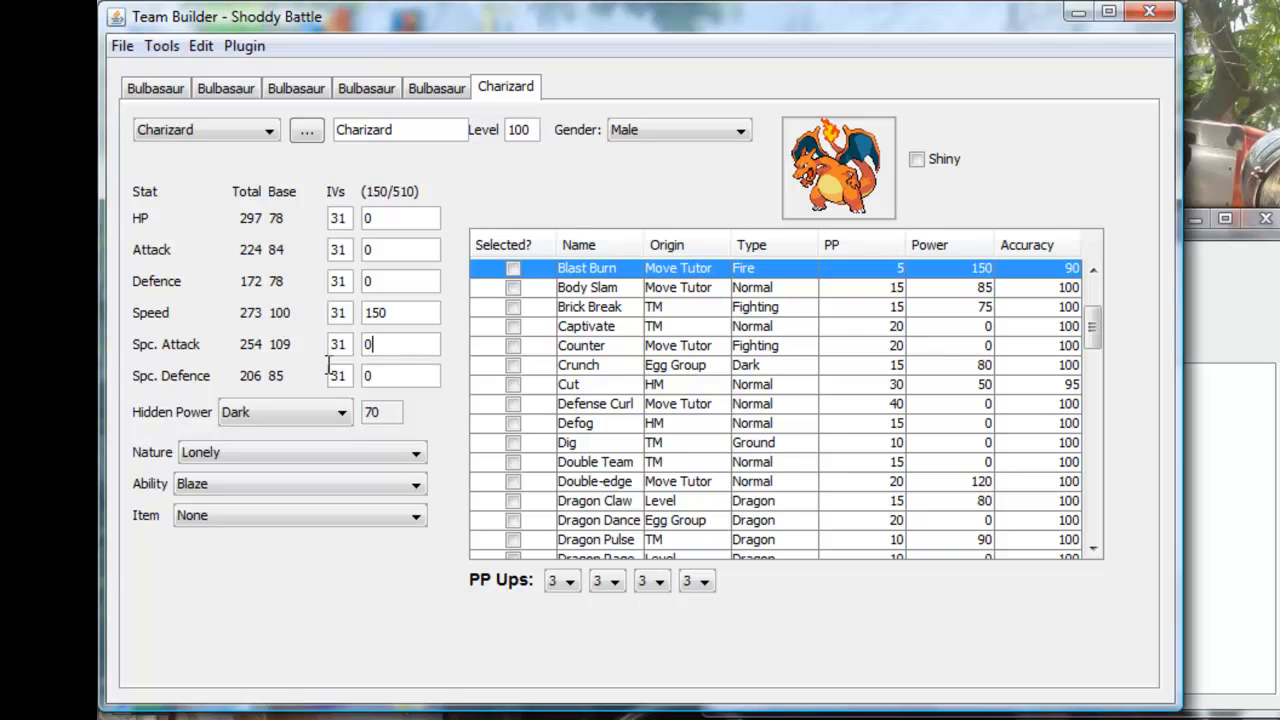
text(150)
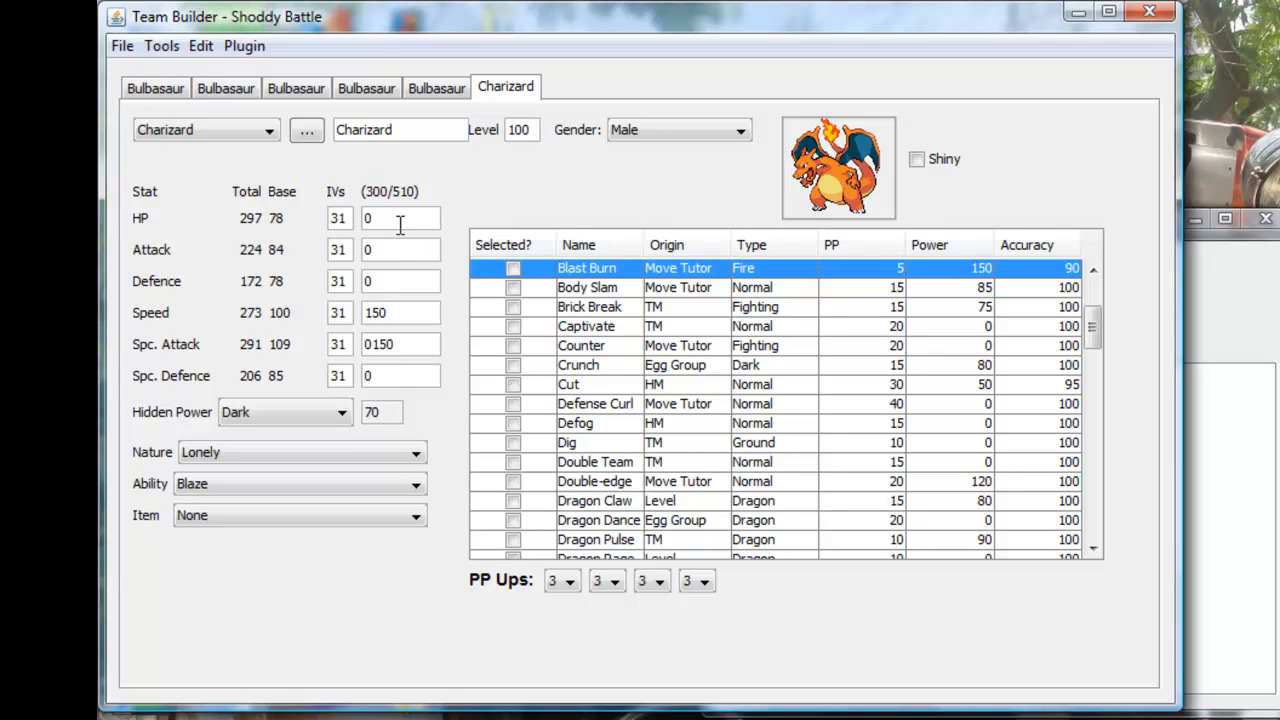
text(150)
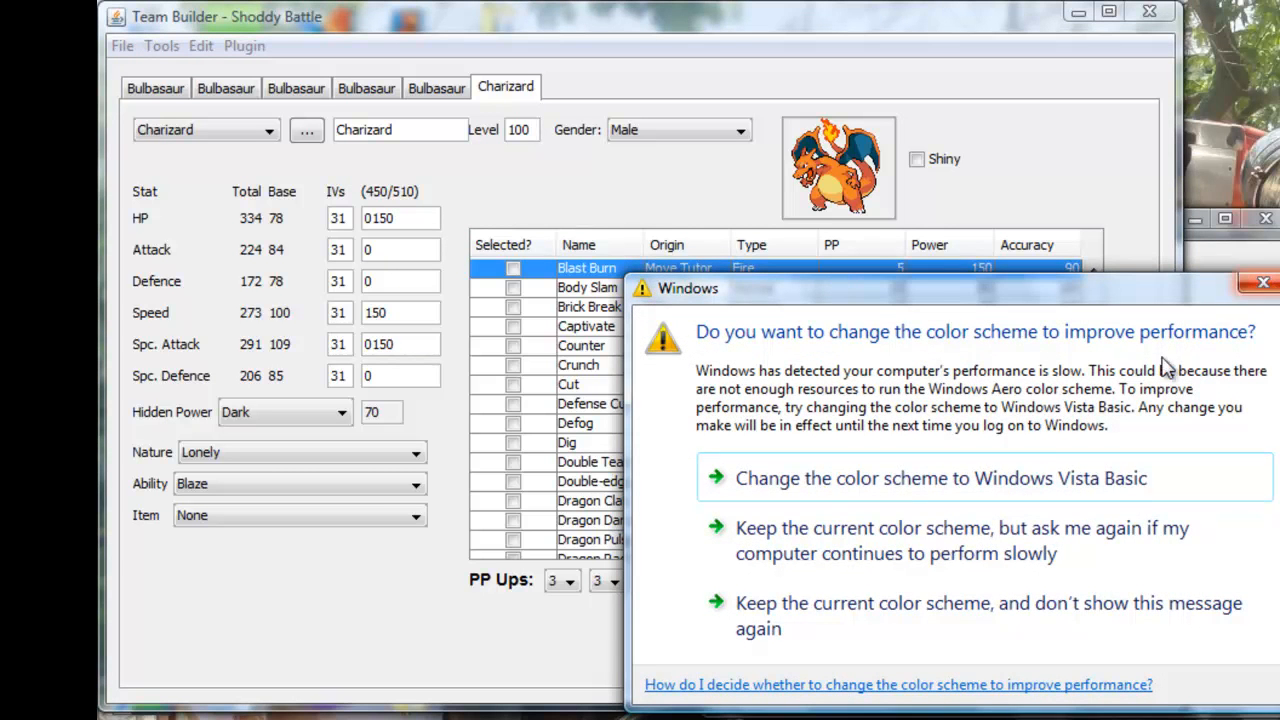
mouse_move(1046, 478)
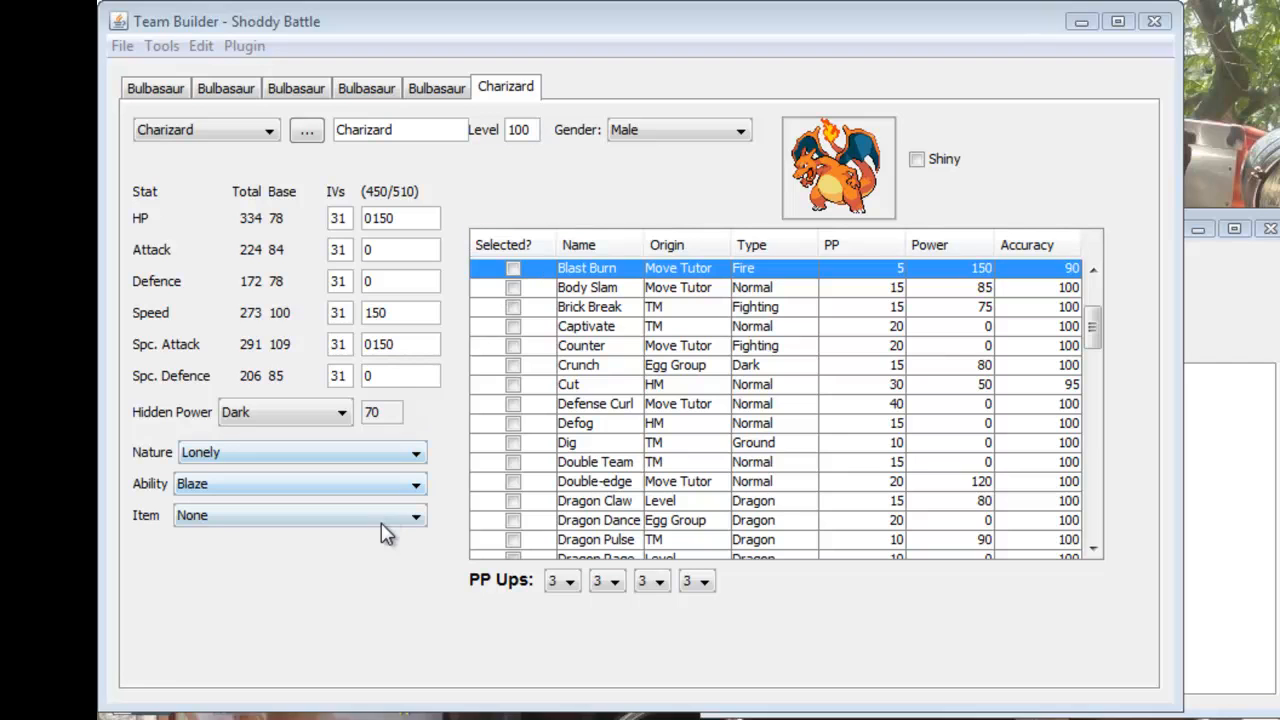
click(299, 515)
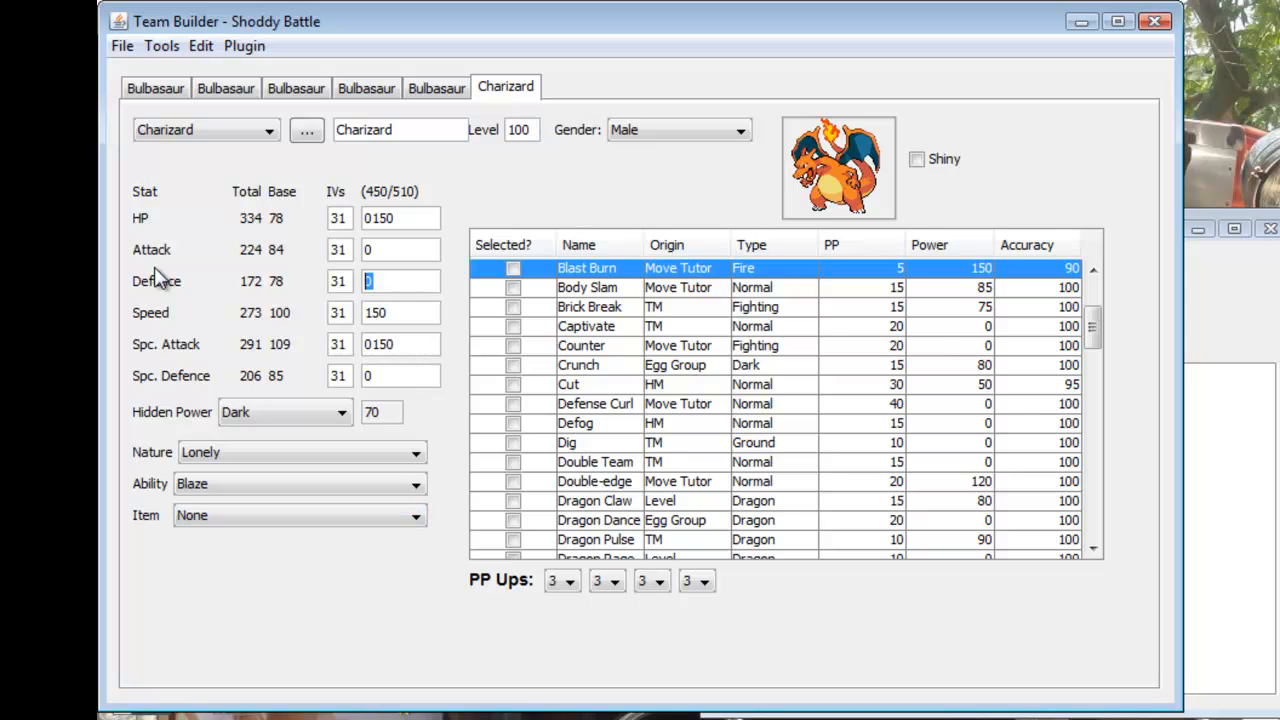
Enter 60 Defence EVs and scroll the move table to review ticked moves
text(60)
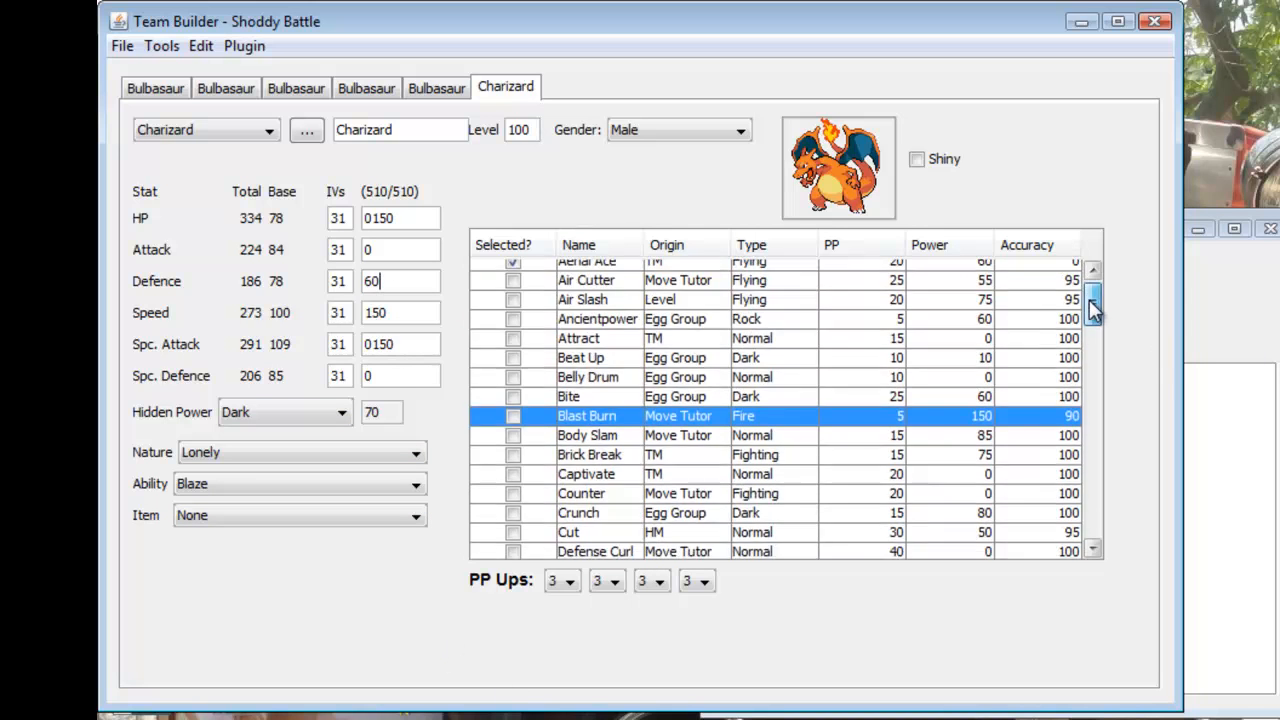
scroll(down, 3)
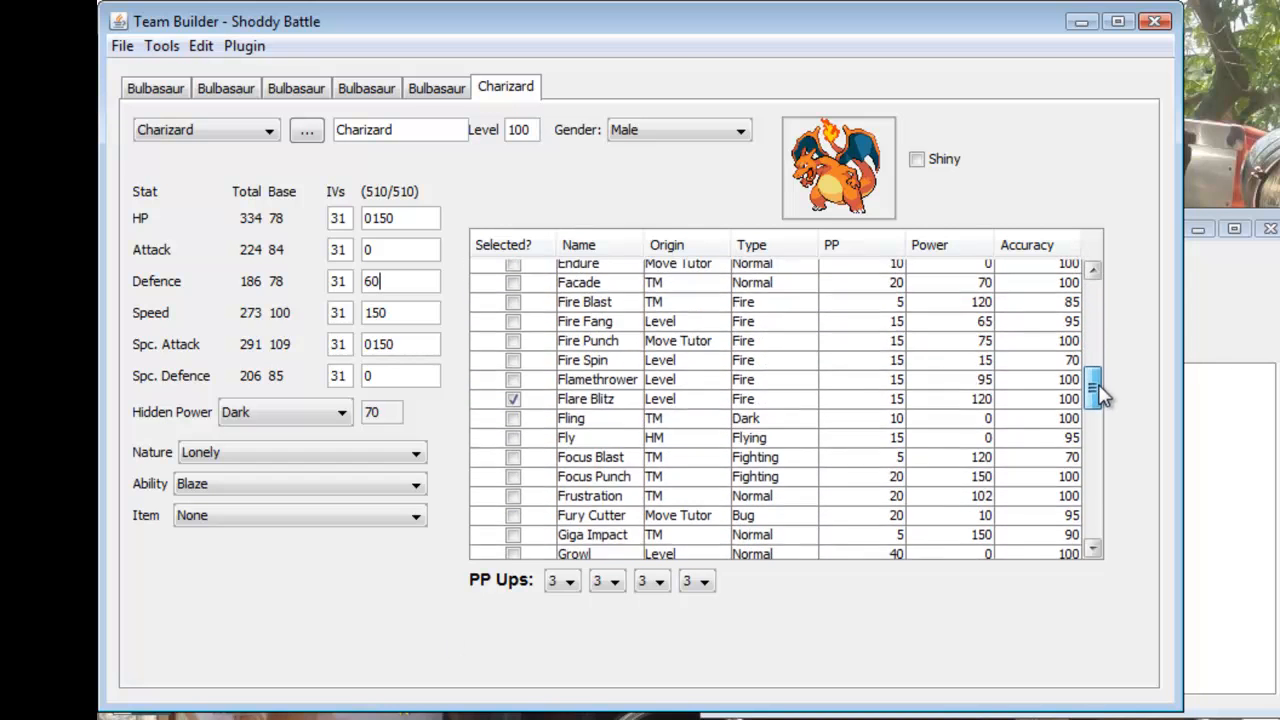
scroll(up, 3)
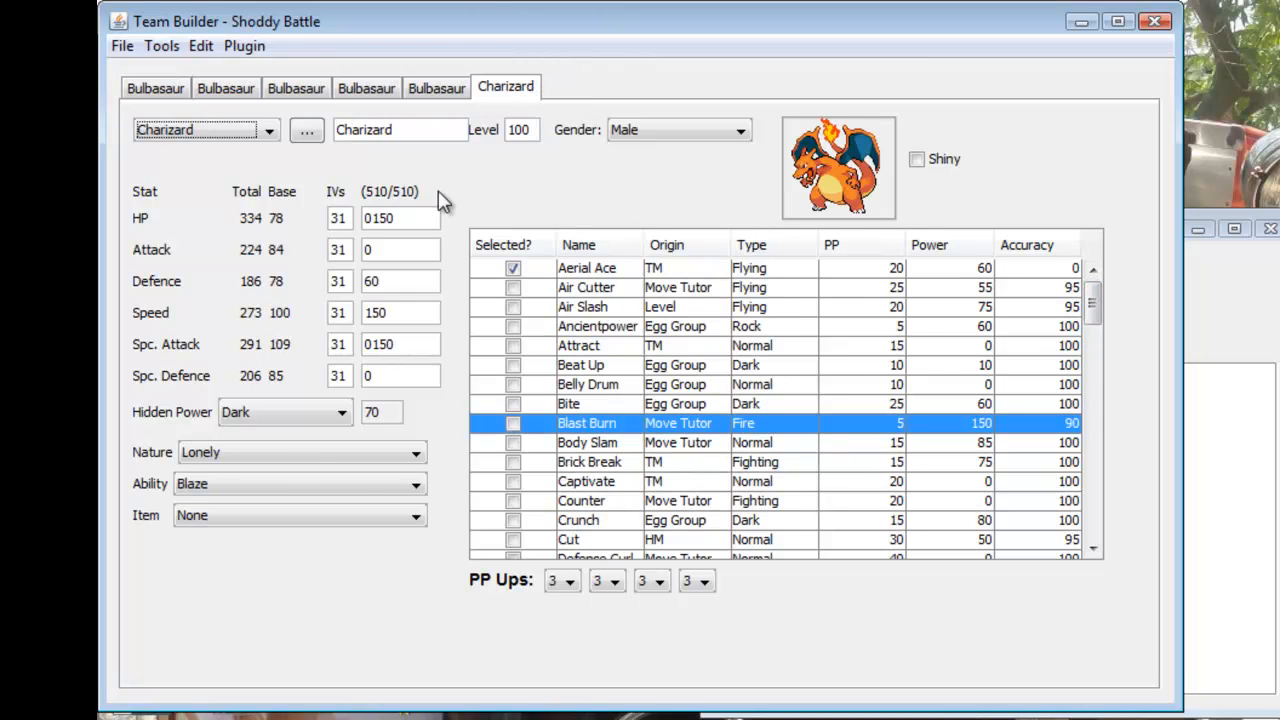
Set Hidden Power to Typeless and nature to Adamant, and check Charizard's ability options
click(340, 412)
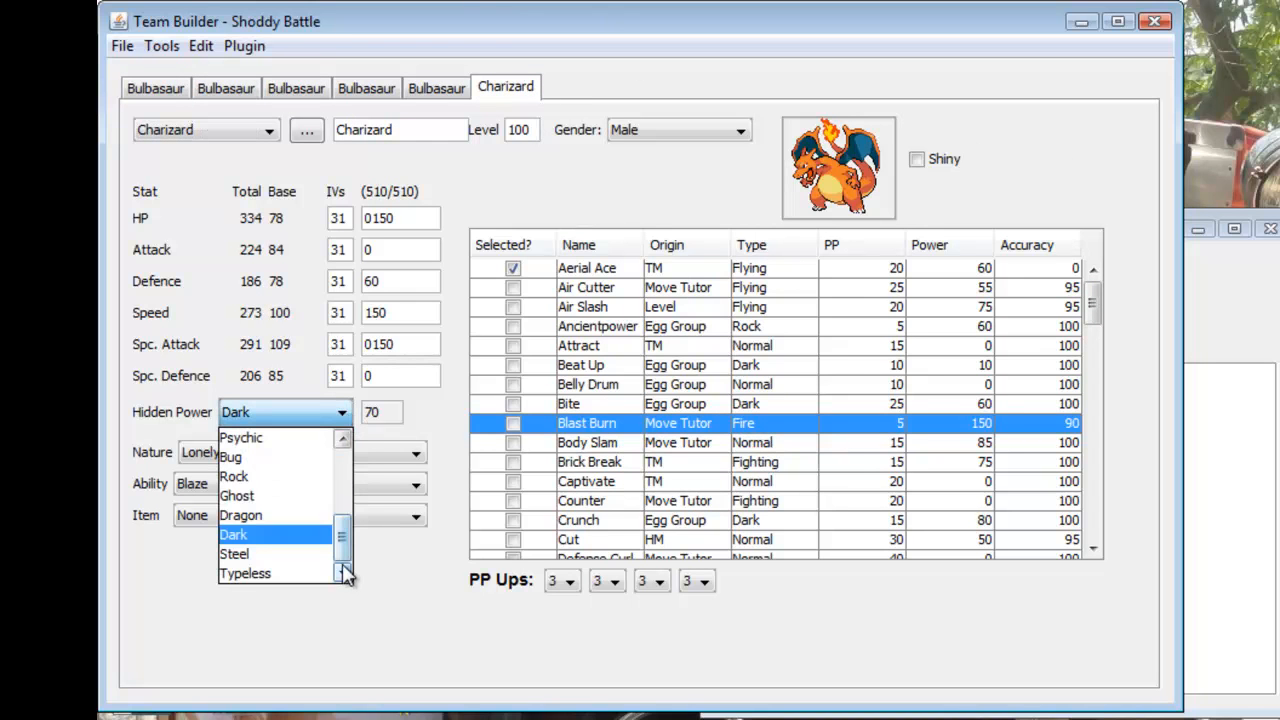
click(245, 573)
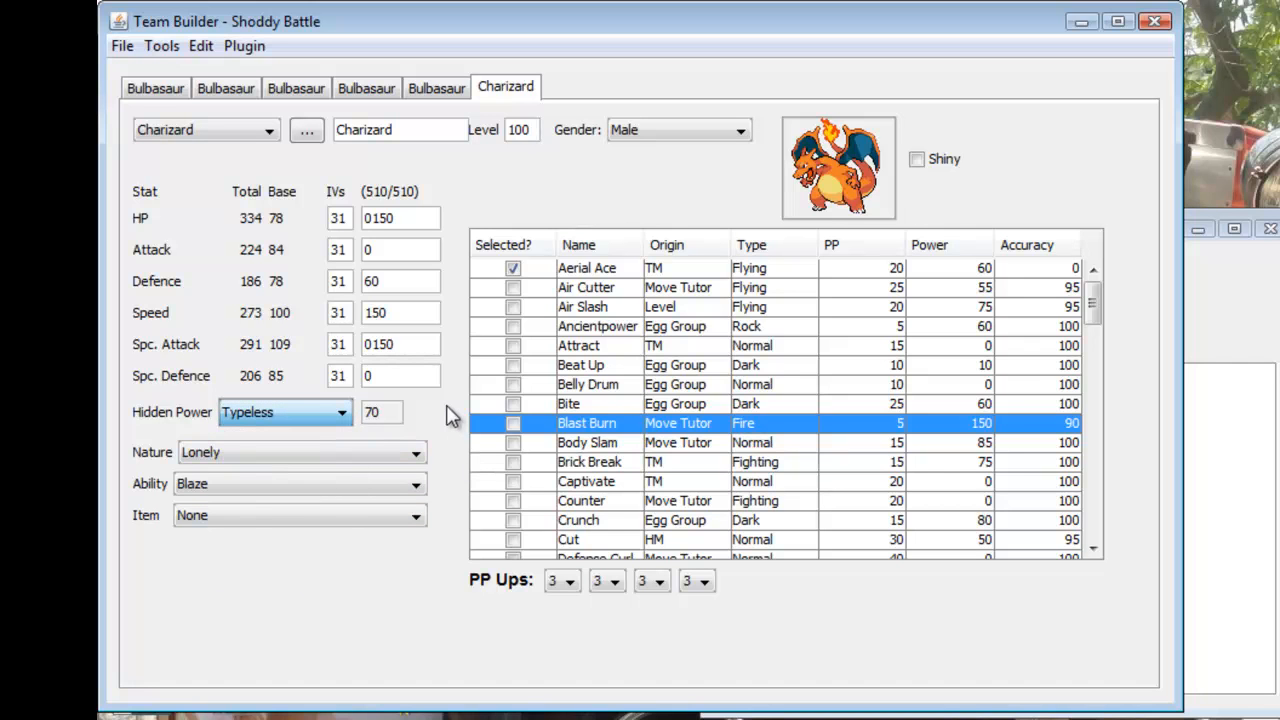
click(413, 452)
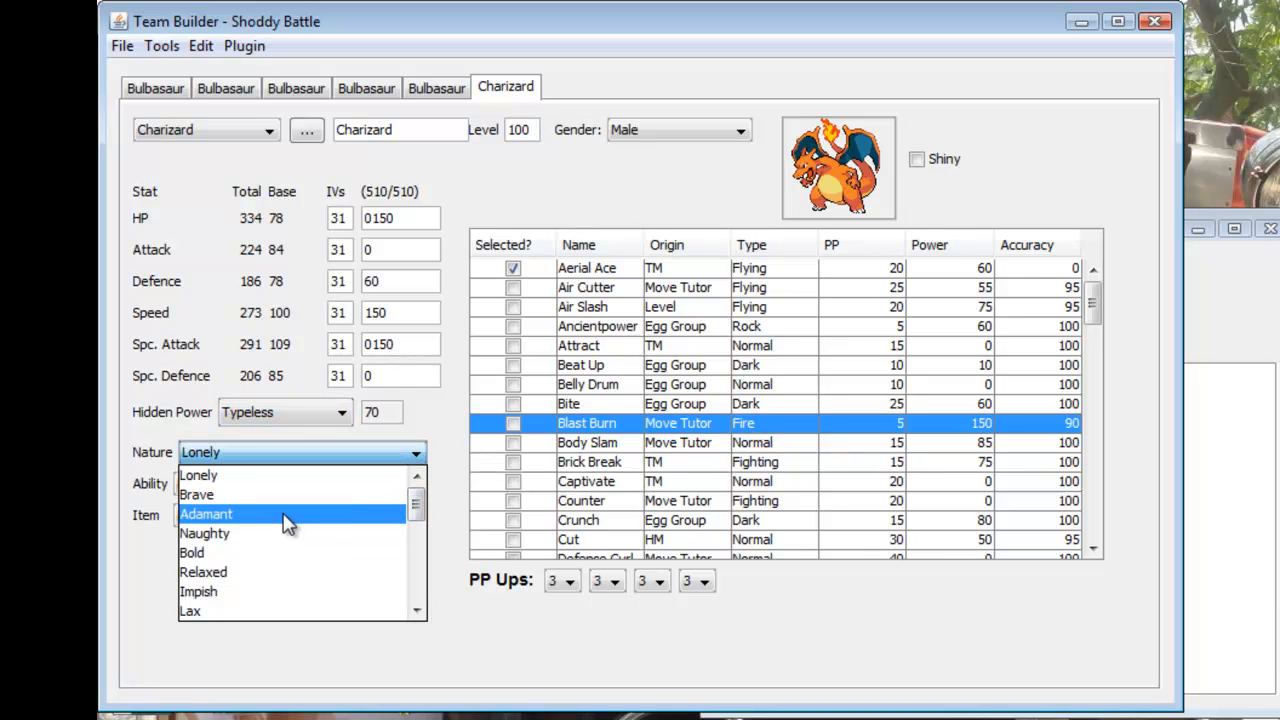
click(206, 513)
text(150)
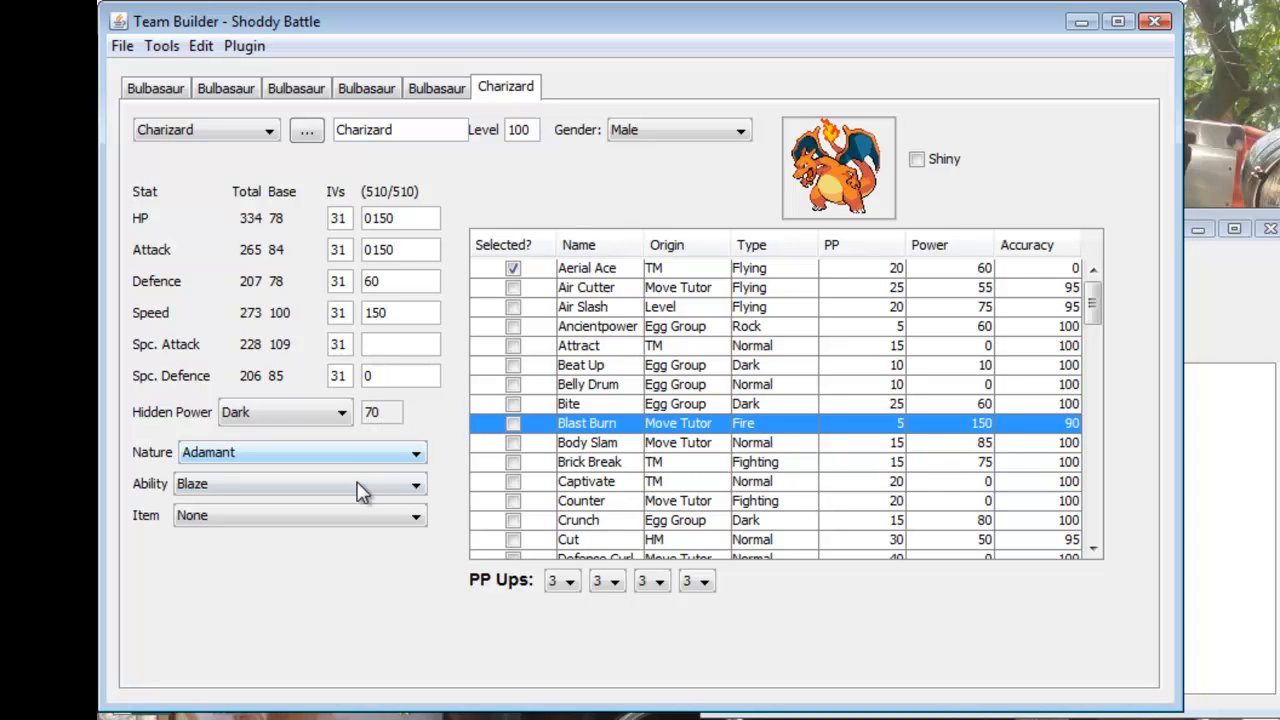
click(295, 483)
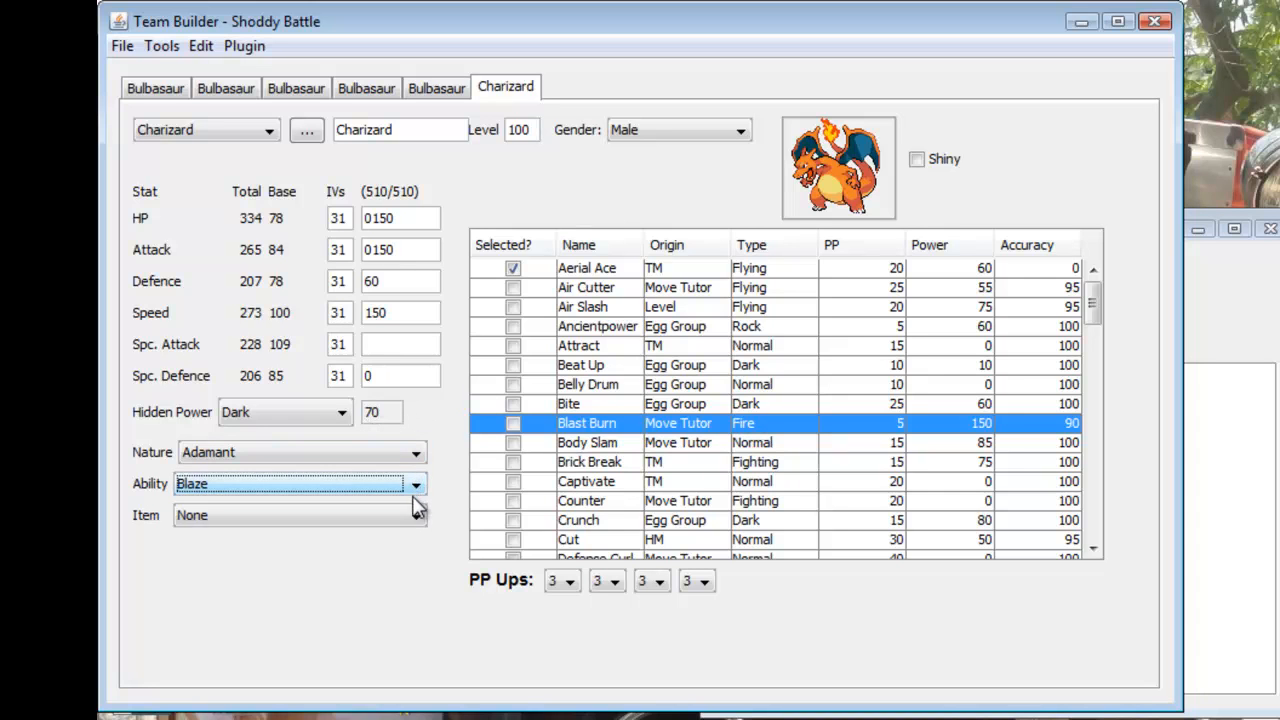
click(414, 515)
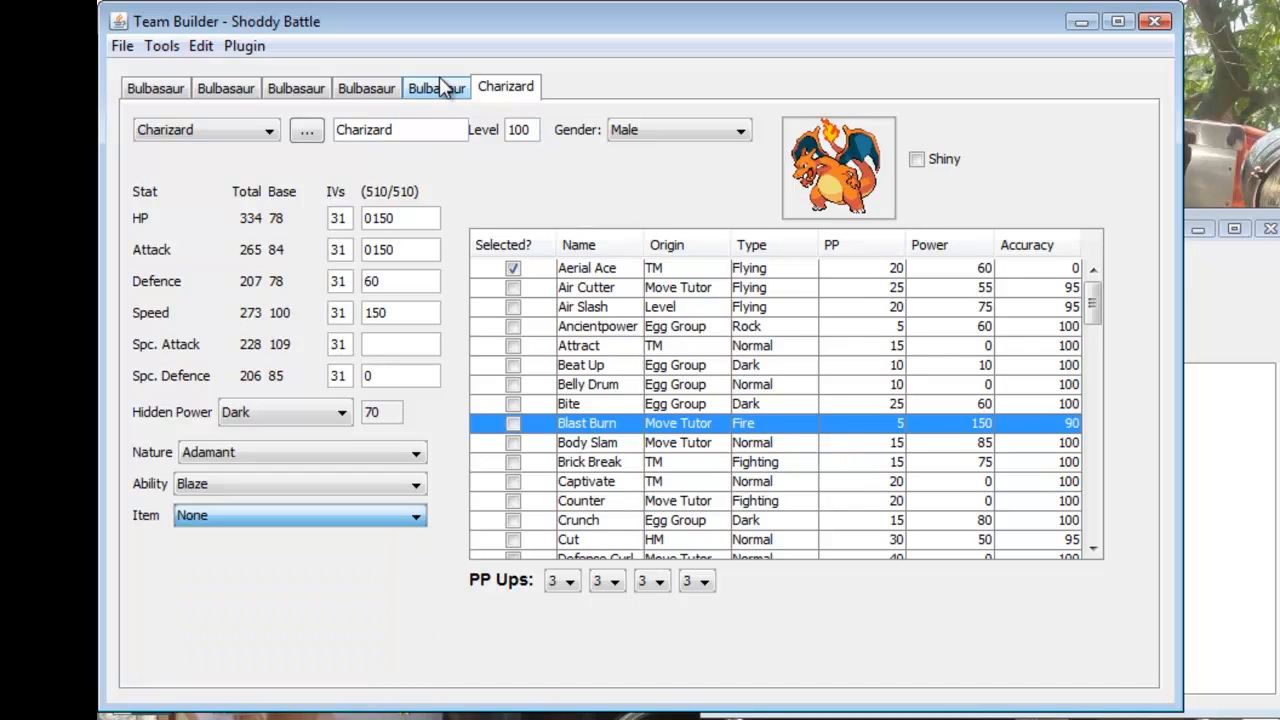
Switch to the first Bulbasaur and select Amnesia, Curse, Facade and Double-Edge as its moves
click(436, 87)
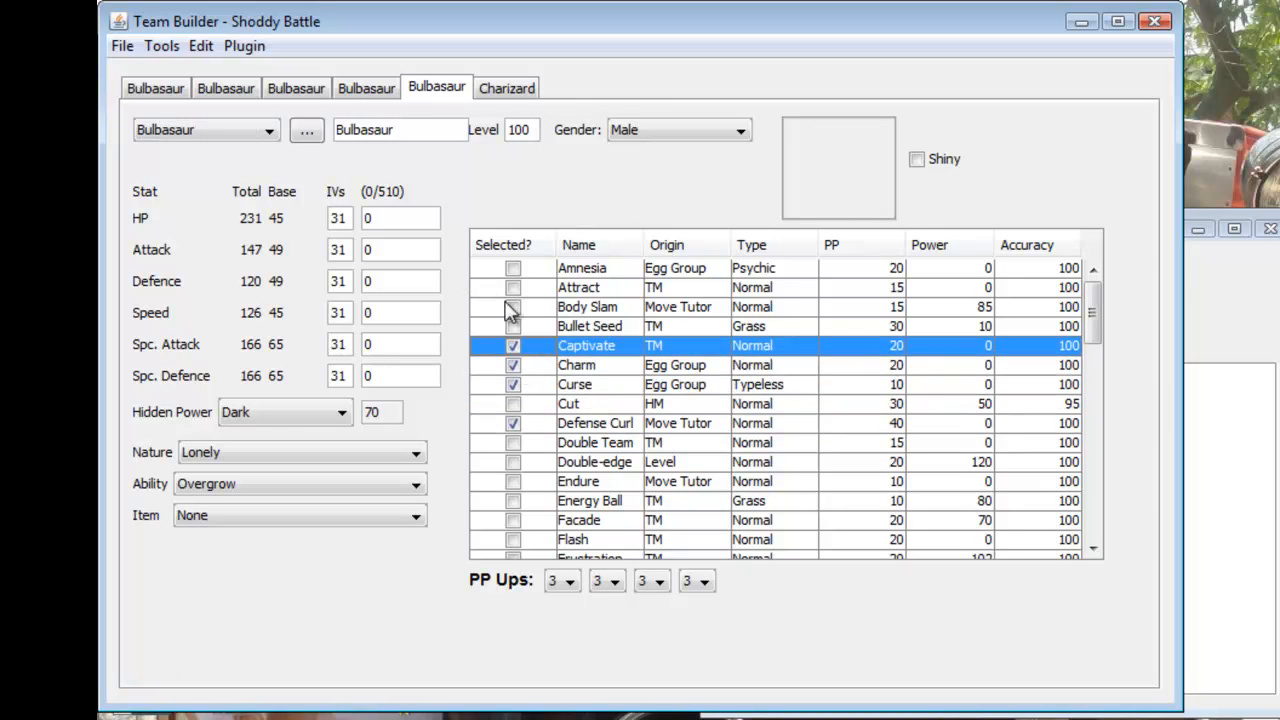
click(513, 345)
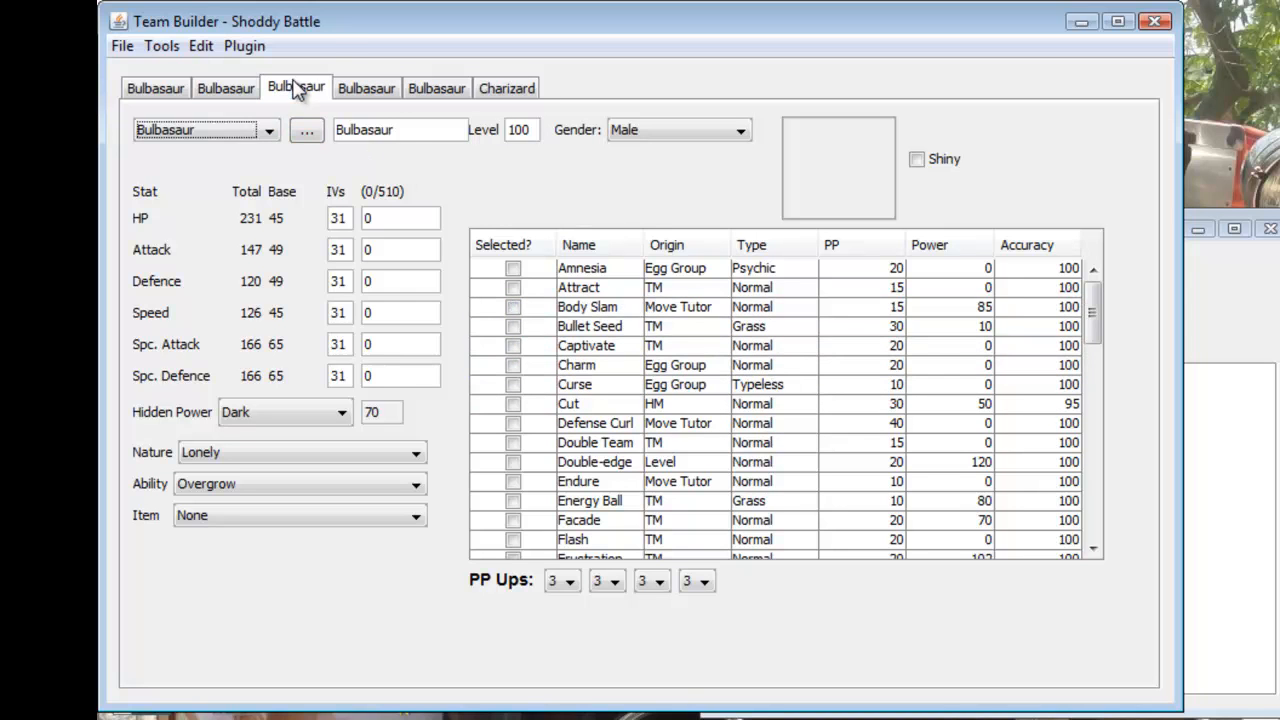
click(513, 442)
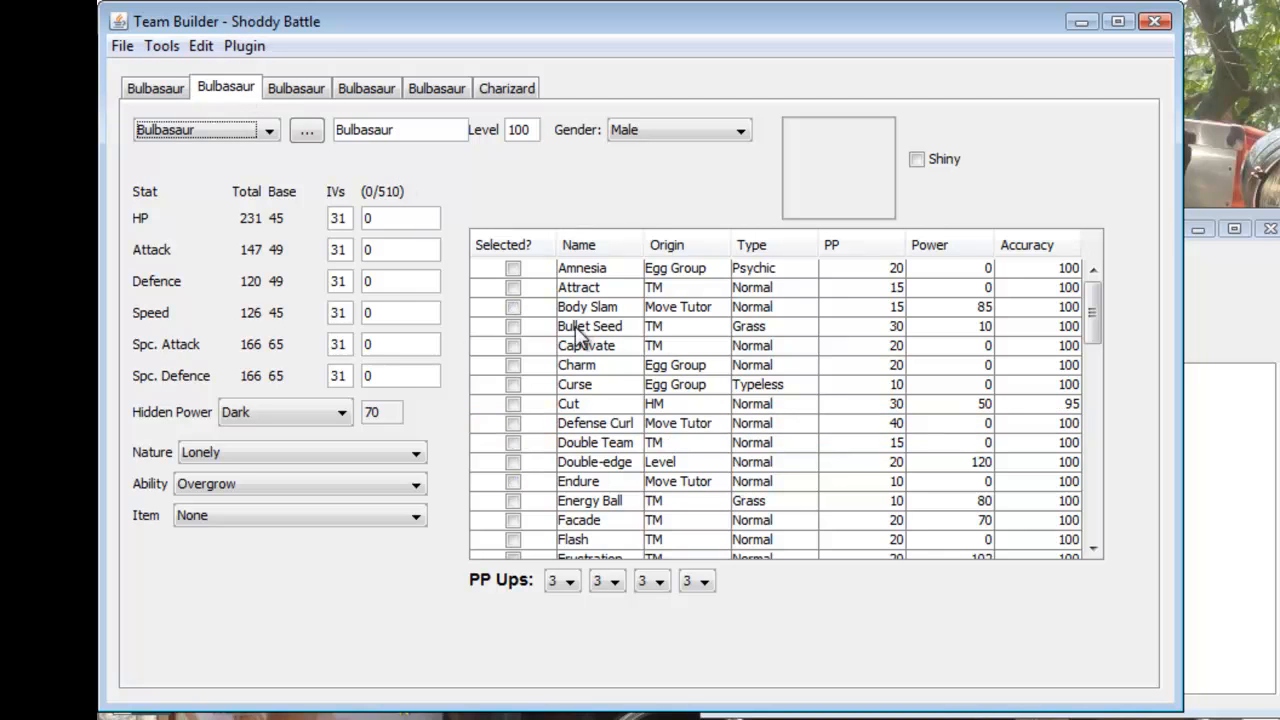
click(513, 423)
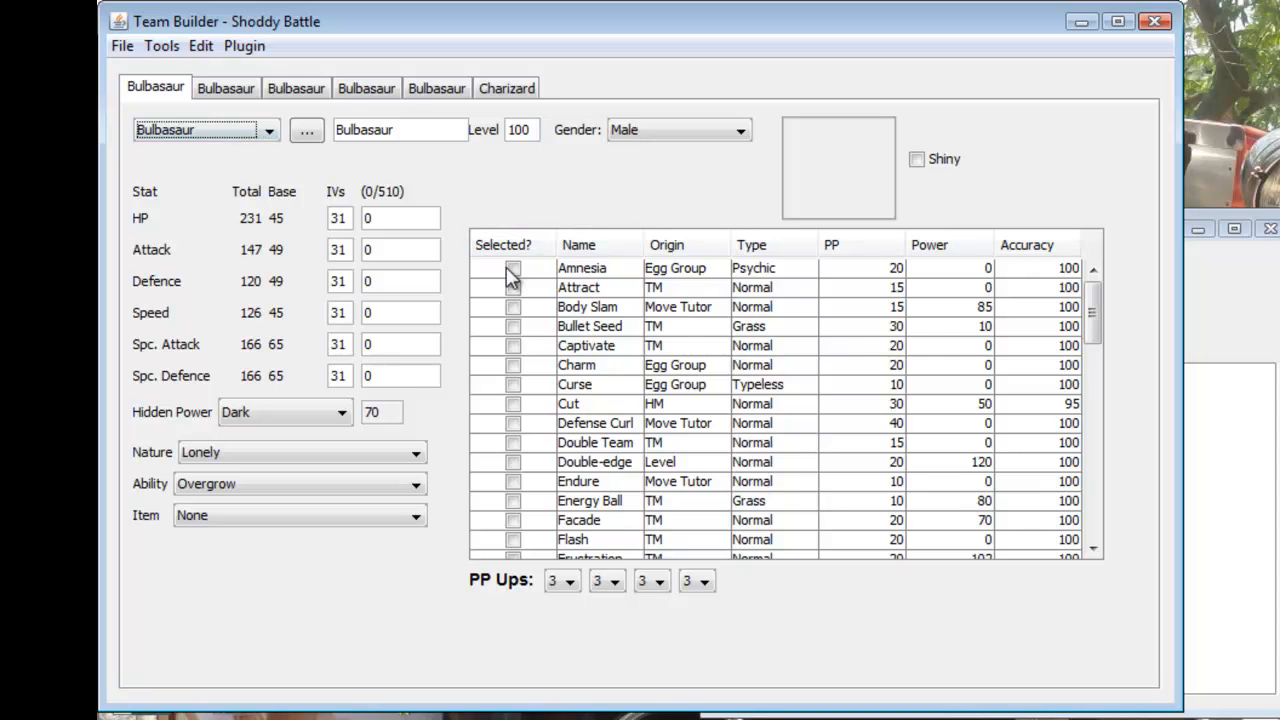
click(513, 520)
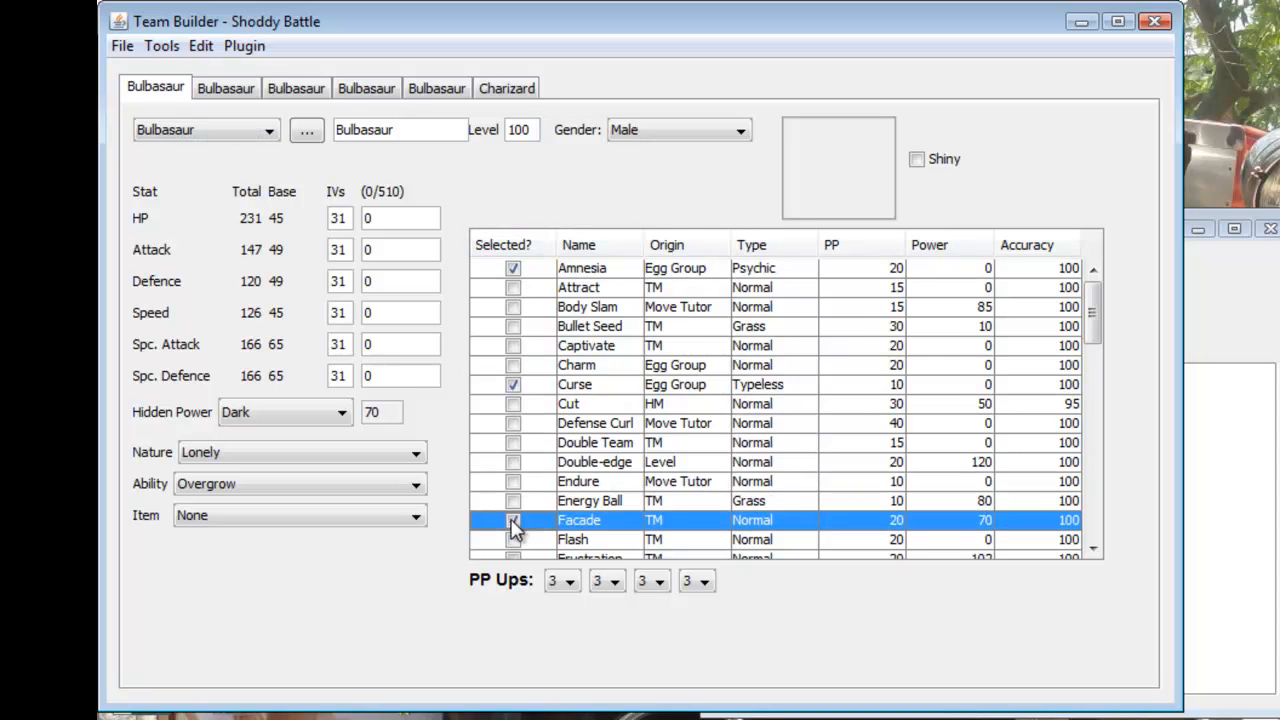
click(121, 46)
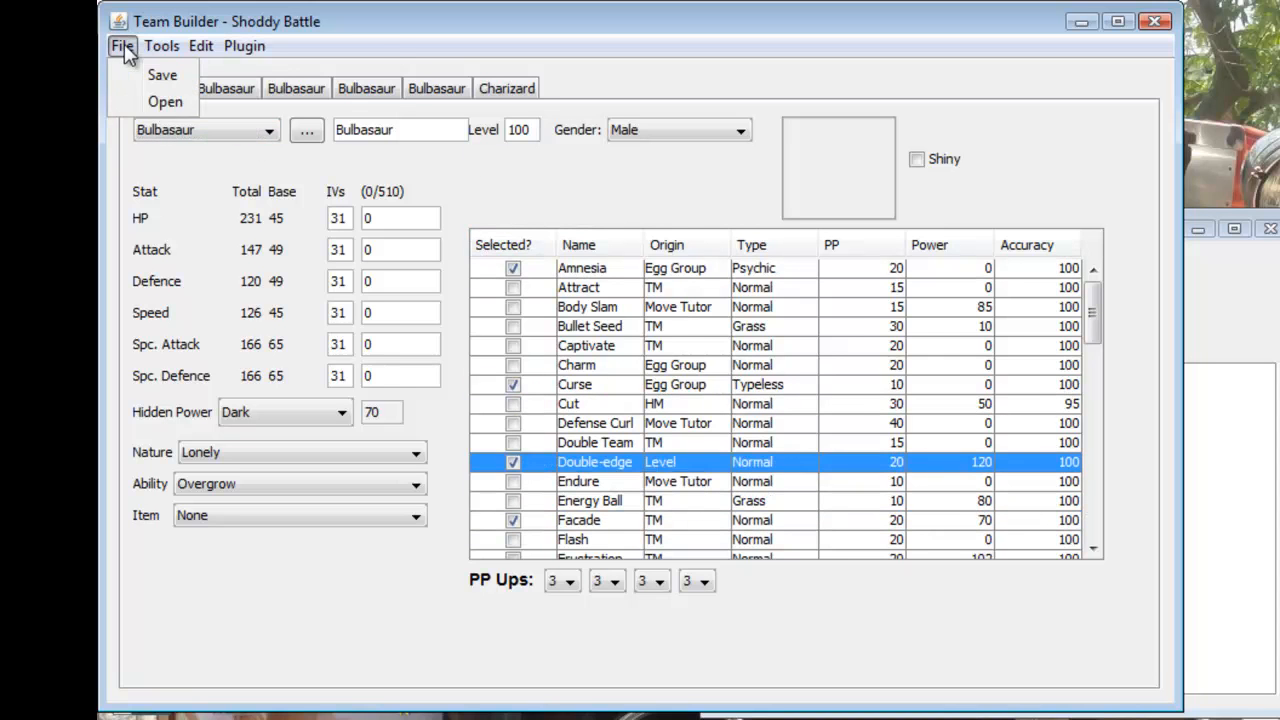
click(162, 74)
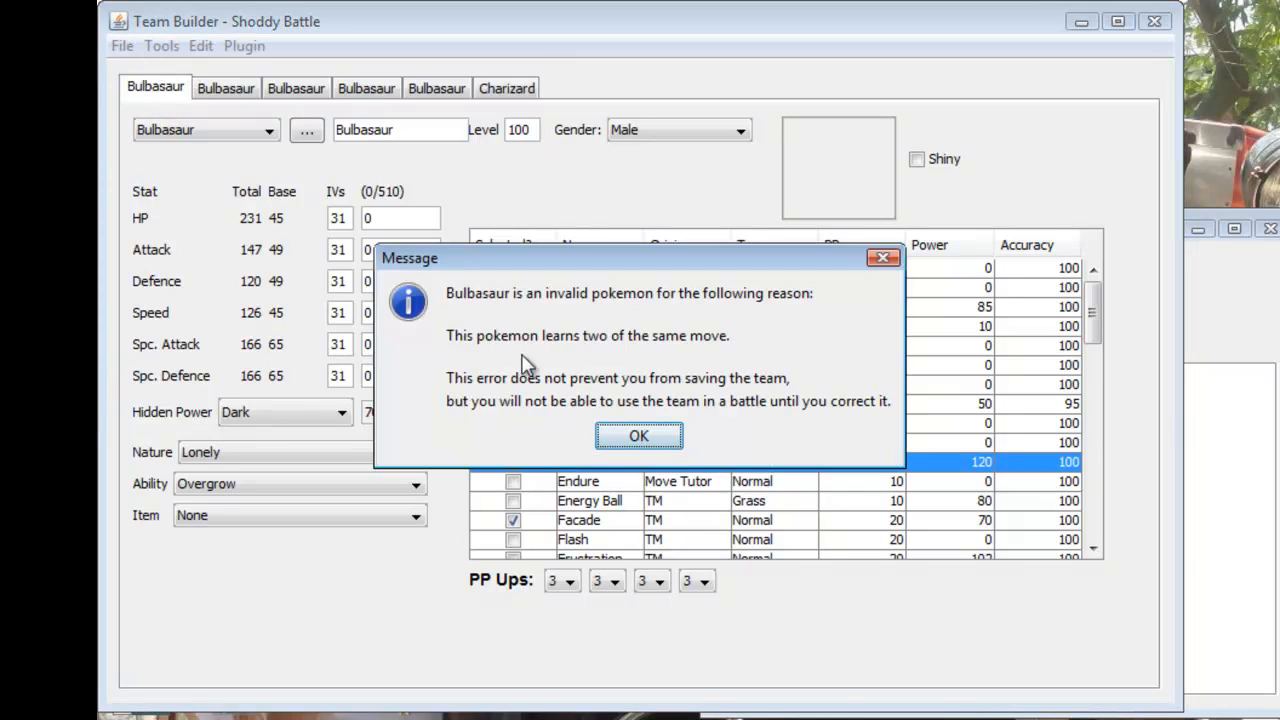
mouse_move(745, 377)
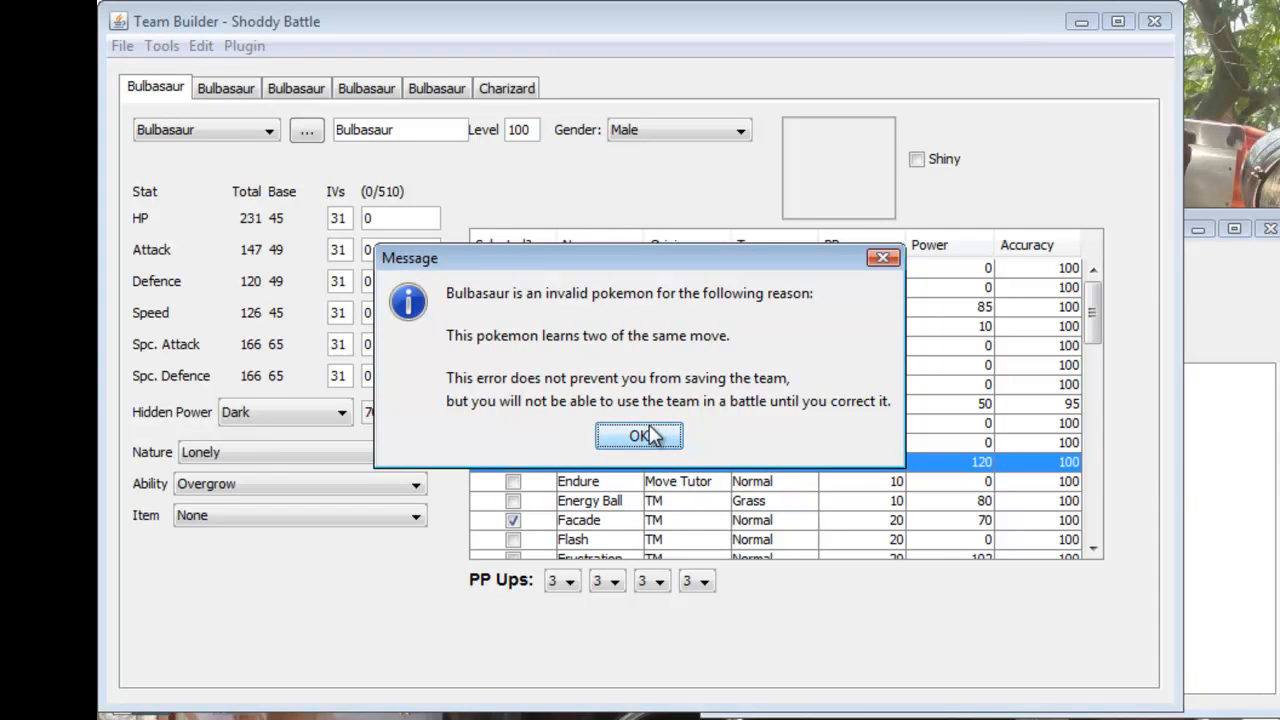
mouse_move(668, 460)
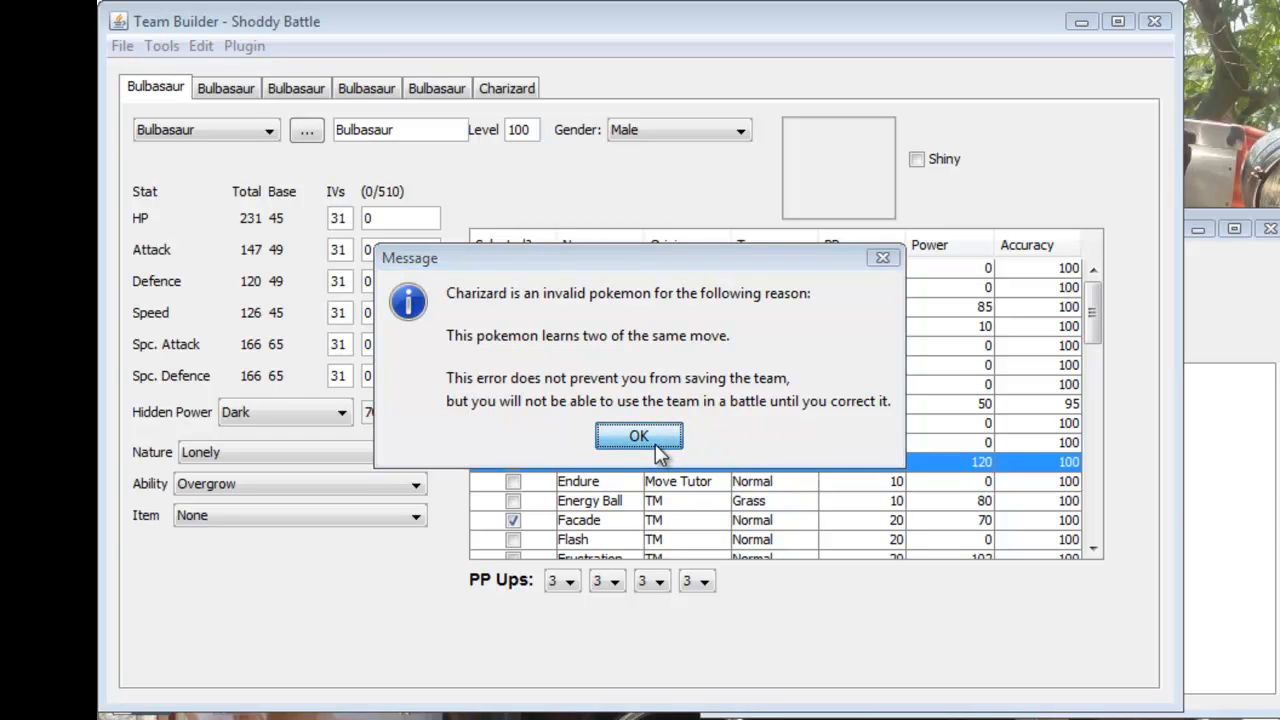
click(638, 435)
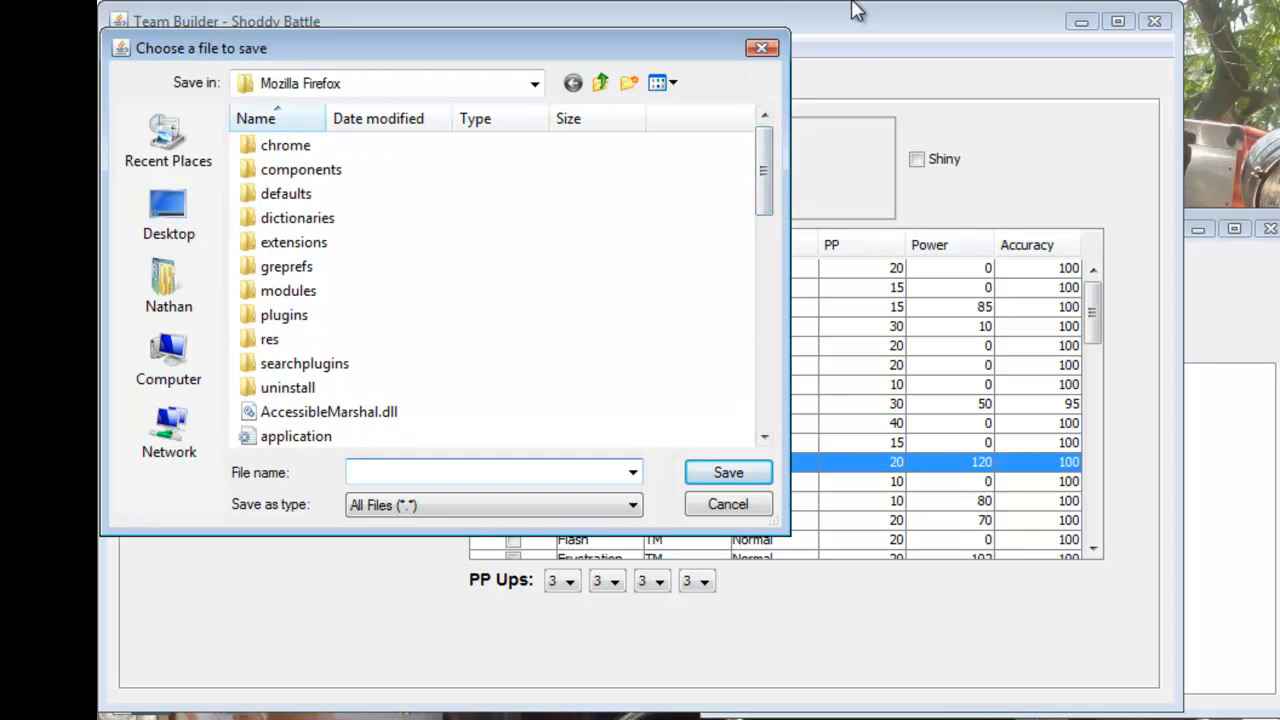
click(727, 503)
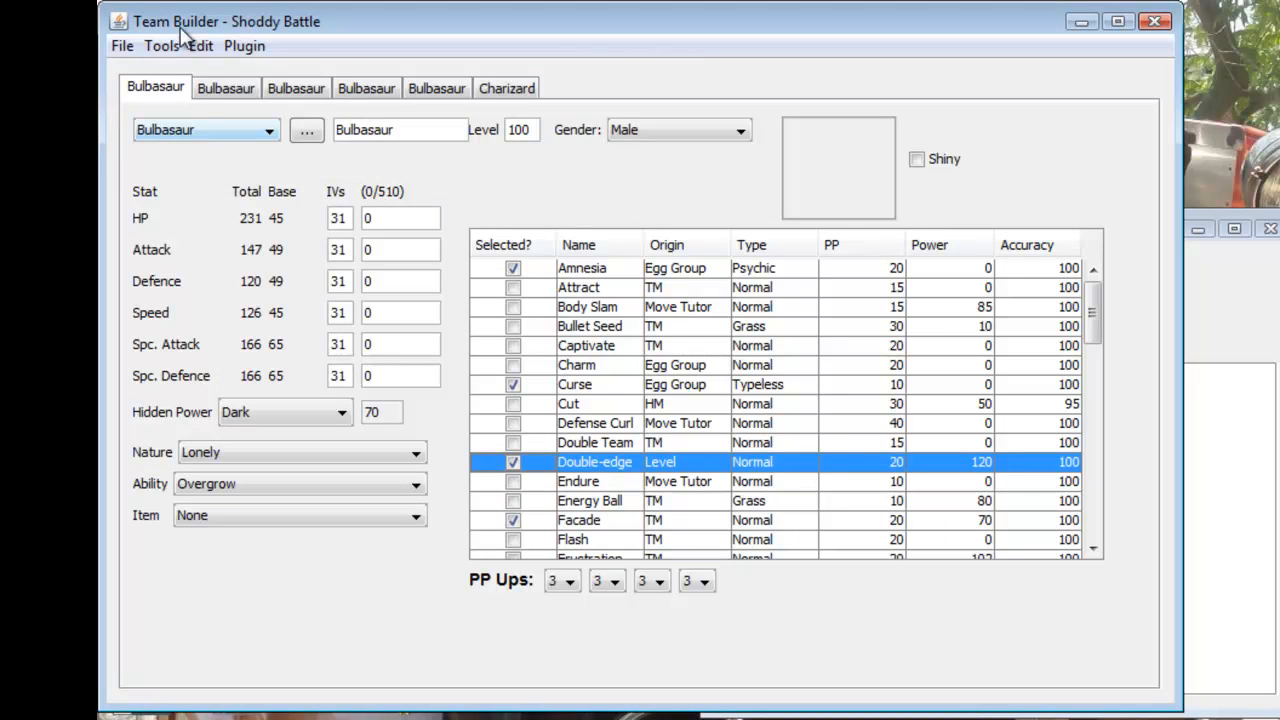
click(200, 46)
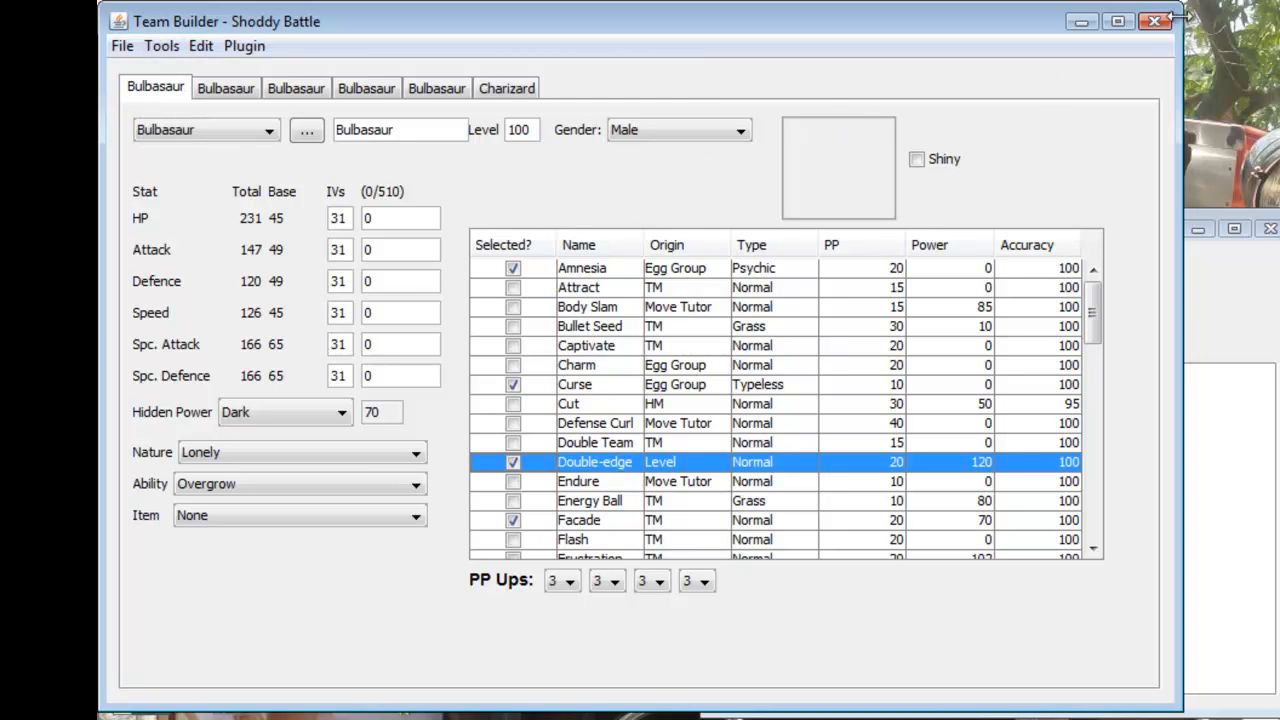
Close the Team Builder window to return to the Windows desktop
click(1155, 21)
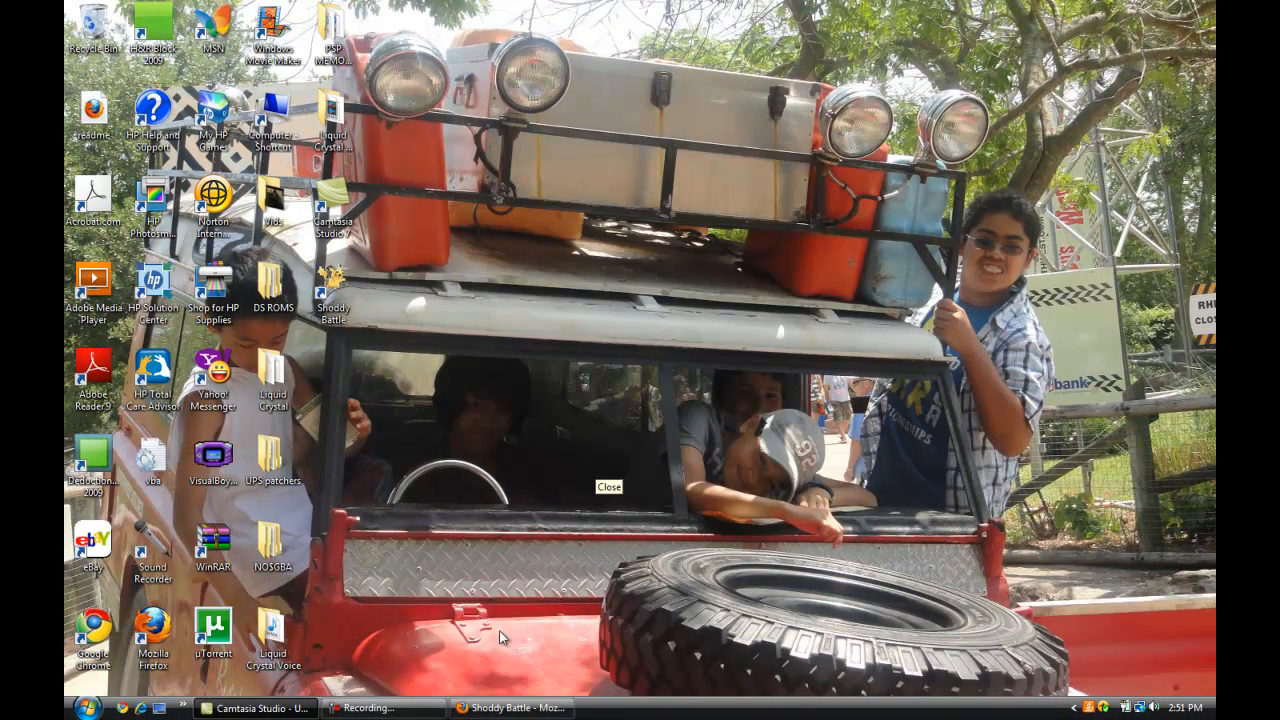
mouse_move(435, 650)
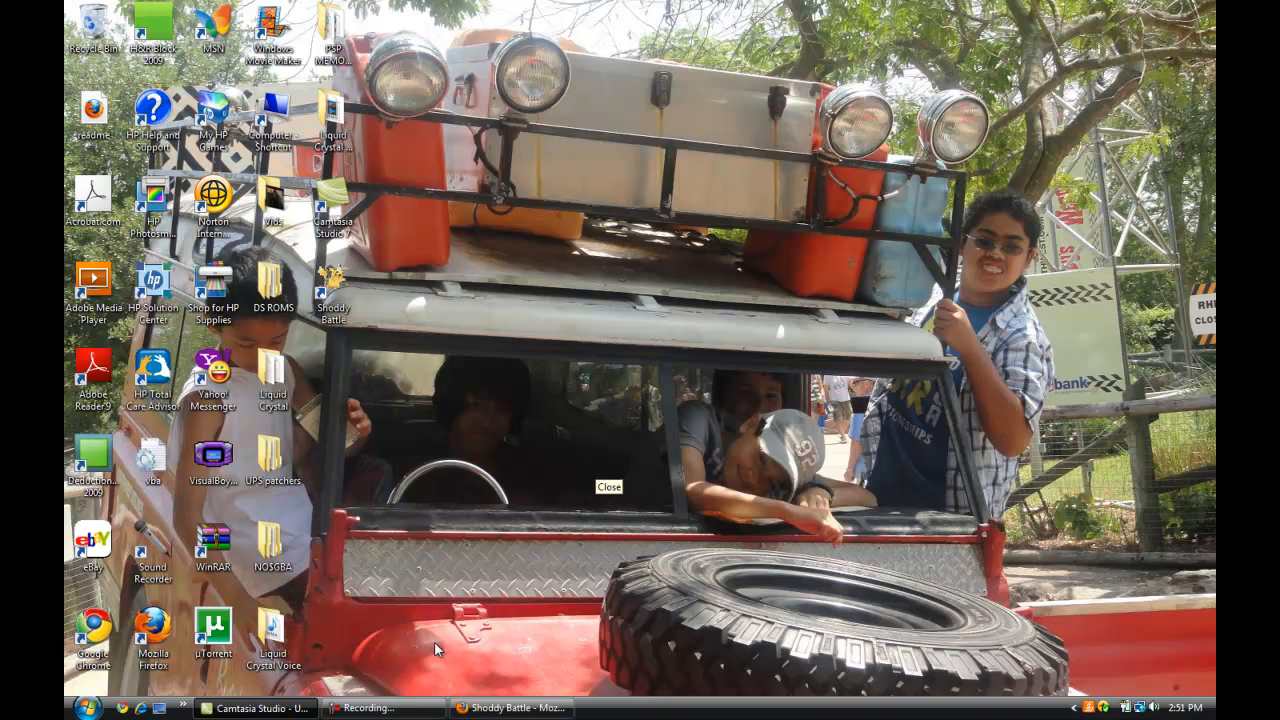